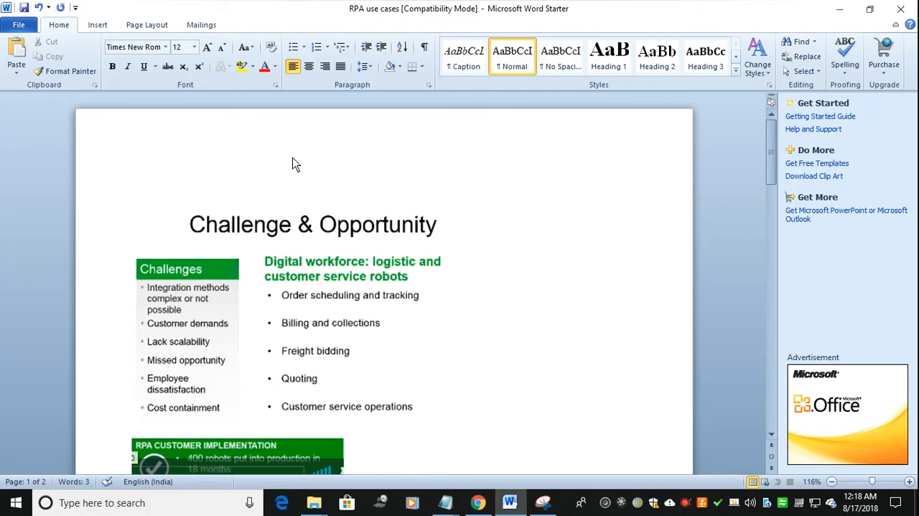
Type 'This RPA real world use cases' at the top, followed by two blank lines.
{"action": "type", "text": "This"}
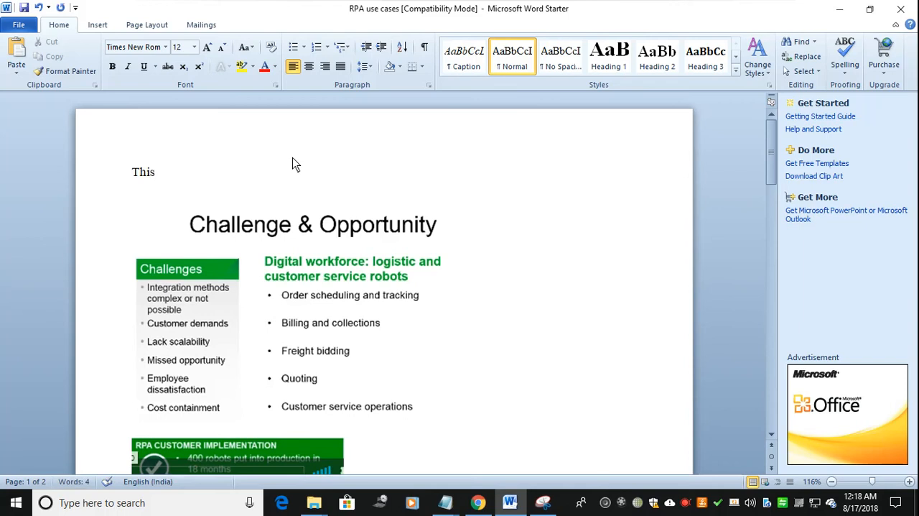
{"action": "type", "text": "RPA"}
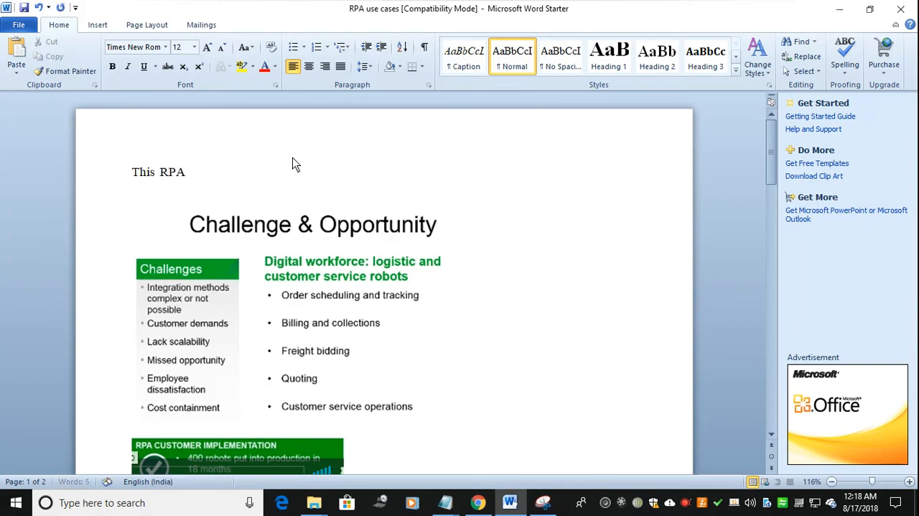
{"action": "type", "text": "real world use"}
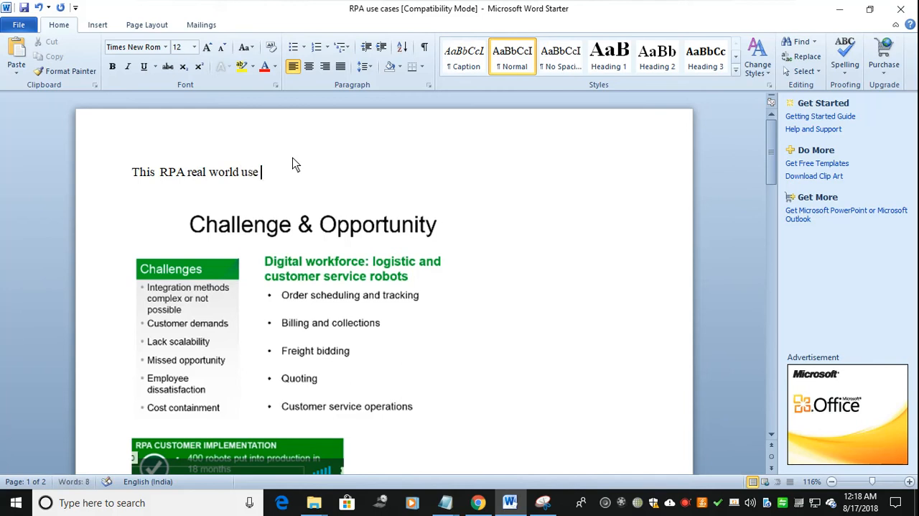
{"action": "type", "text": "cases"}
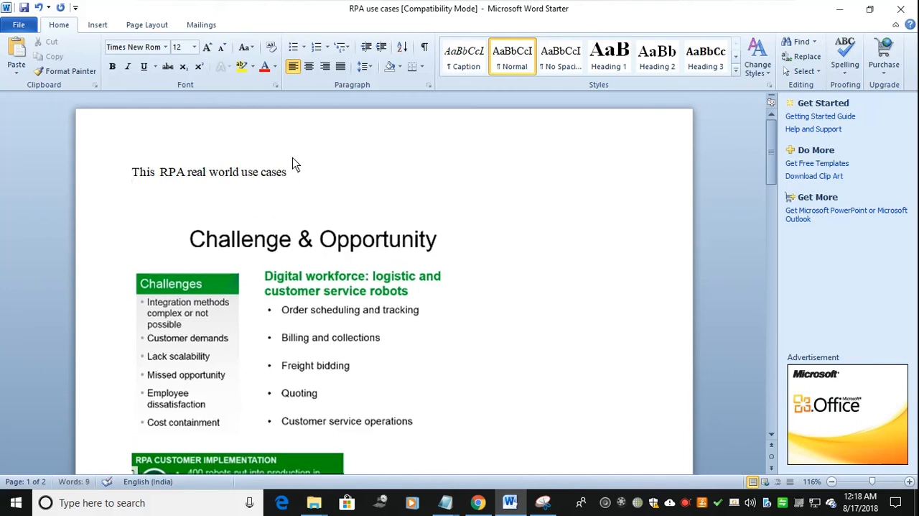
{"action": "key", "text": "enter"}
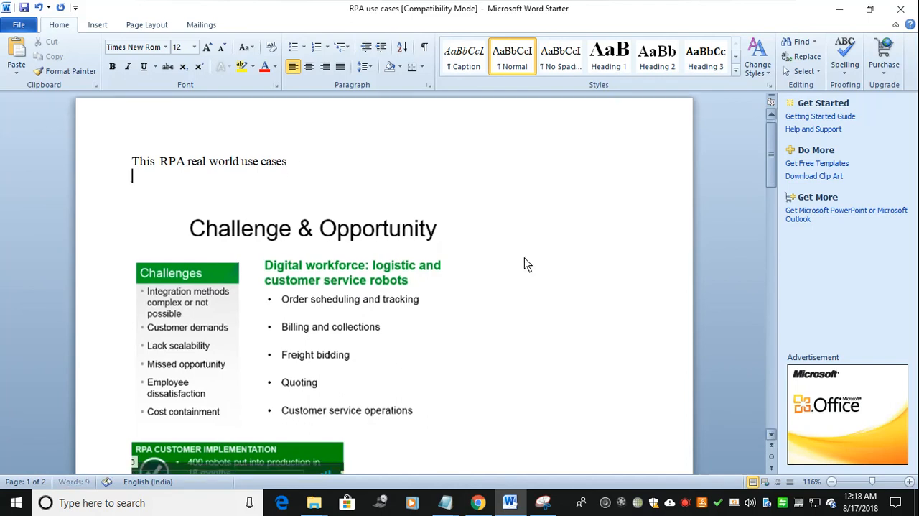
{"action": "key", "text": "enter"}
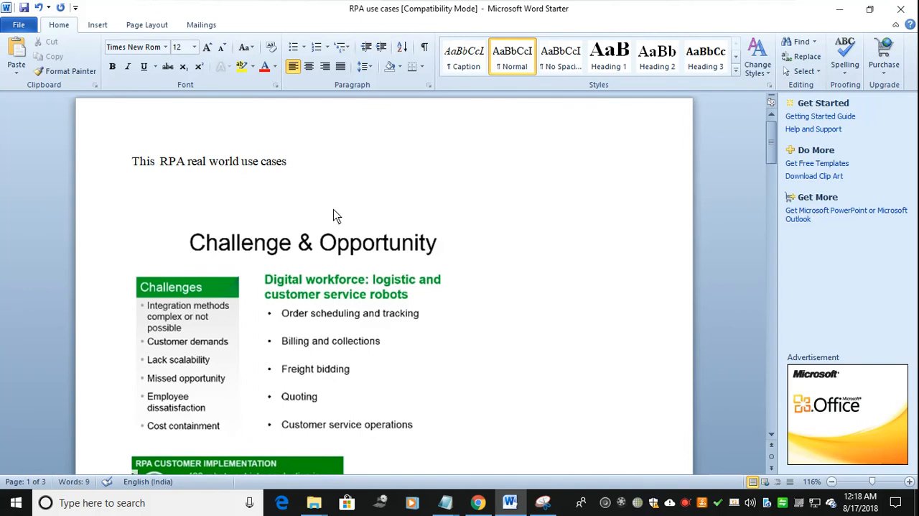
Type the heading 'Banking & Finance sector' and start a new line below it.
{"action": "type", "text": "b"}
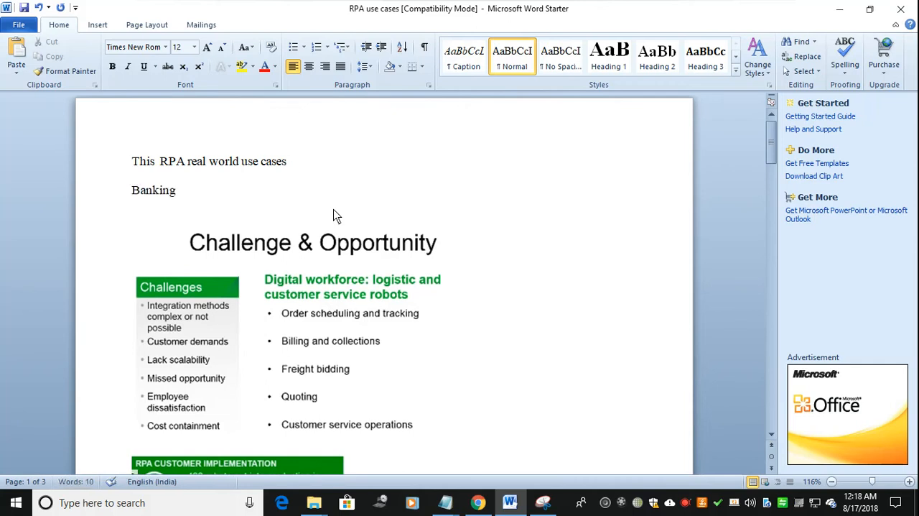
{"action": "type", "text": "& Fin"}
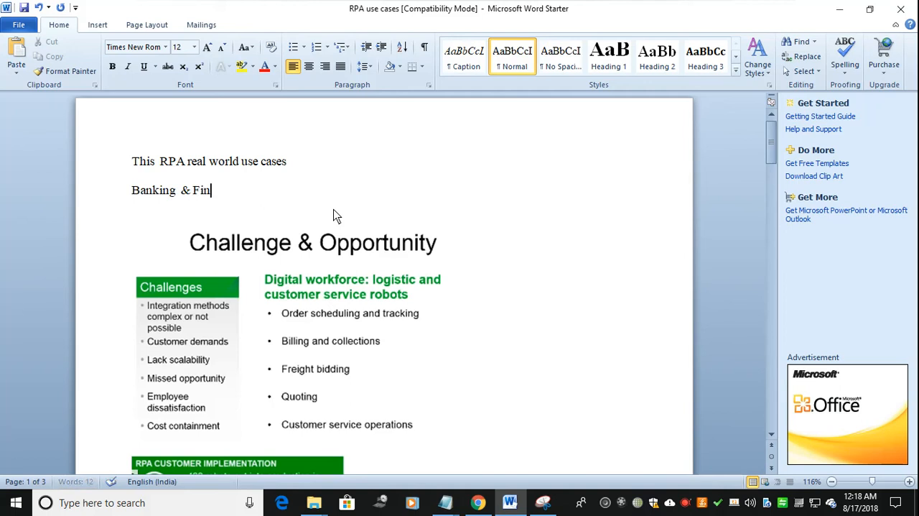
{"action": "type", "text": "a"}
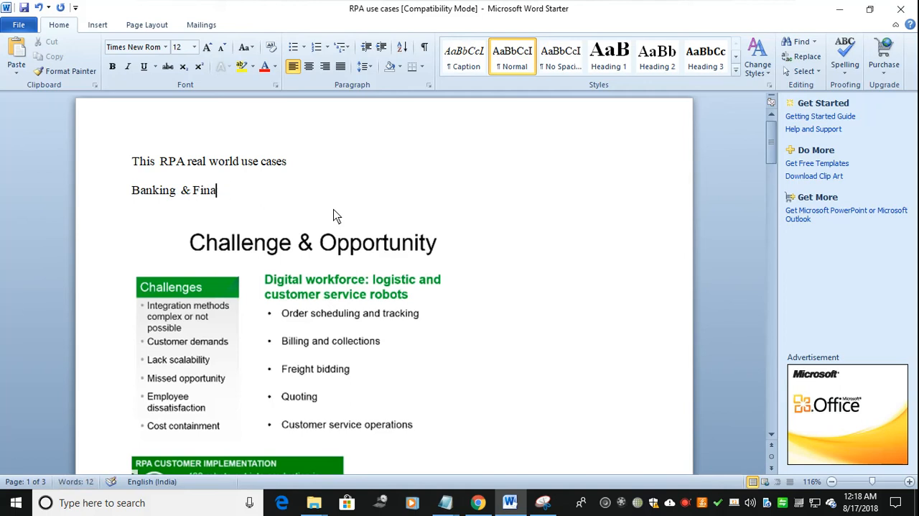
{"action": "type", "text": "ce sect"}
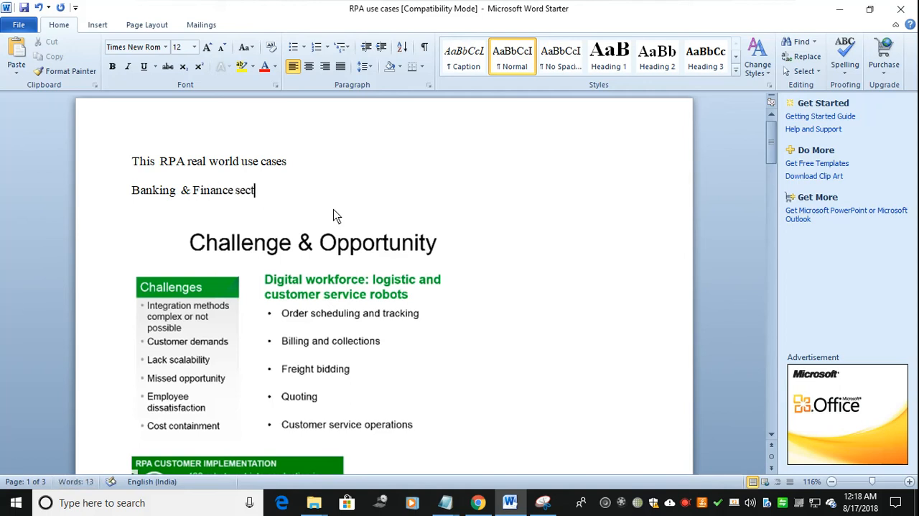
{"action": "key", "text": "enter"}
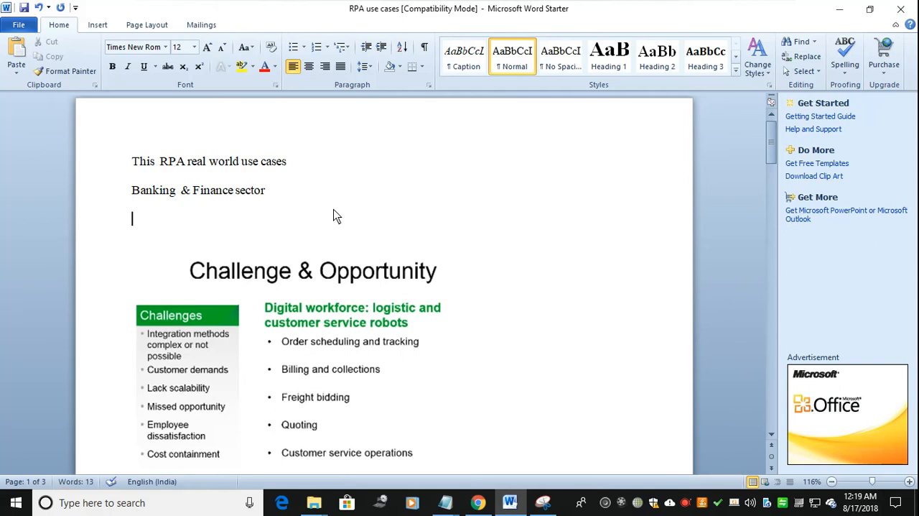
List items 'Customer or client disstatisfaction', 'Cost' and 'Missed opportunity' as numbered points.
{"action": "left_click", "coordinate": [772, 438]}
{"action": "type", "text": "1"}
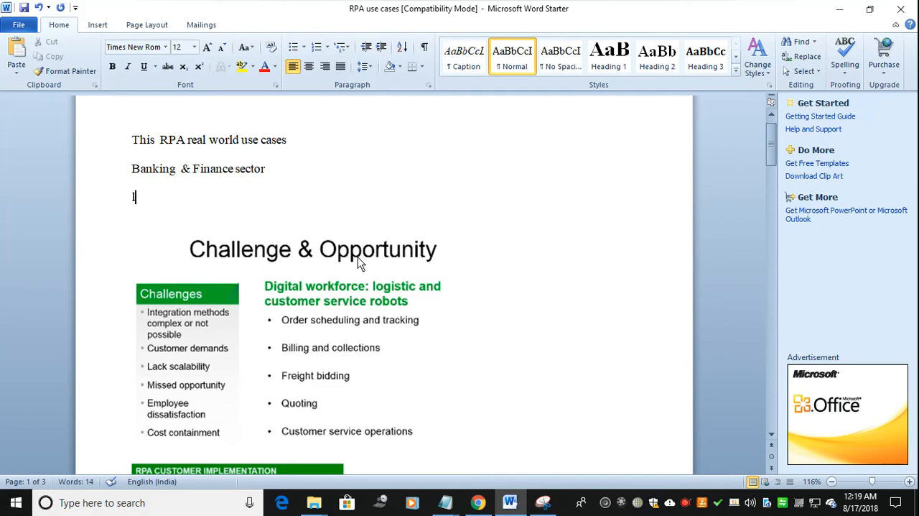
{"action": "type", "text": "Emplo"}
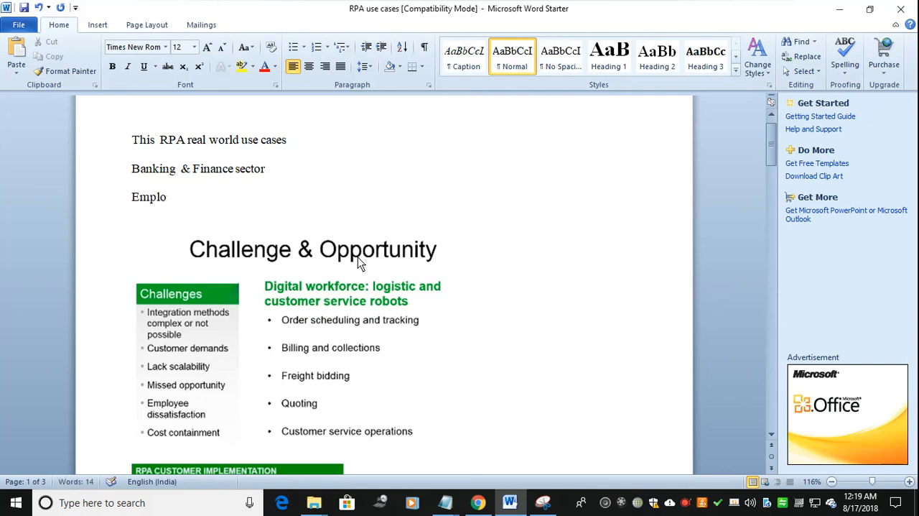
{"action": "type", "text": "yees"}
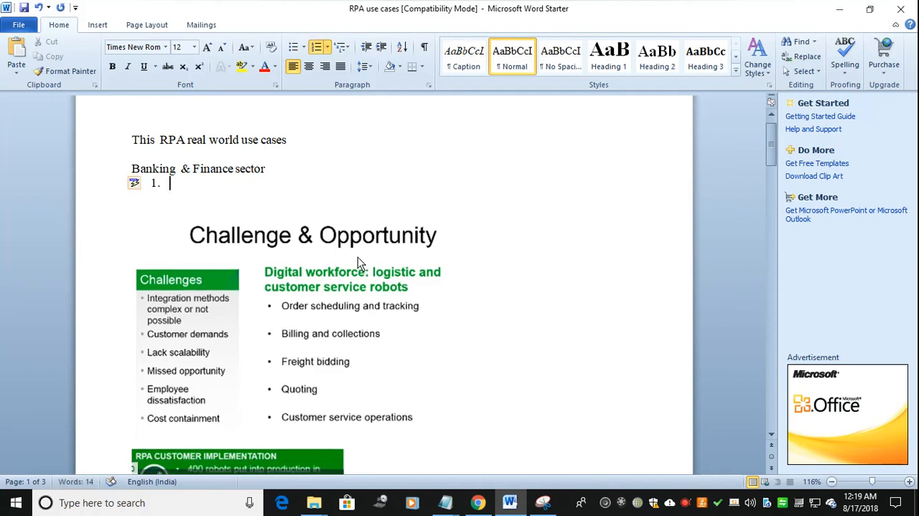
{"action": "type", "text": "C"}
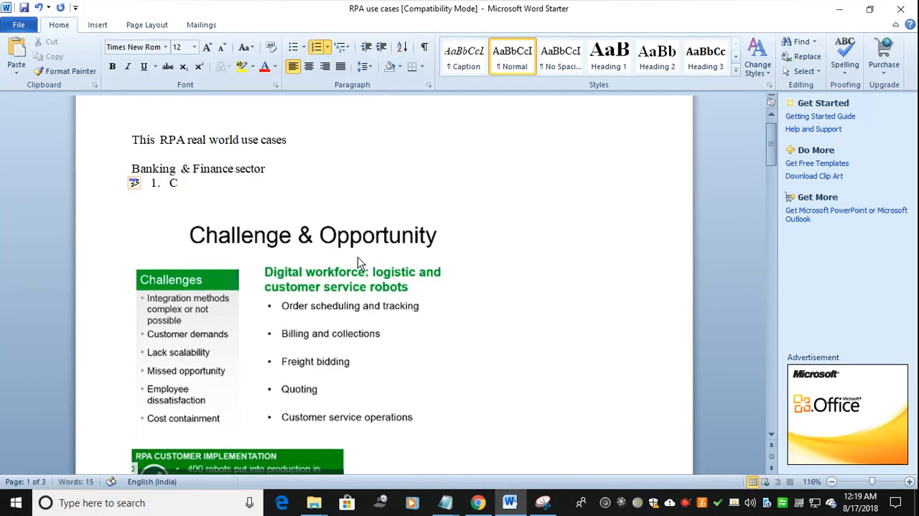
{"action": "type", "text": "ustomer or client di"}
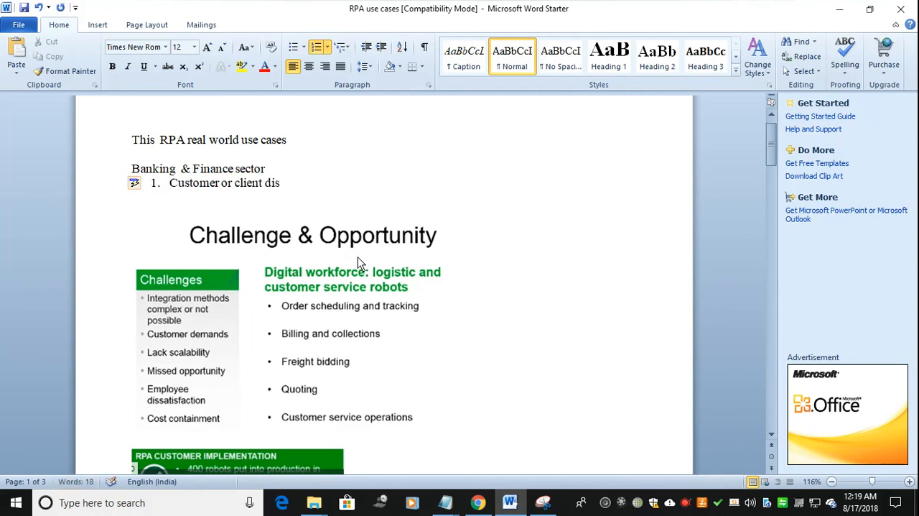
{"action": "type", "text": "stati"}
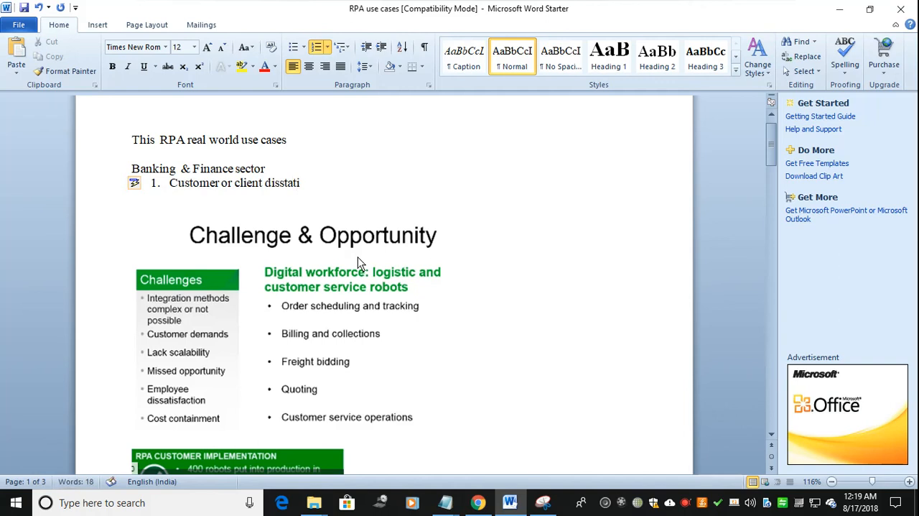
{"action": "type", "text": "s"}
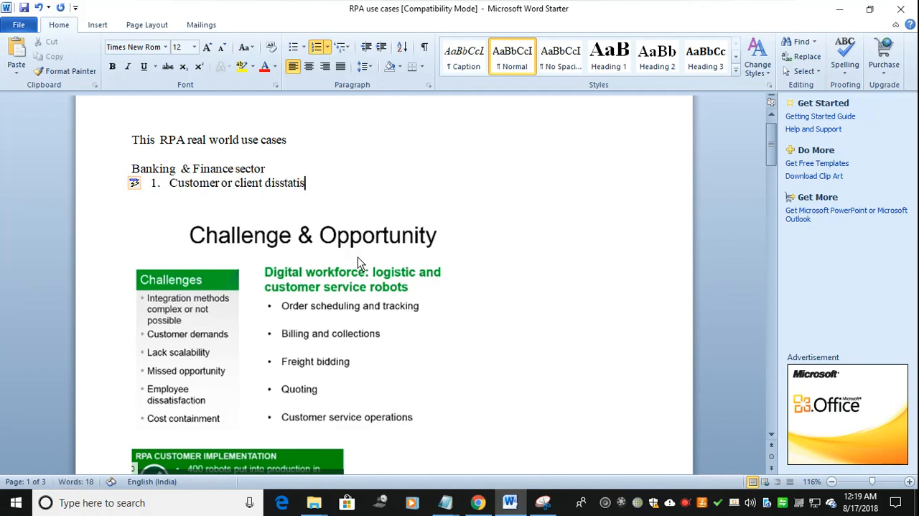
{"action": "key", "text": "Backspace"}
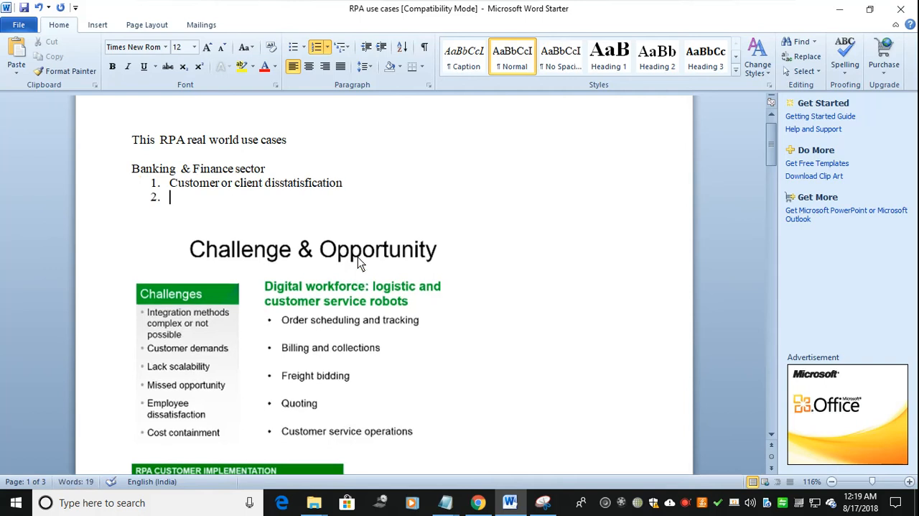
{"action": "type", "text": "Cost"}
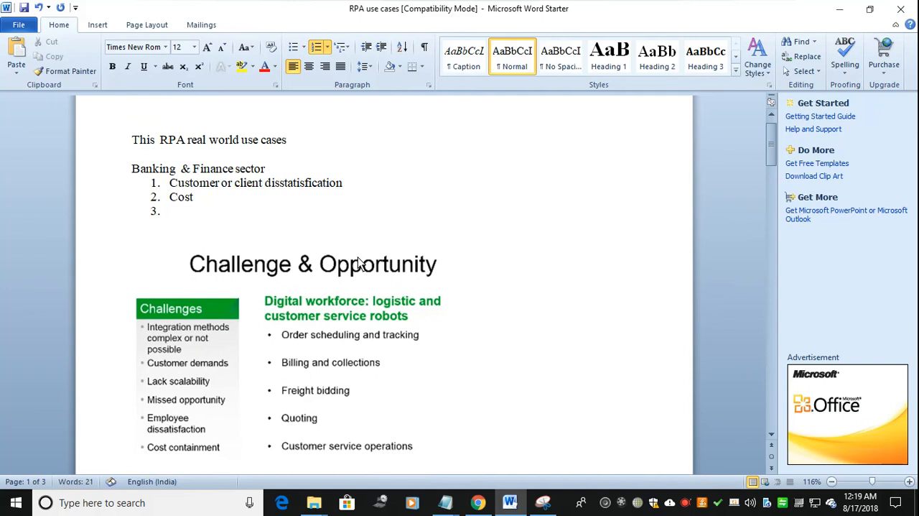
{"action": "type", "text": "Mis"}
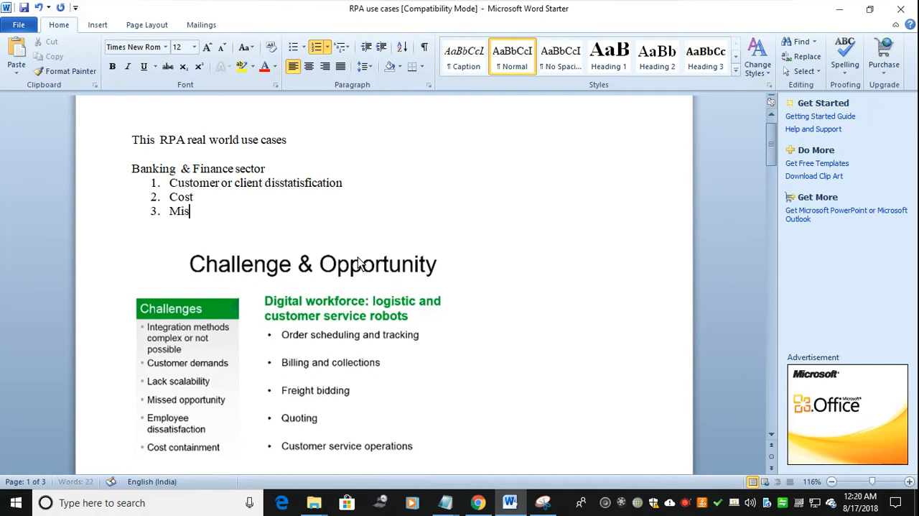
{"action": "type", "text": "ses"}
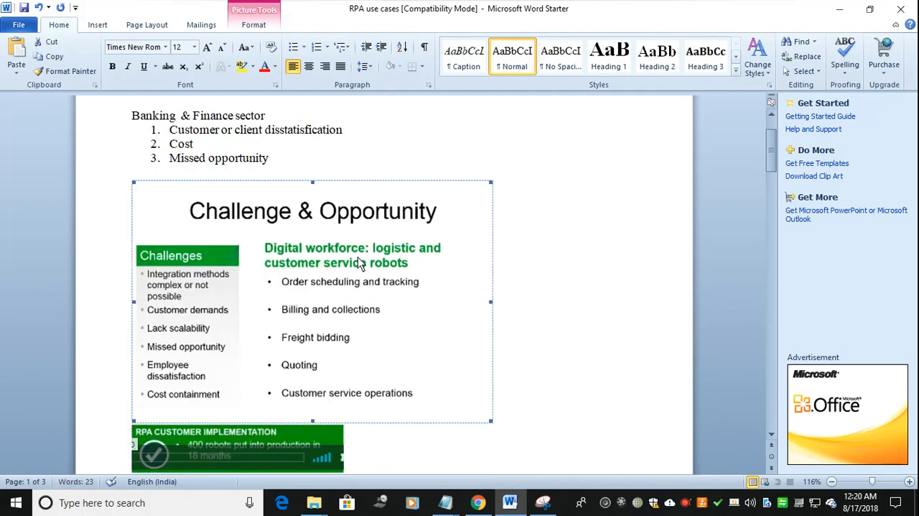
End the numbered list with a plain paragraph after 'Missed opportunity'.
{"action": "left_click", "coordinate": [332, 158]}
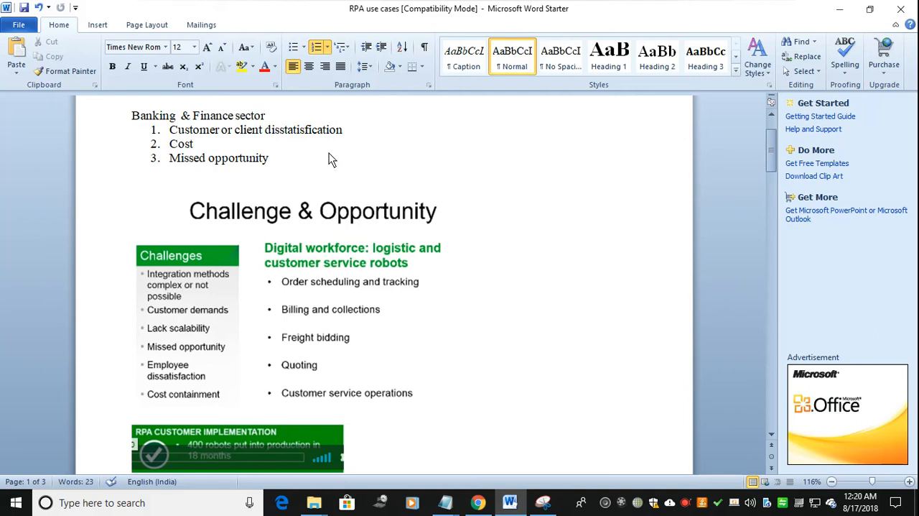
{"action": "left_click", "coordinate": [270, 158]}
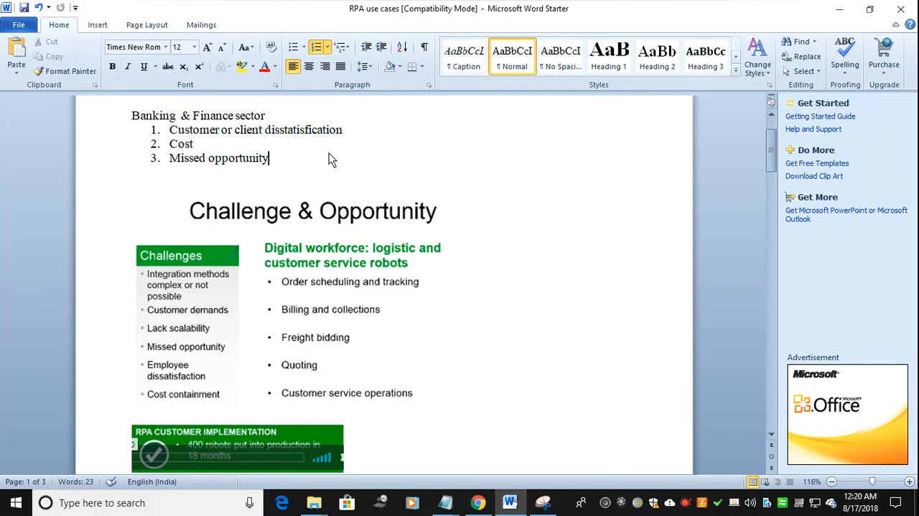
{"action": "key", "text": "enter"}
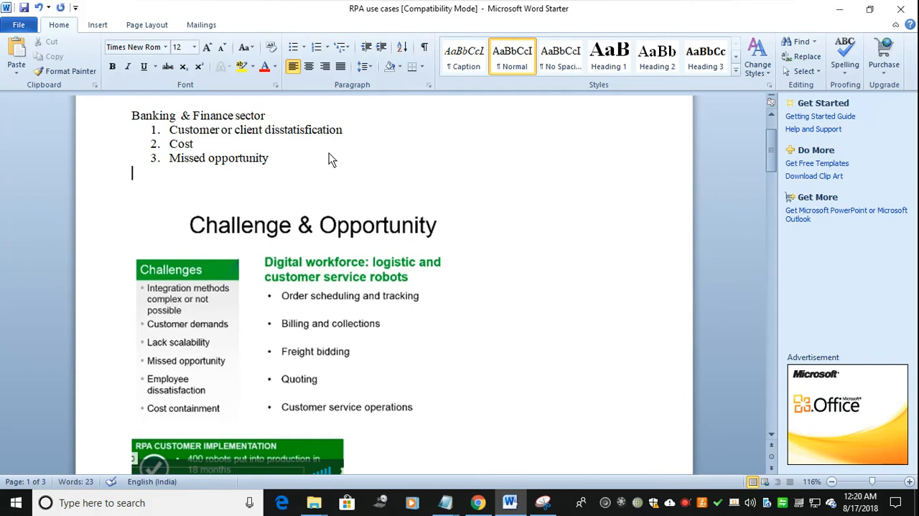
Add the heading 'RPA banking sector robots' below the list.
{"action": "type", "text": "RP"}
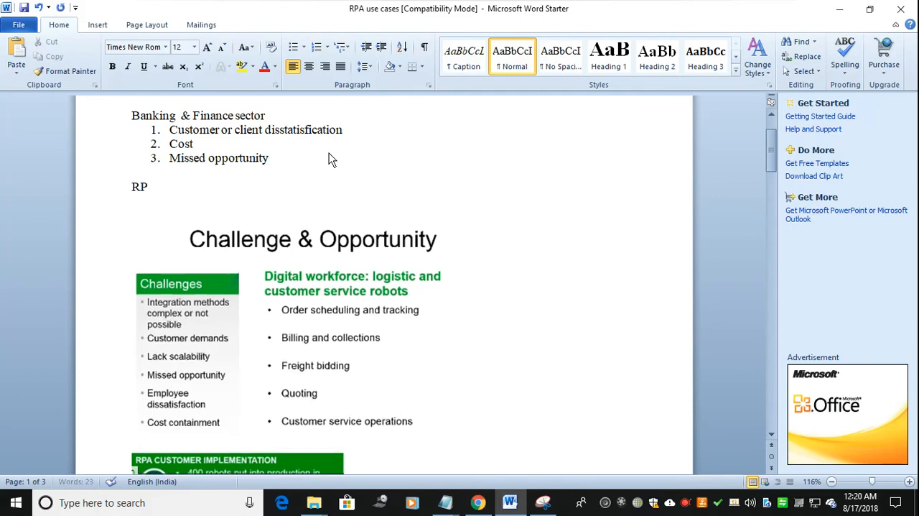
{"action": "type", "text": "A"}
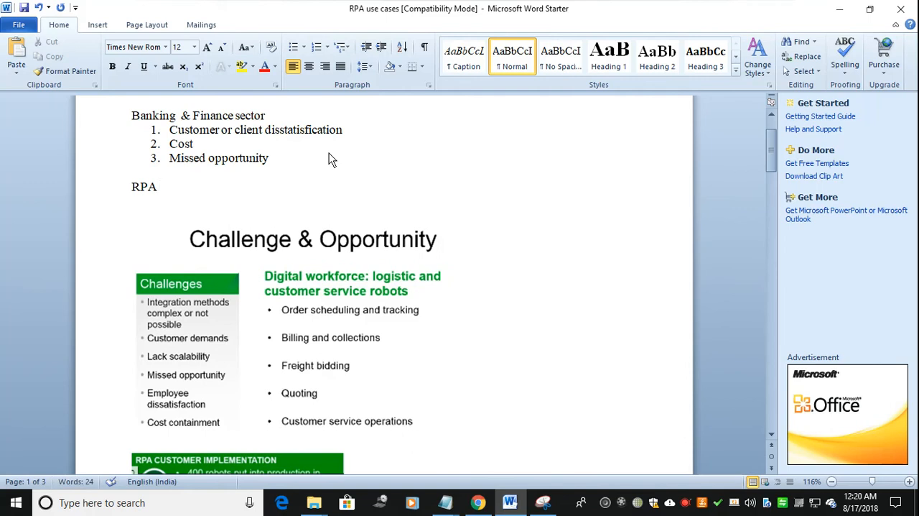
{"action": "left_click", "coordinate": [159, 186]}
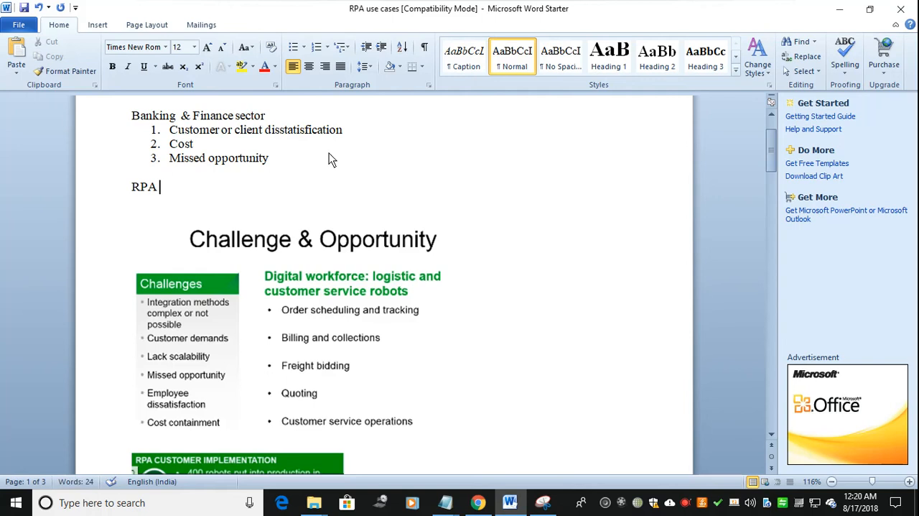
{"action": "type", "text": "b"}
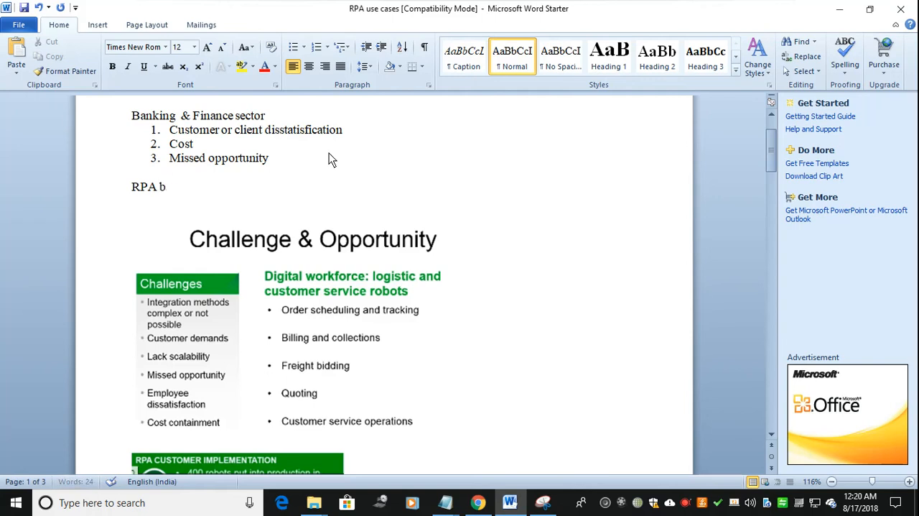
{"action": "type", "text": "anking sector robots"}
{"action": "type", "text": "1."}
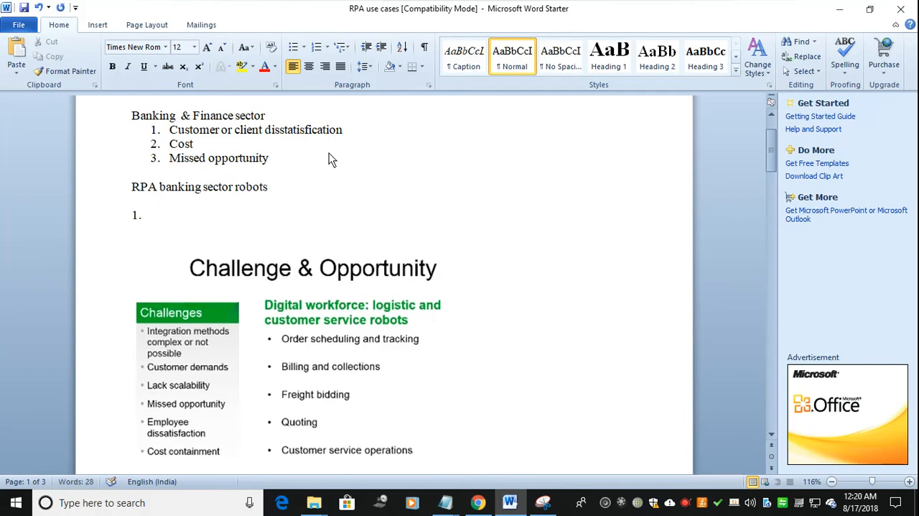
Type the first numbered question 'How many FTE's saved?', correcting the typo.
{"action": "type", "text": "How many"}
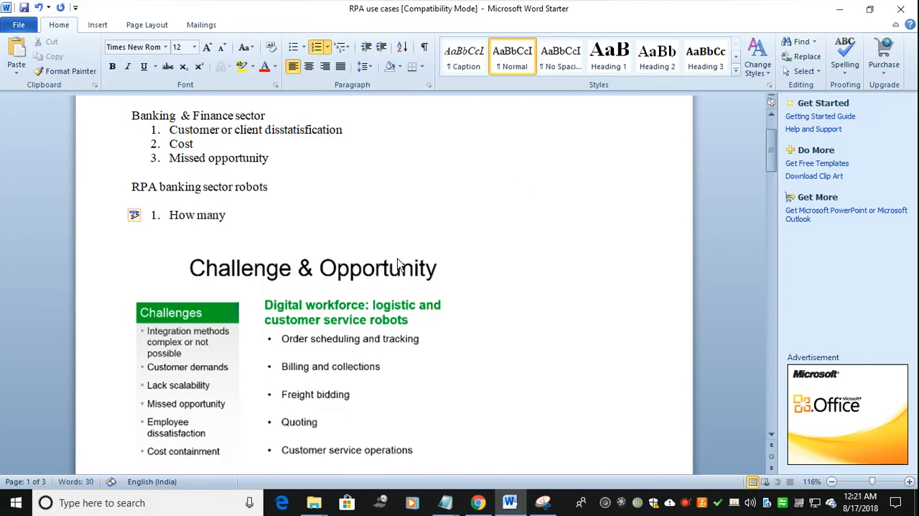
{"action": "type", "text": "F"}
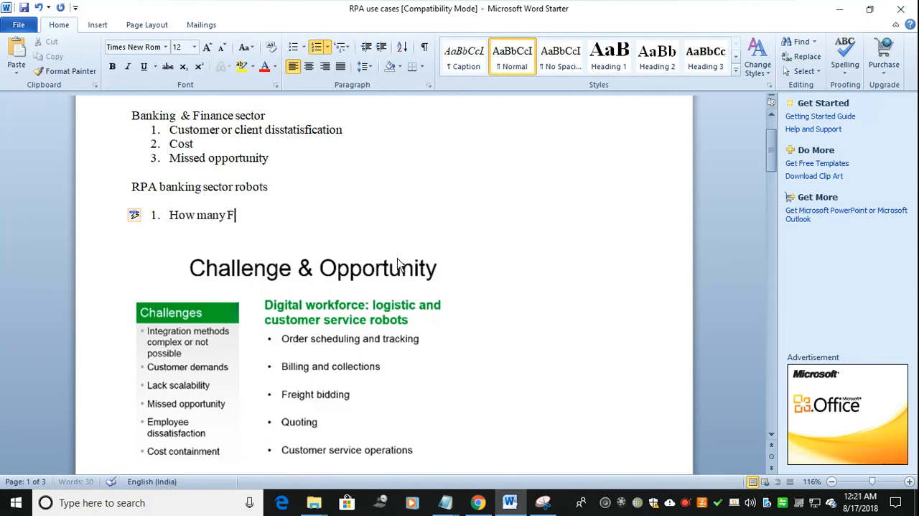
{"action": "type", "text": "TE's sv"}
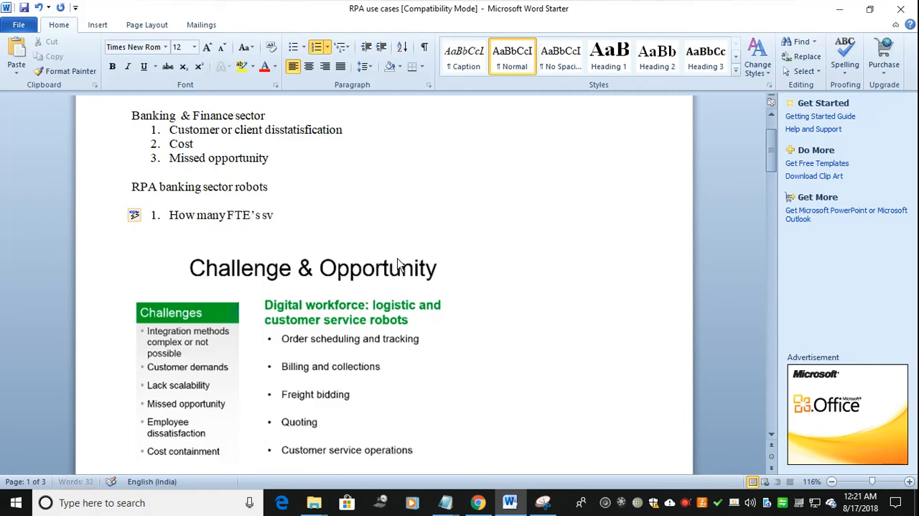
{"action": "key", "text": "BackSpace"}
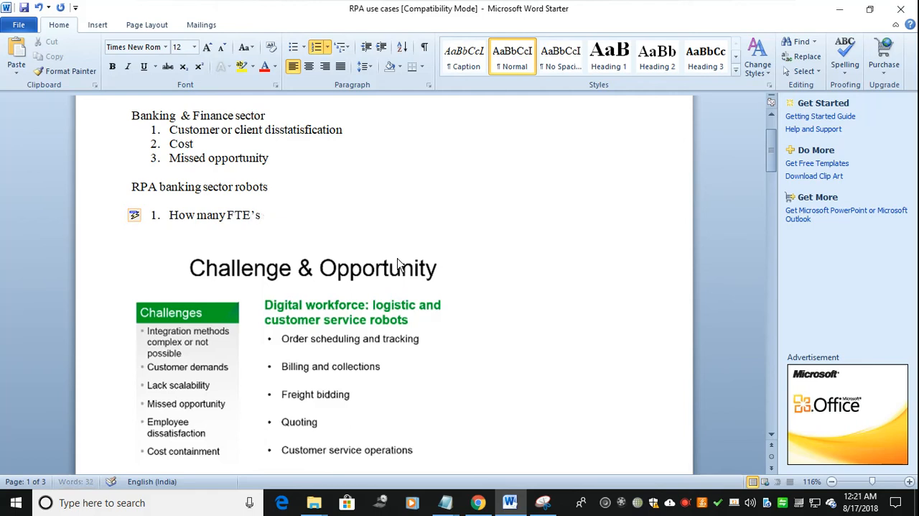
{"action": "type", "text": "saved"}
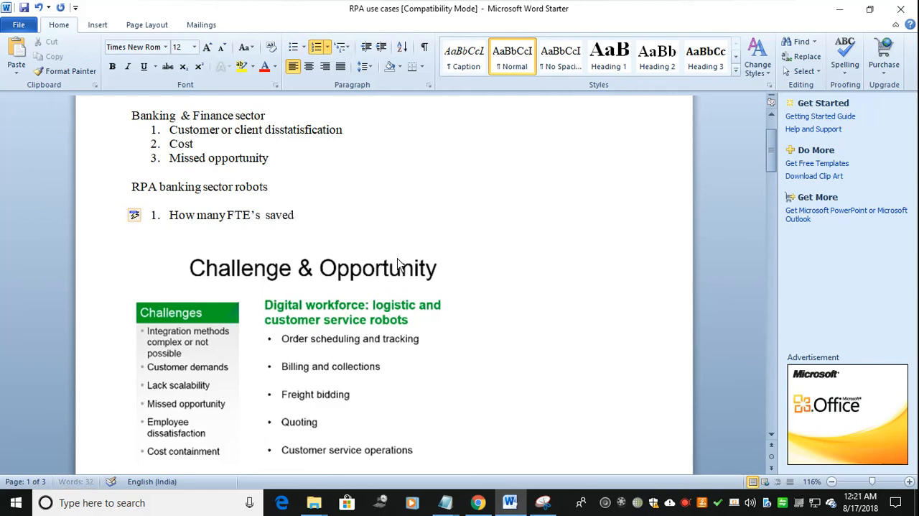
{"action": "type", "text": "?"}
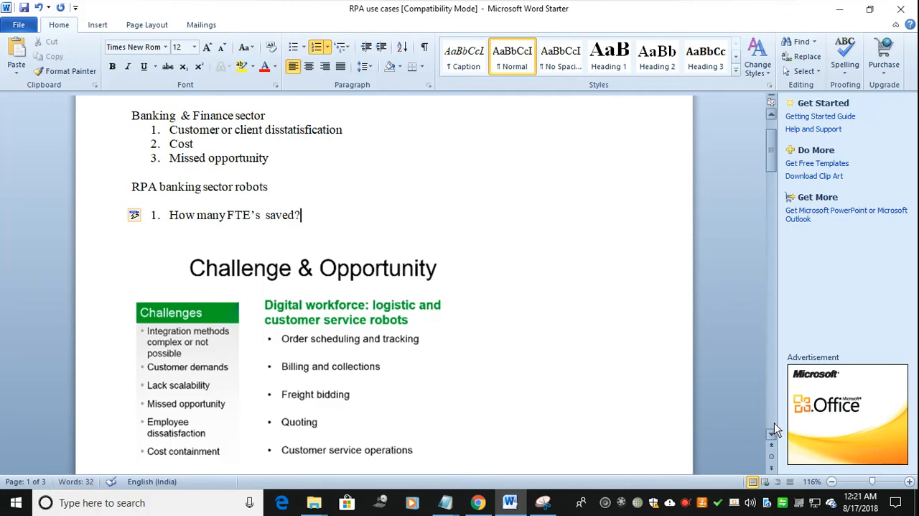
Add the question about how many robots are in production within 10 months.
{"action": "scroll", "scroll_direction": "down", "scroll_amount": 3}
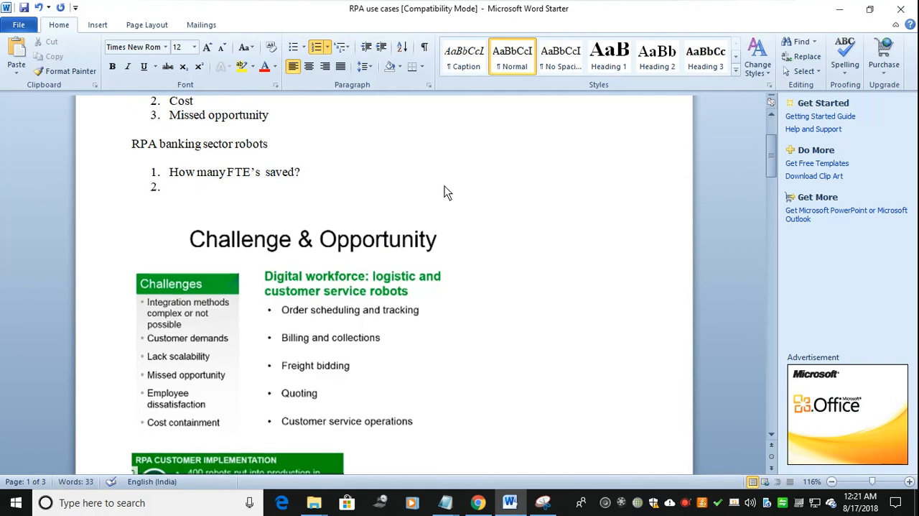
{"action": "type", "text": "How many"}
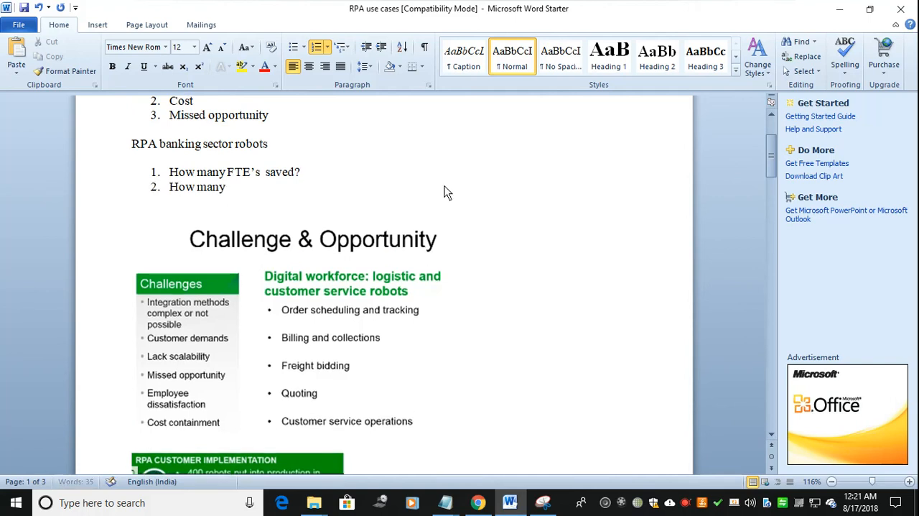
{"action": "type", "text": "robots in"}
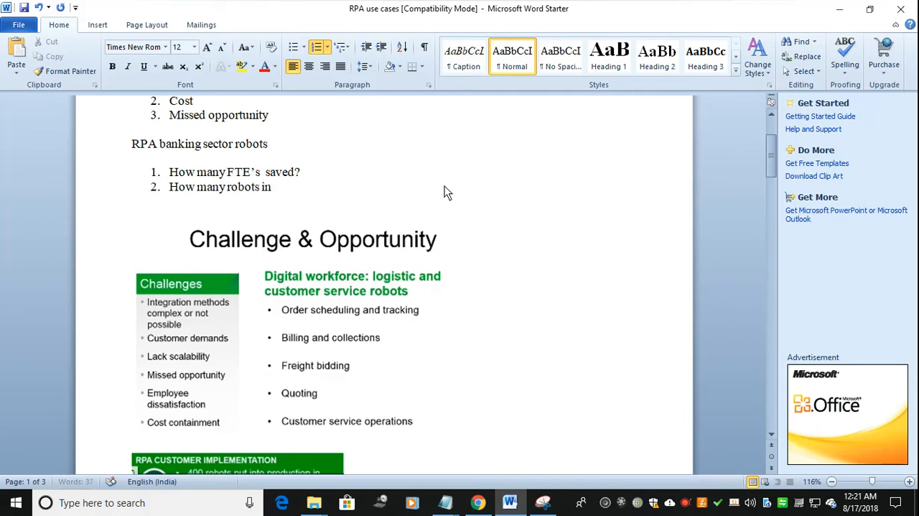
{"action": "type", "text": "production with in 10 month?"}
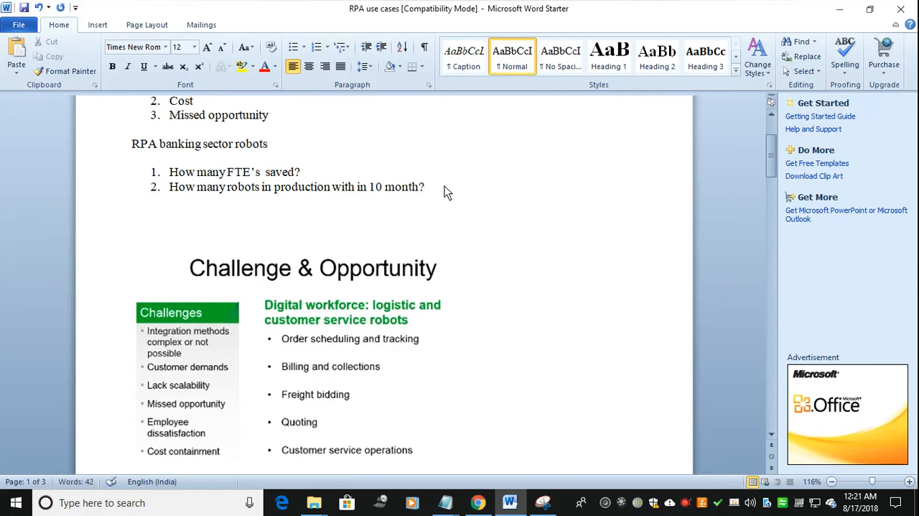
{"action": "type", "text": "10"}
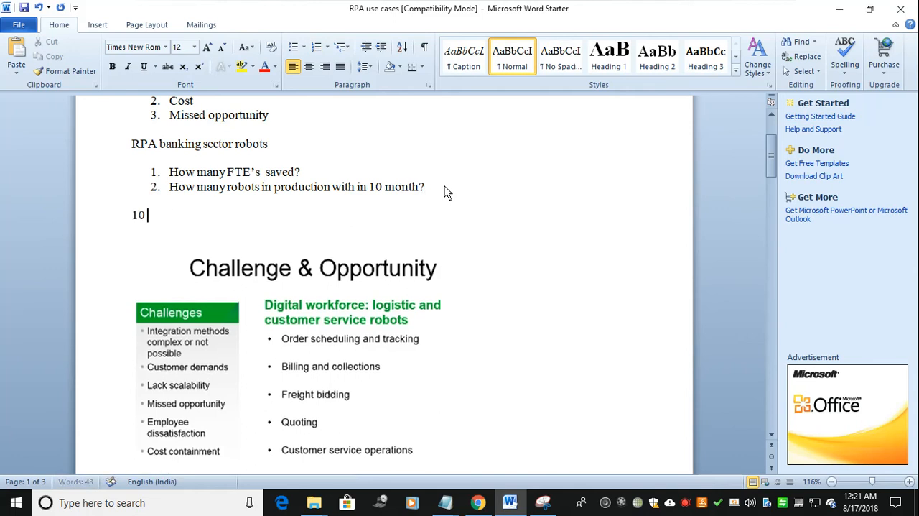
{"action": "type", "text": "robotis"}
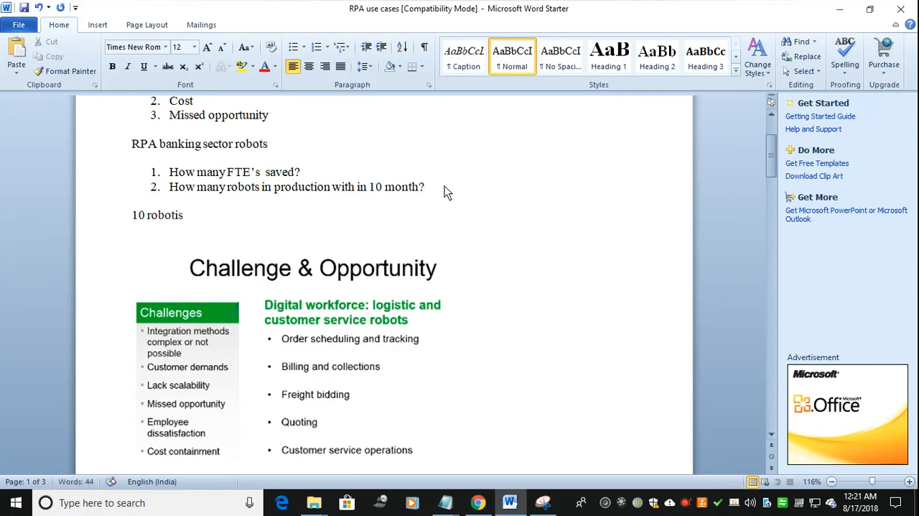
Add the deployment-time note (~2 months) and a numbered FTE line.
{"action": "type", "text": "depl"}
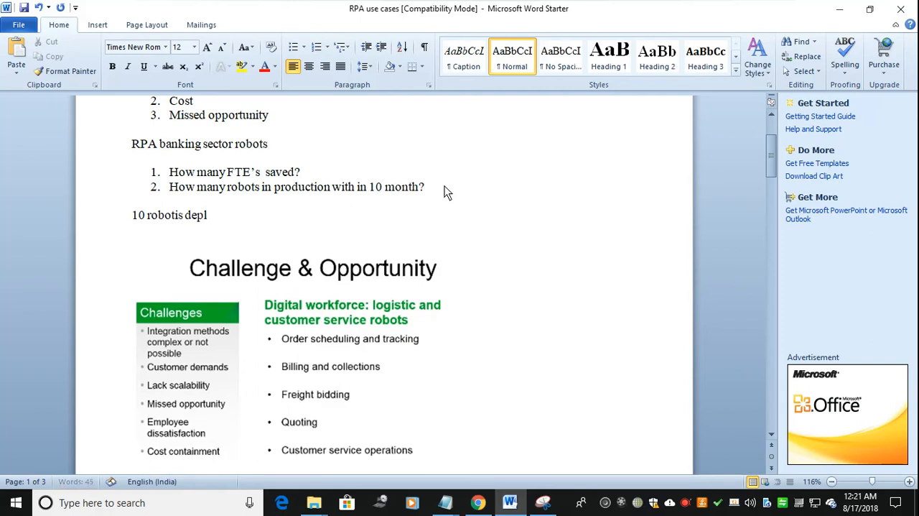
{"action": "type", "text": "-2 month"}
{"action": "type", "text": "1"}
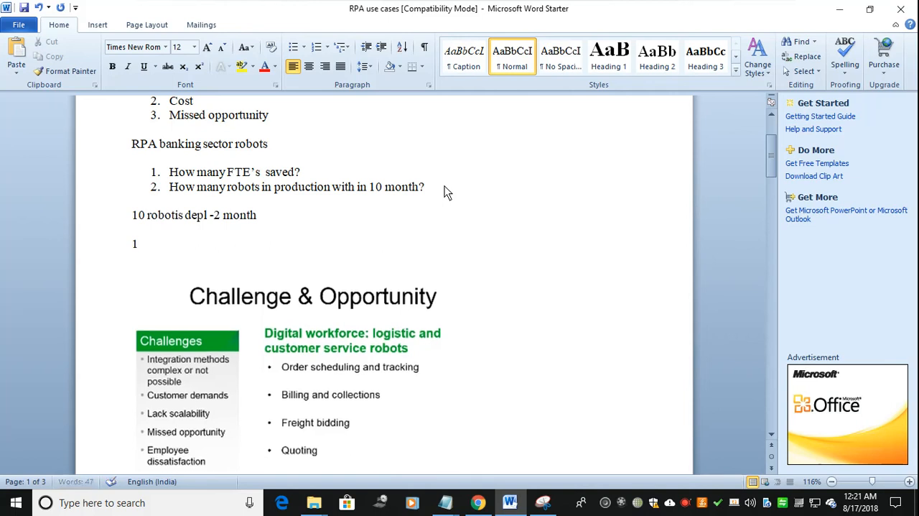
{"action": "type", "text": "FTE"}
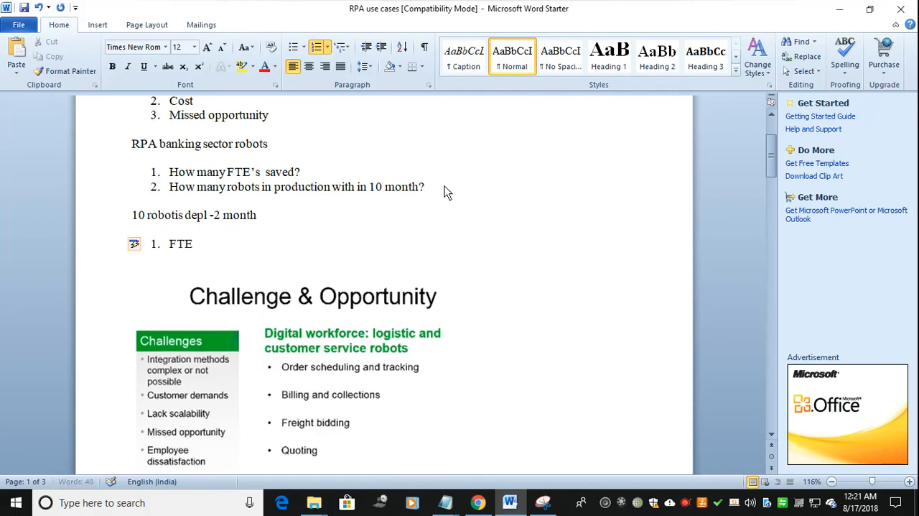
{"action": "type", "text": "-y"}
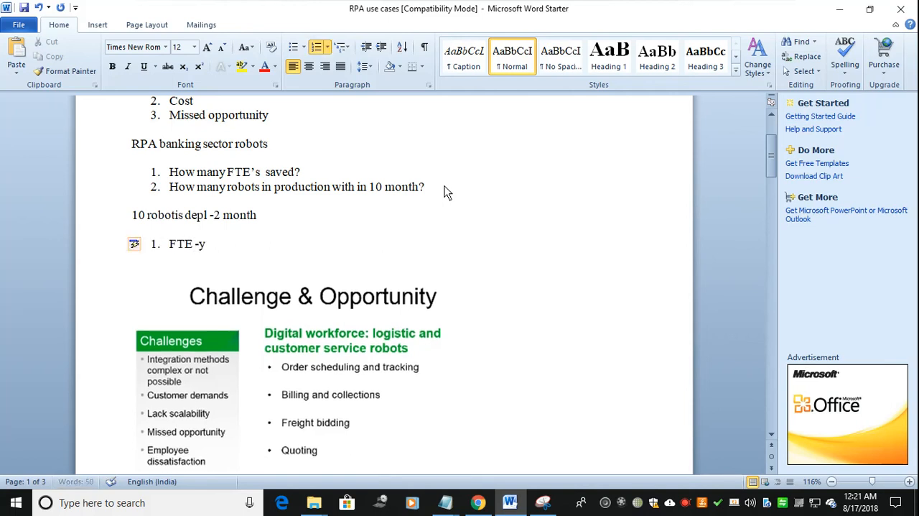
{"action": "type", "text": "you had"}
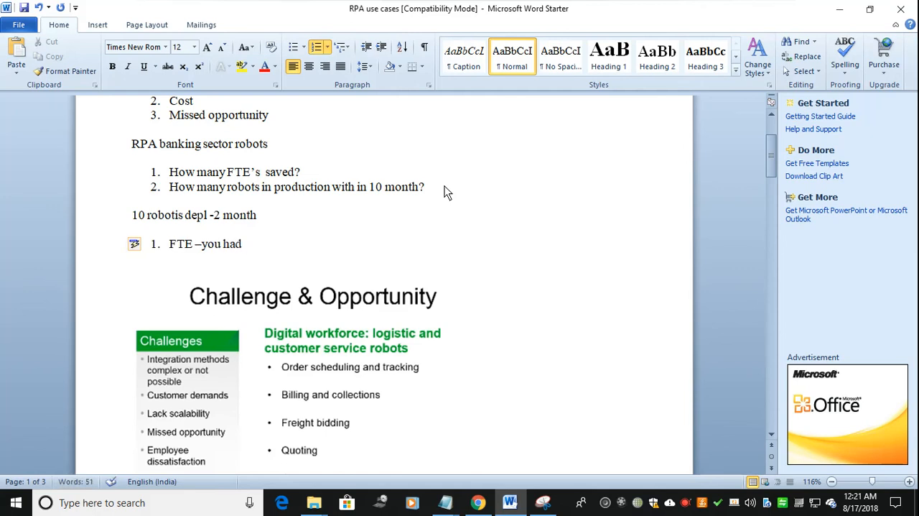
Add the line 'FTE - 1. One accountant -1 FTE' on a fresh line.
{"action": "left_click", "coordinate": [248, 244]}
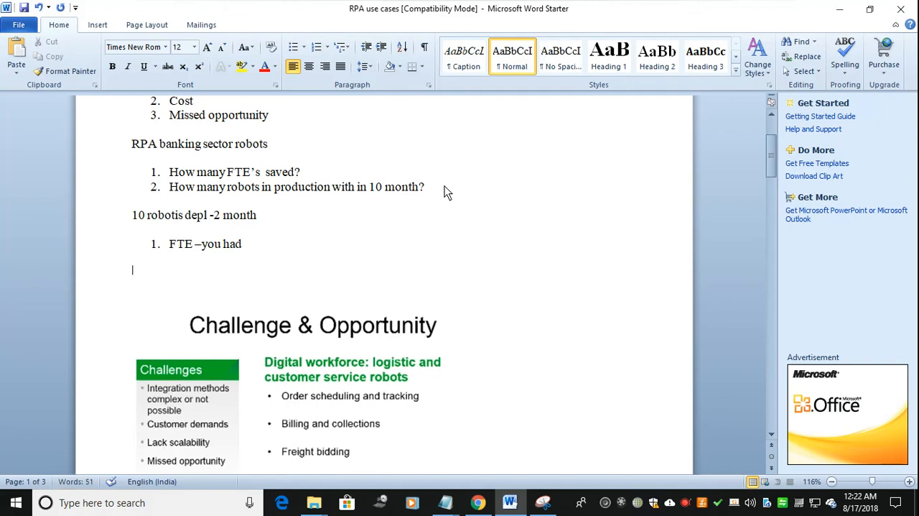
{"action": "type", "text": "F"}
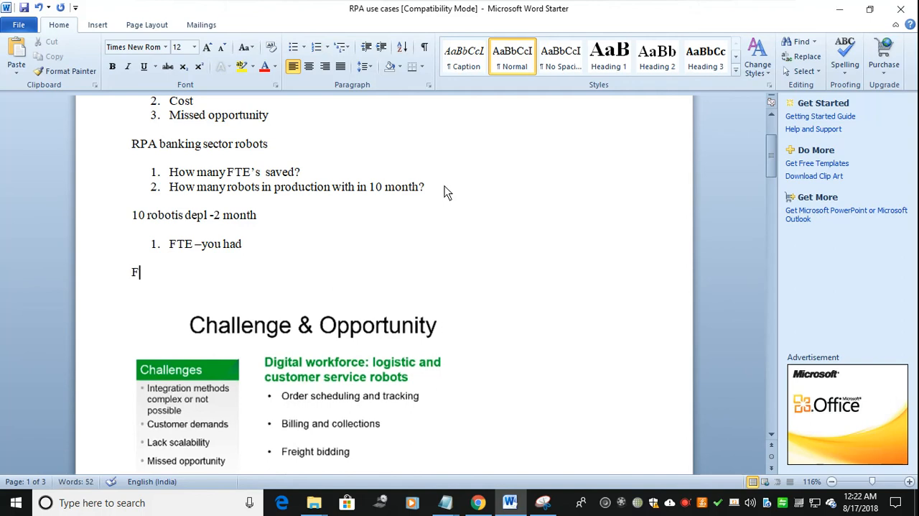
{"action": "type", "text": "TE"}
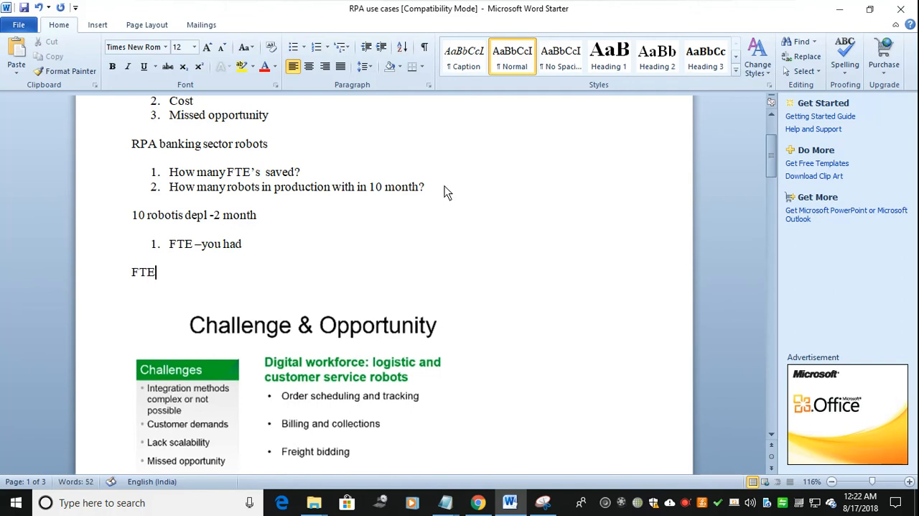
{"action": "type", "text": "-"}
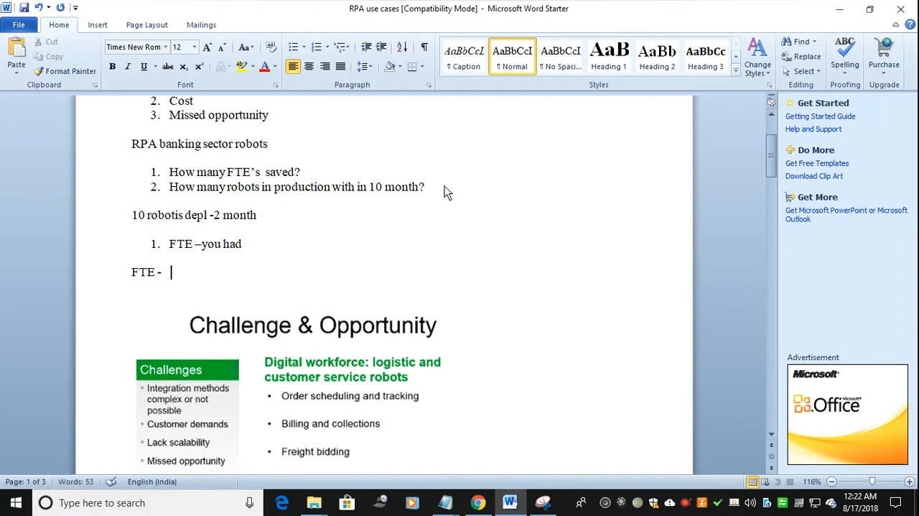
{"action": "type", "text": "1."}
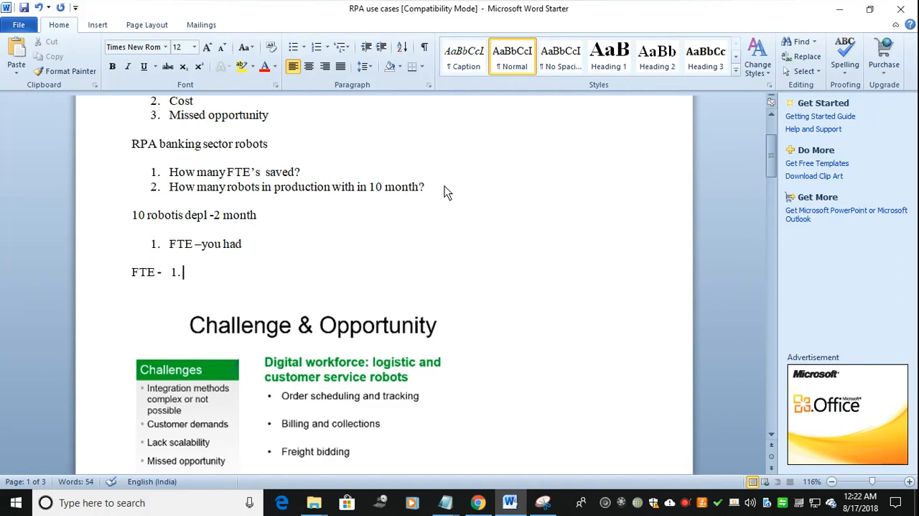
{"action": "type", "text": "one"}
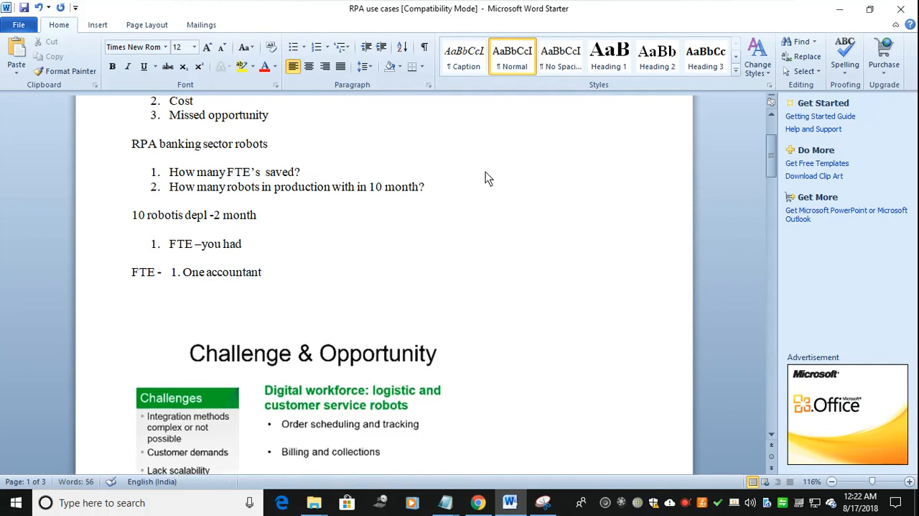
{"action": "type", "text": "-"}
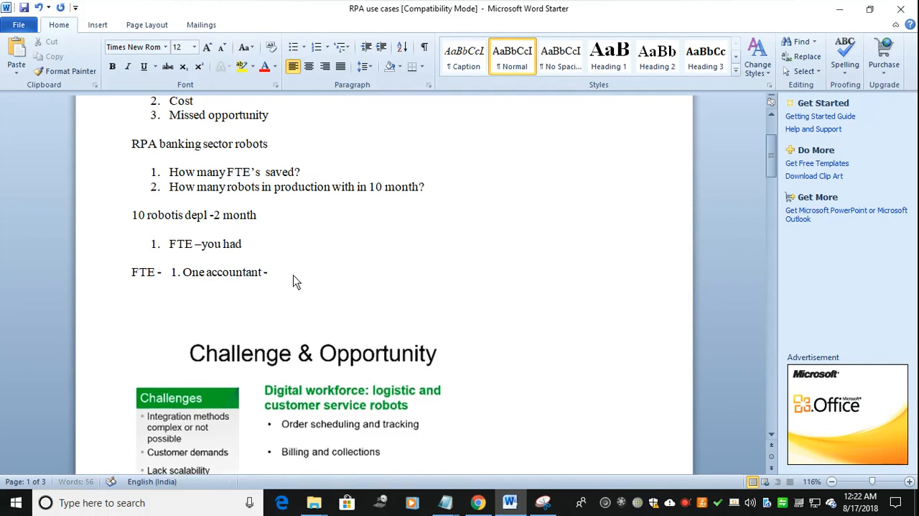
{"action": "type", "text": "1 FTE"}
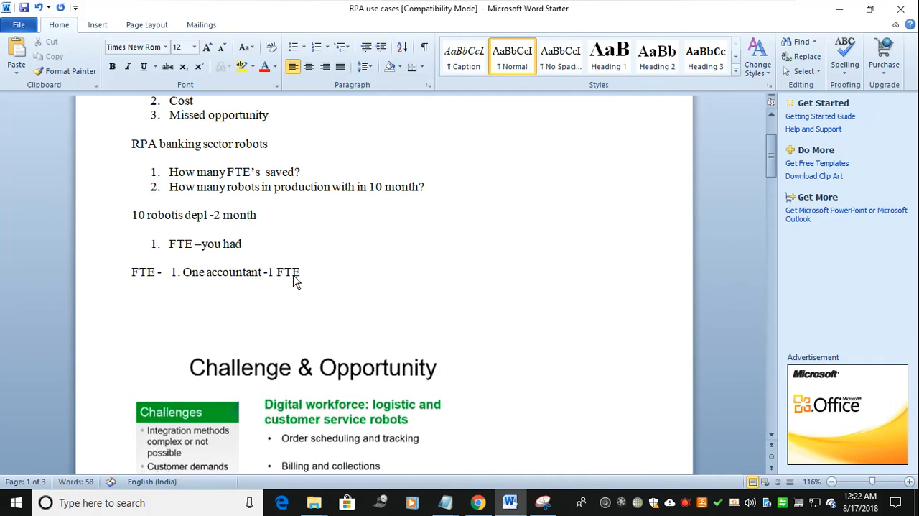
{"action": "scroll", "scroll_direction": "down", "scroll_amount": 3}
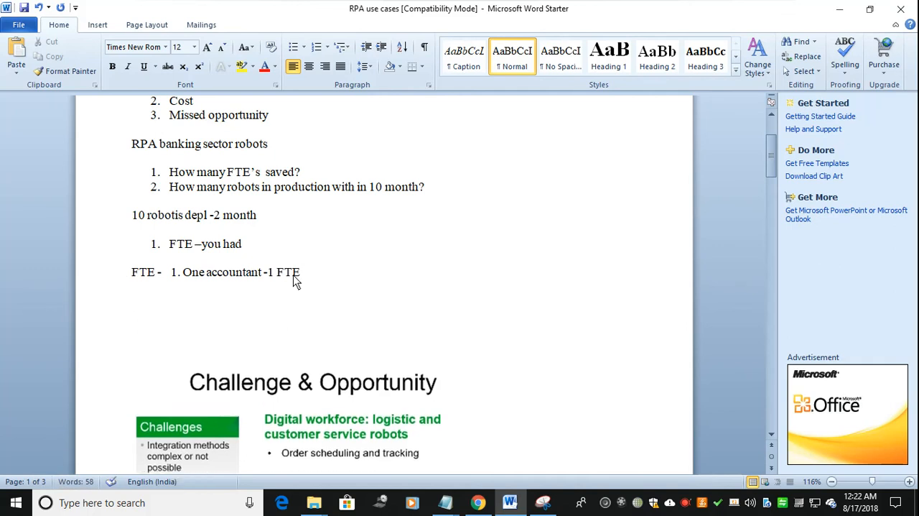
Type 'That will replace that accountant -5 working days -365 days – 24/7 shift'.
{"action": "type", "text": "su"}
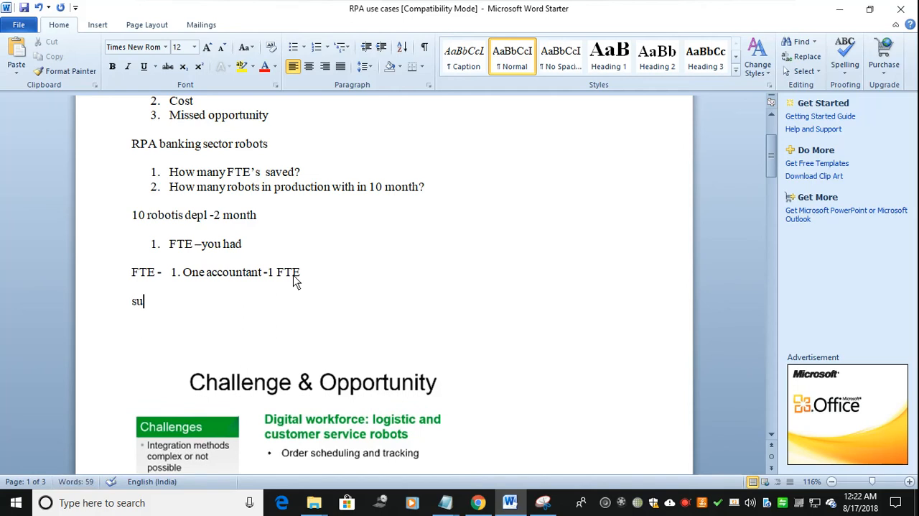
{"action": "key", "text": "backspace"}
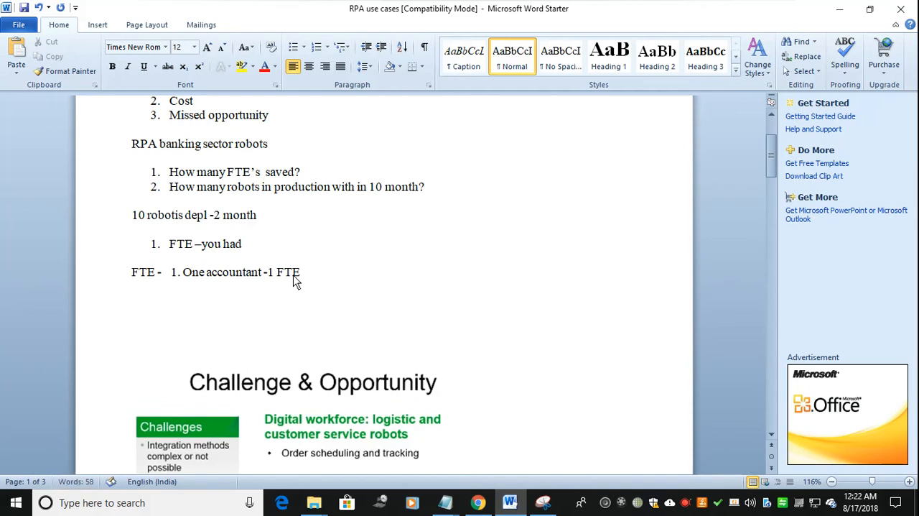
{"action": "type", "text": "That will"}
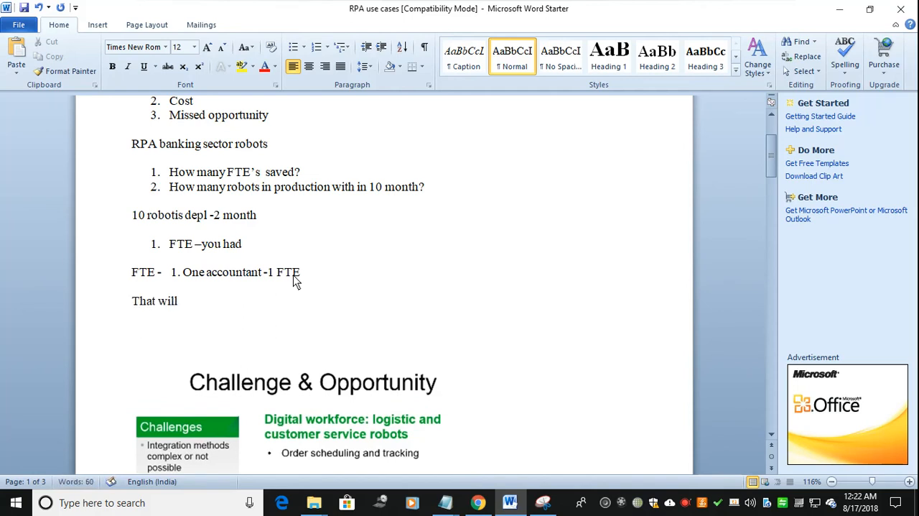
{"action": "type", "text": "replace that accou"}
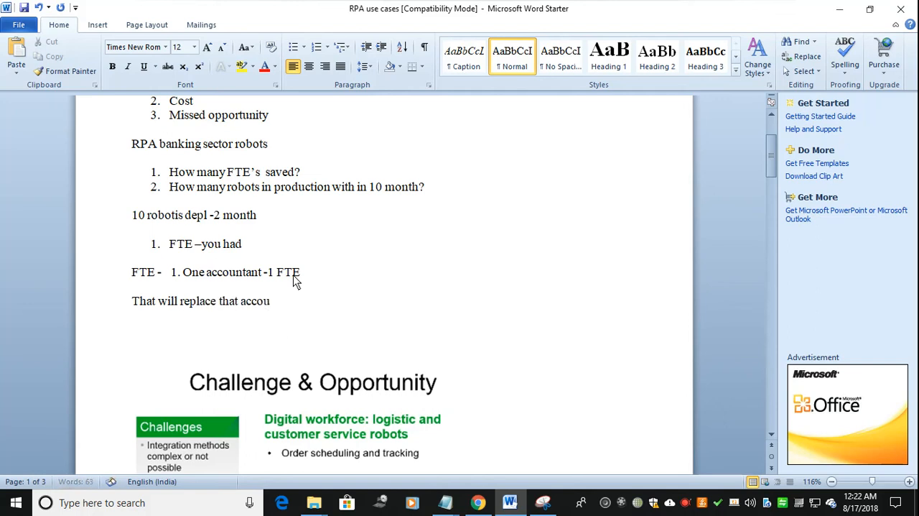
{"action": "type", "text": "ntant"}
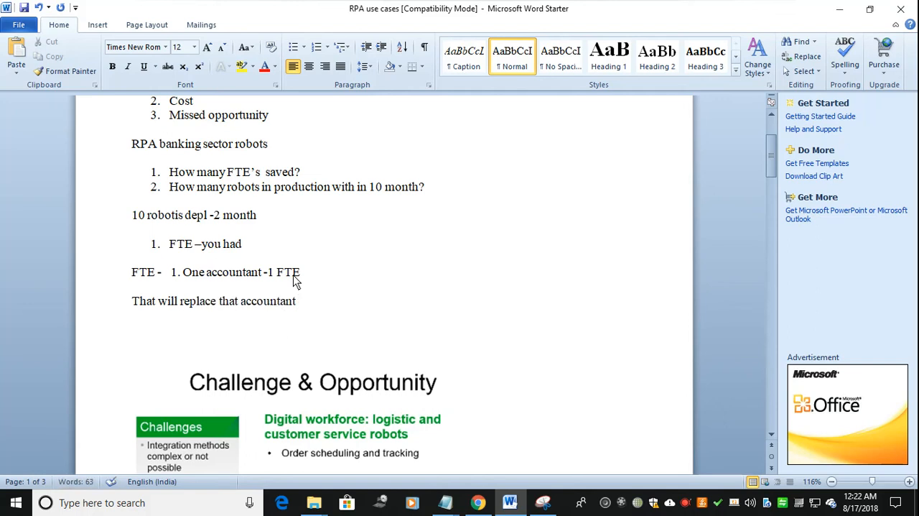
{"action": "type", "text": "-5"}
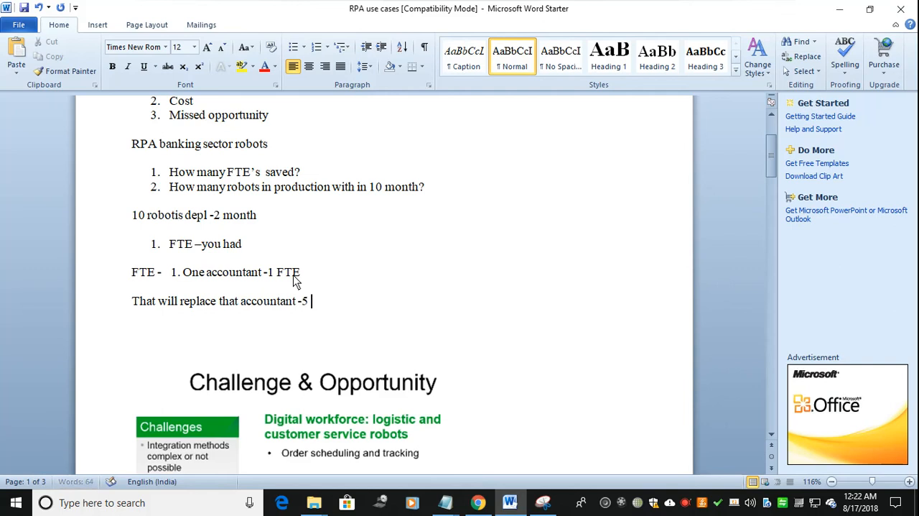
{"action": "type", "text": "working days -"}
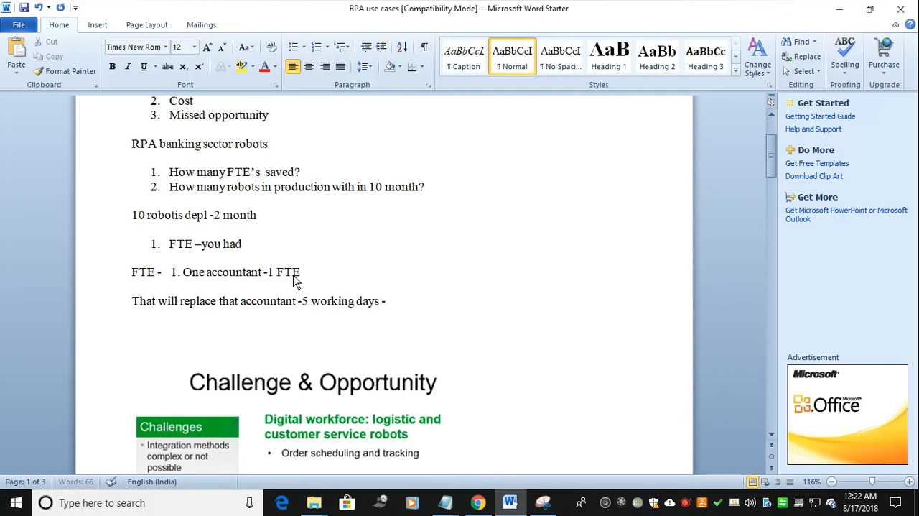
{"action": "type", "text": "365"}
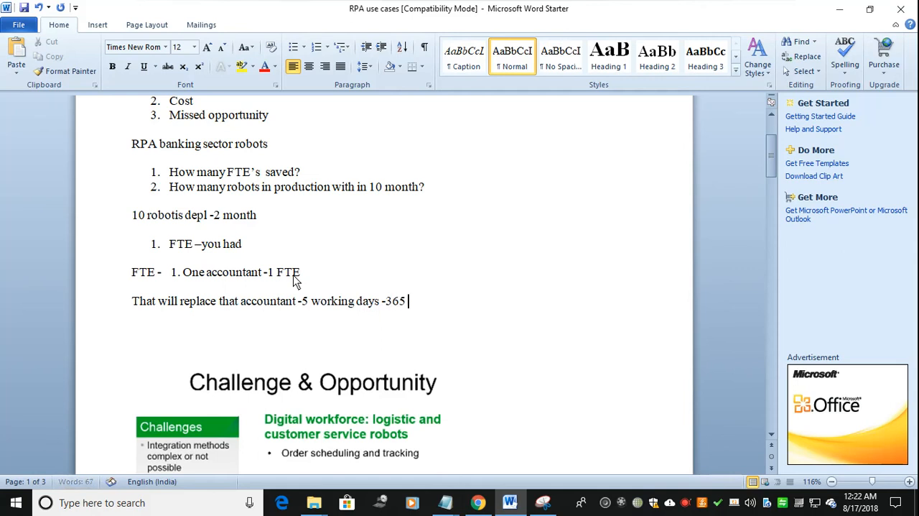
{"action": "type", "text": "days -"}
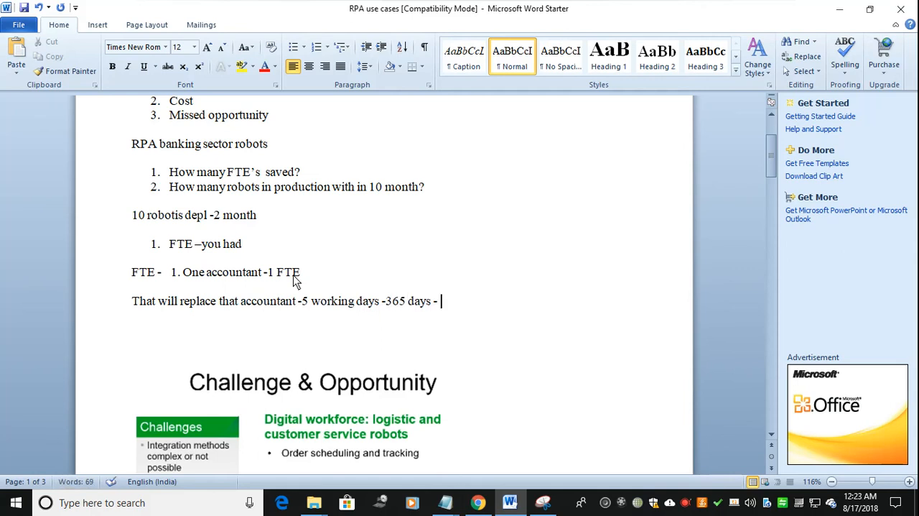
{"action": "type", "text": "24/7  s"}
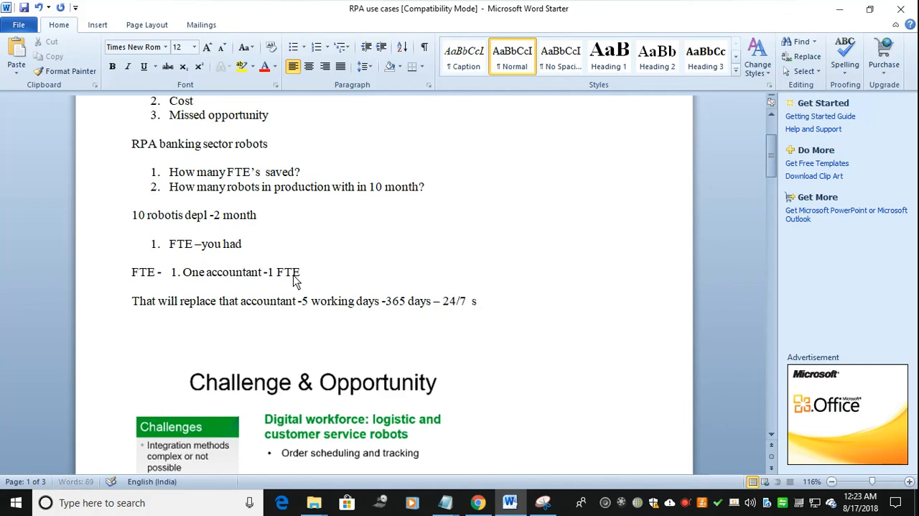
{"action": "type", "text": "hift"}
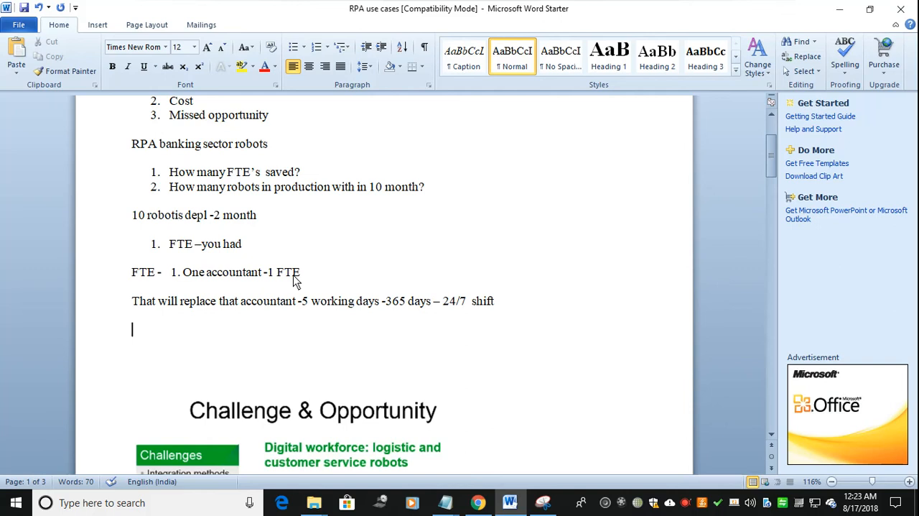
Type the line '0.80 FTE –Not 1 FTE' and start numbered item 1.
{"action": "type", "text": "0."}
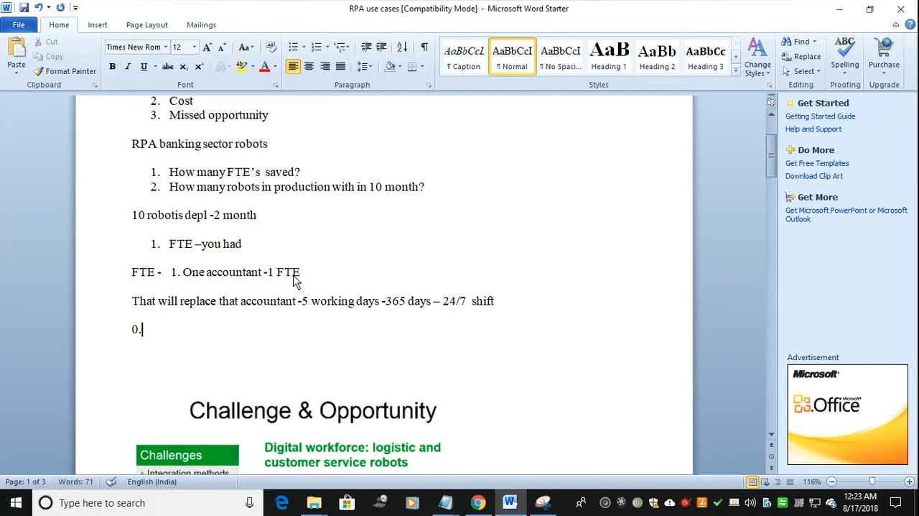
{"action": "type", "text": "80"}
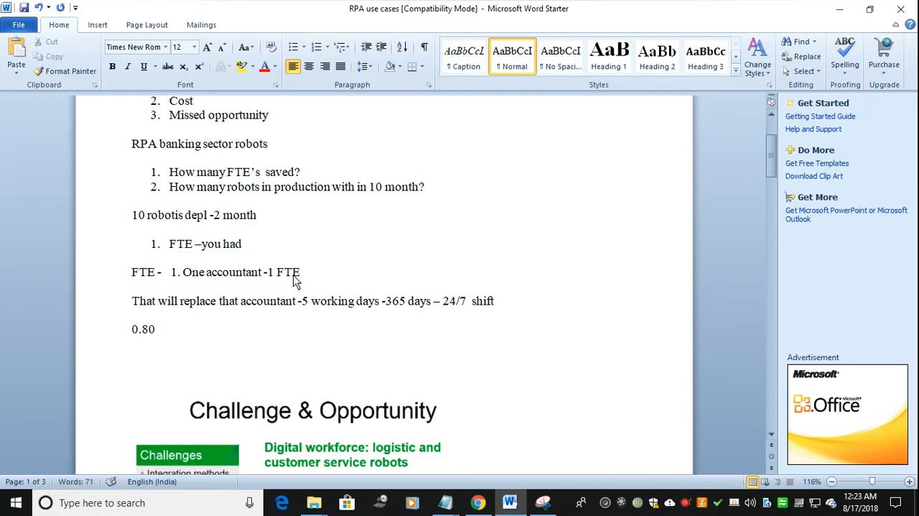
{"action": "type", "text": "FTE"}
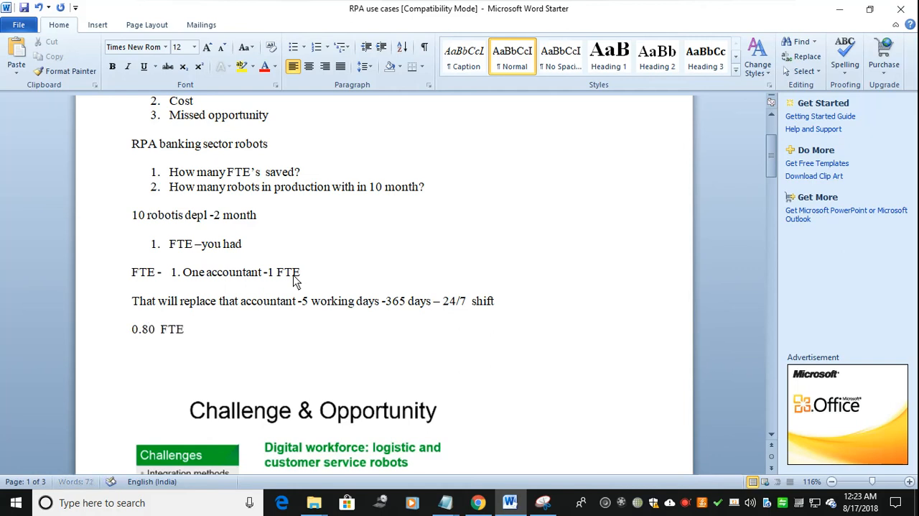
{"action": "type", "text": "–Not 1 FTE"}
{"action": "type", "text": "1."}
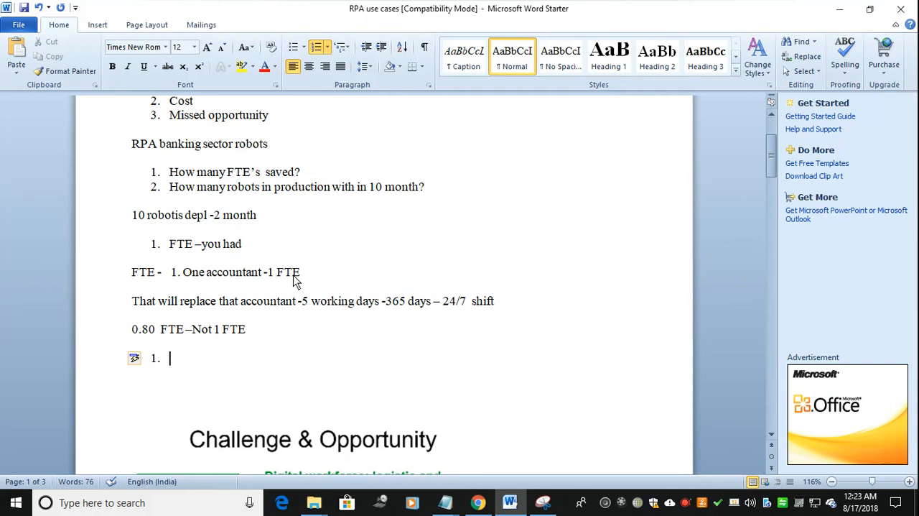
Fill item 1 with 'Robot – attended or evalution – Manual movement /.check has to be required for'.
{"action": "type", "text": "robo"}
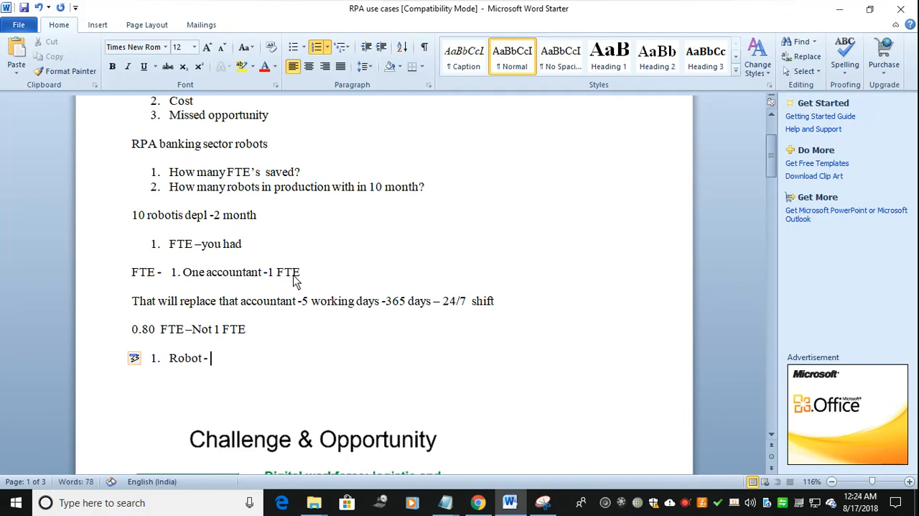
{"action": "type", "text": "attended or"}
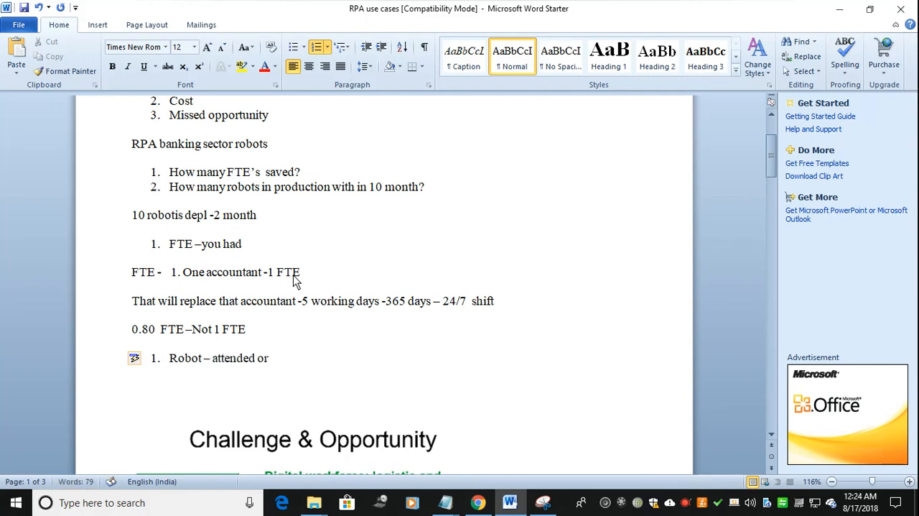
{"action": "type", "text": "evalu"}
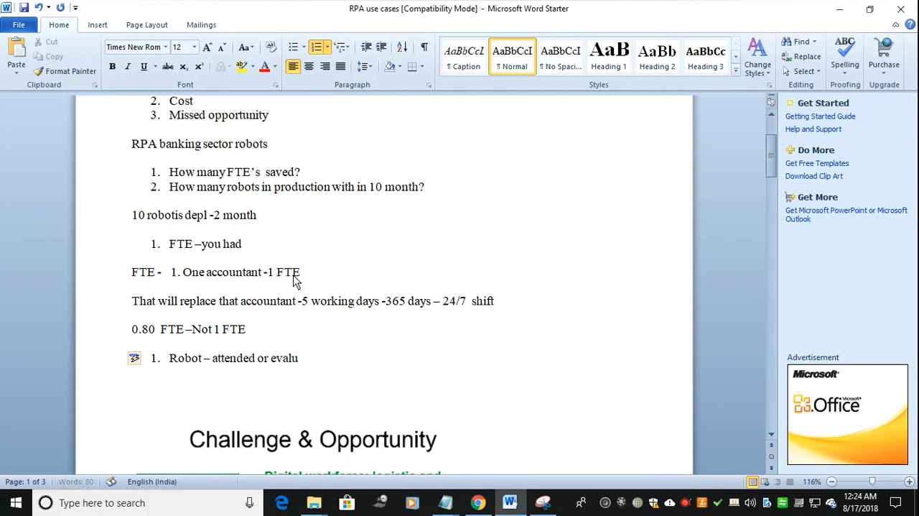
{"action": "type", "text": "tion"}
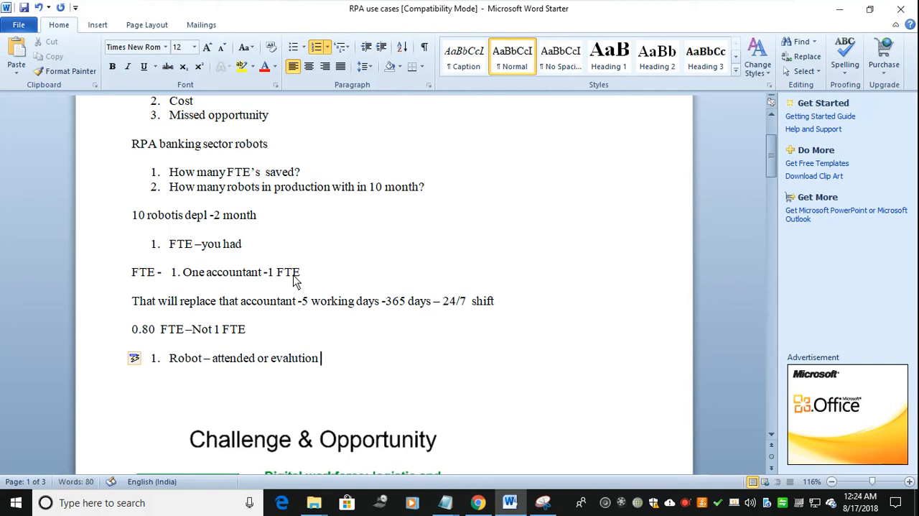
{"action": "type", "text": "-"}
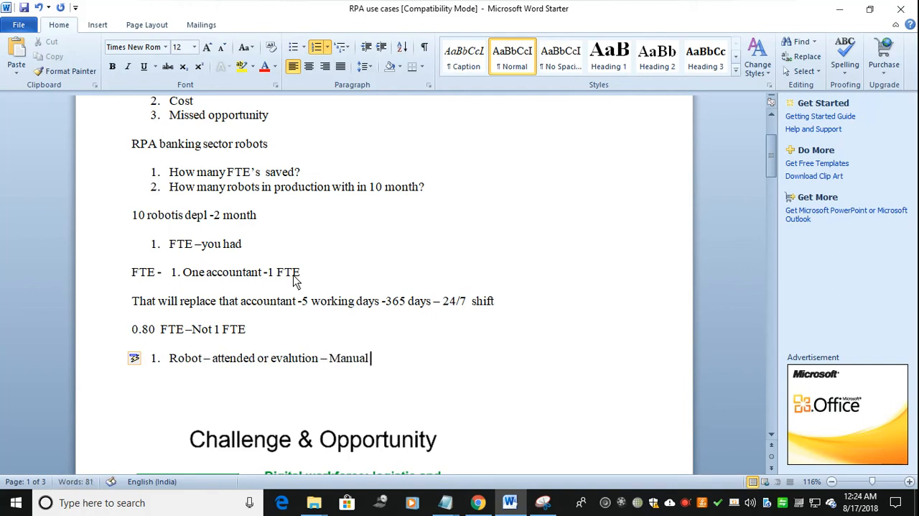
{"action": "type", "text": "movement /.check"}
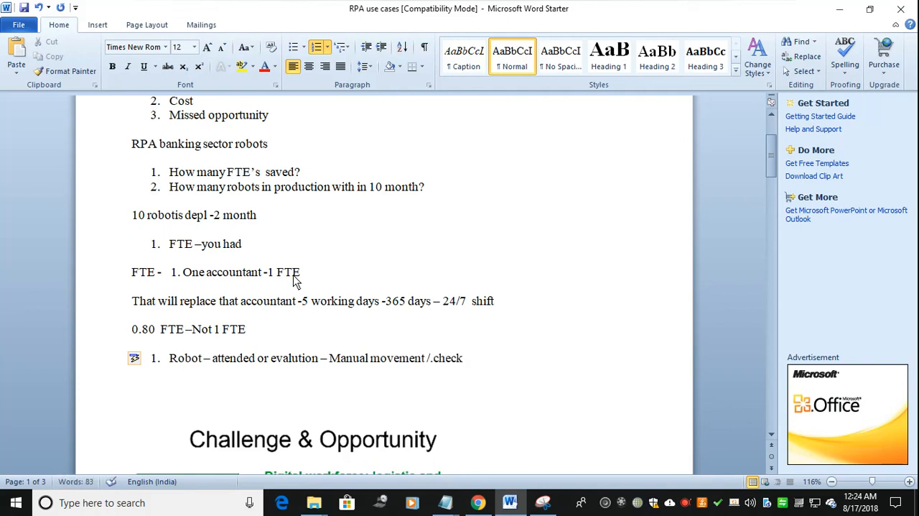
{"action": "type", "text": "h"}
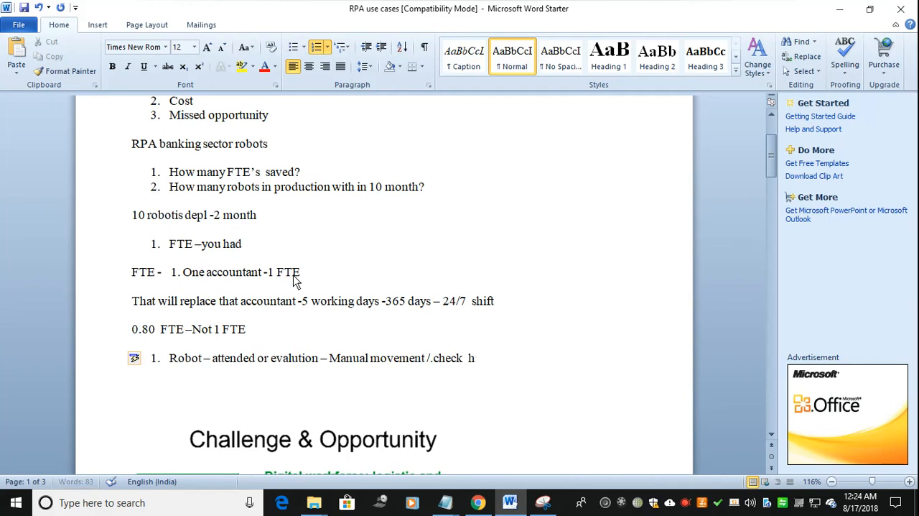
{"action": "type", "text": "has to br"}
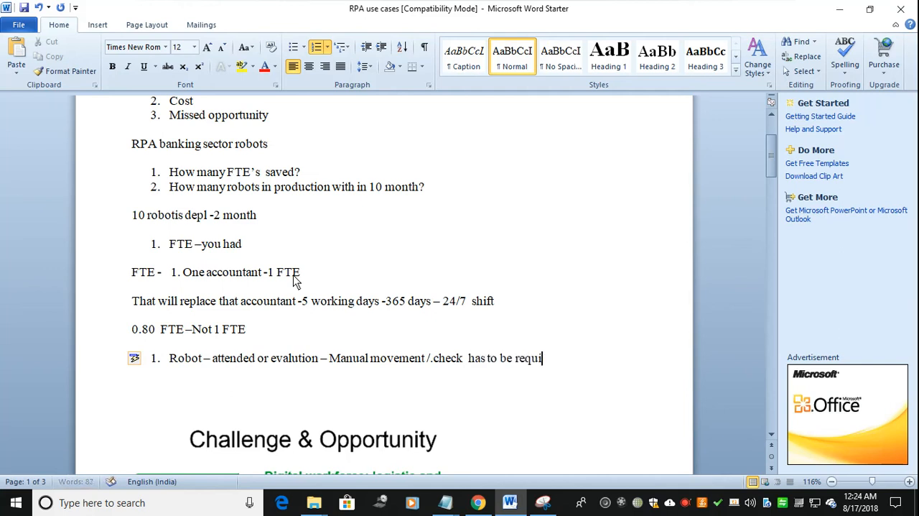
{"action": "type", "text": "red for"}
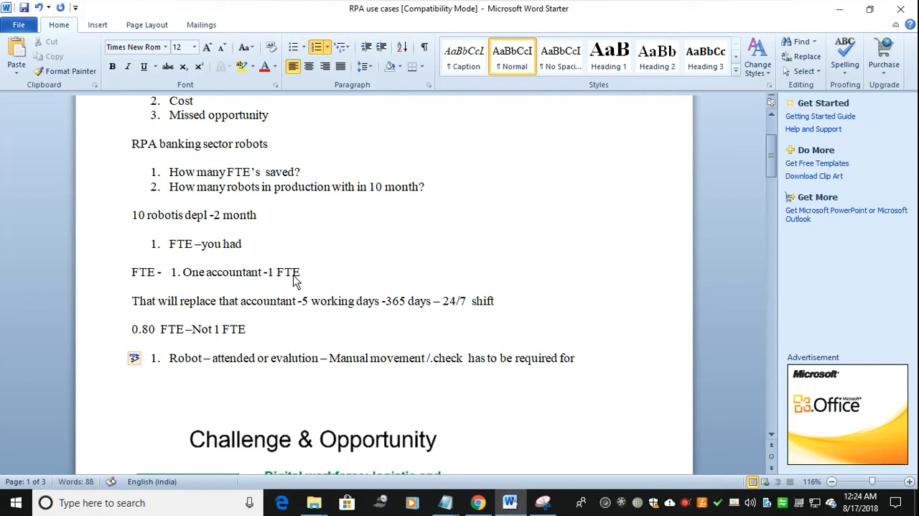
{"action": "key", "text": "enter"}
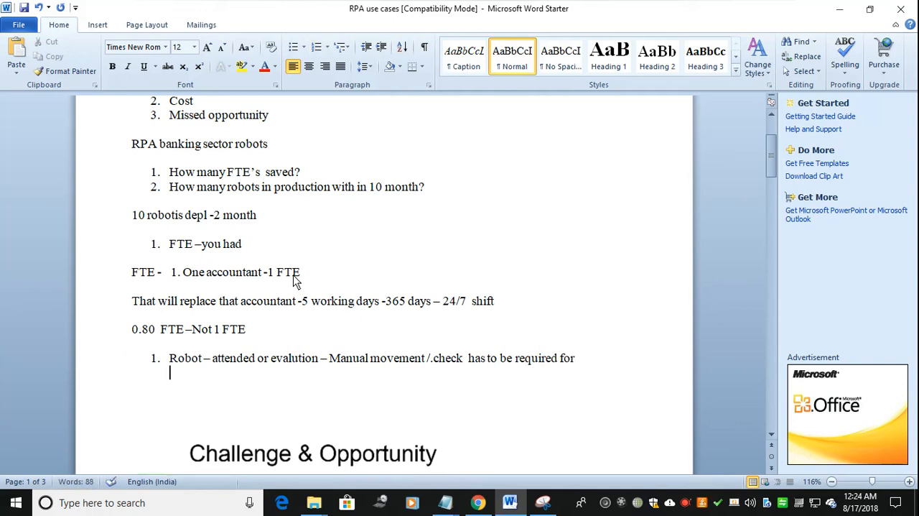
Write the bank power-supply cost note ending with '1 laksh rs.'.
{"action": "key", "text": "enter"}
{"action": "type", "text": "1 1"}
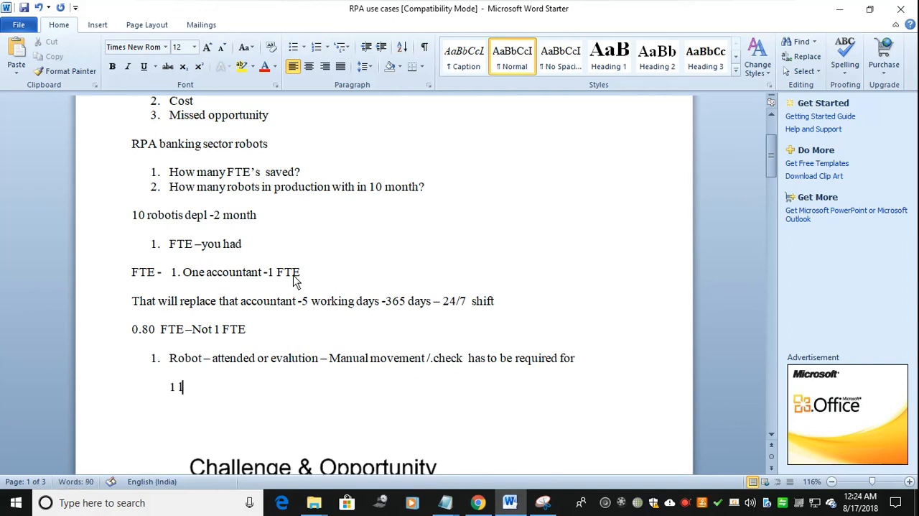
{"action": "type", "text": "lakshs"}
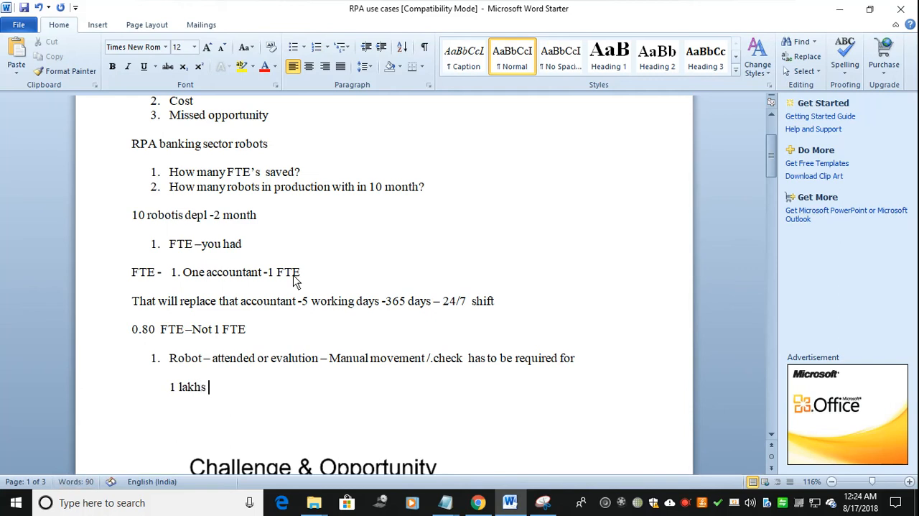
{"action": "type", "text": "-customer -"}
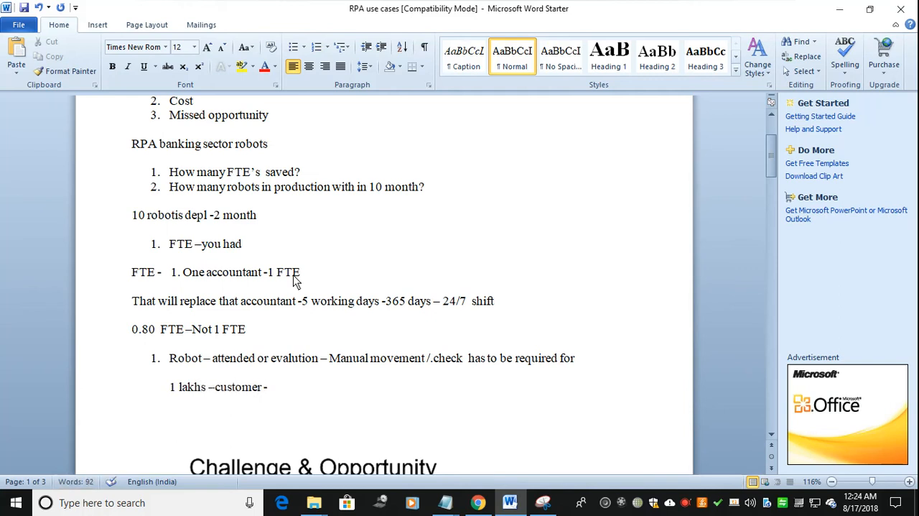
{"action": "left_click", "coordinate": [272, 387]}
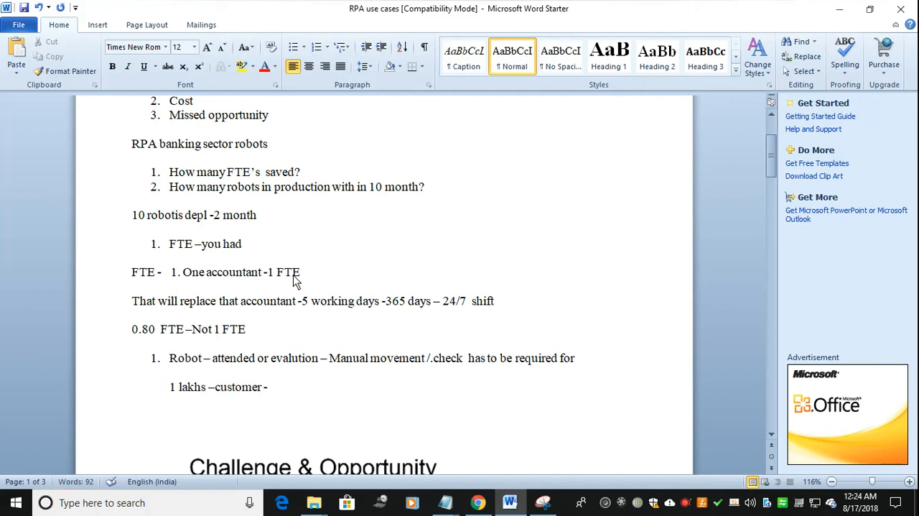
{"action": "type", "text": "suppose"}
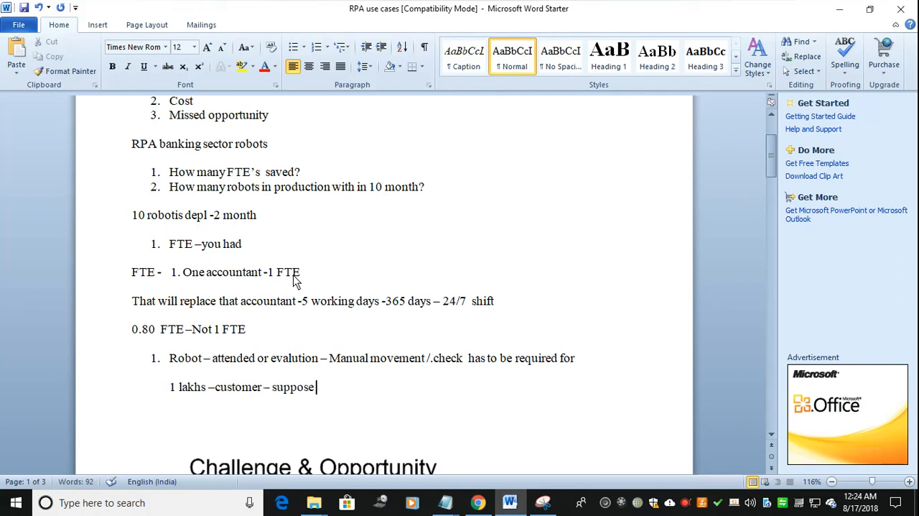
{"action": "type", "text": "bank generator"}
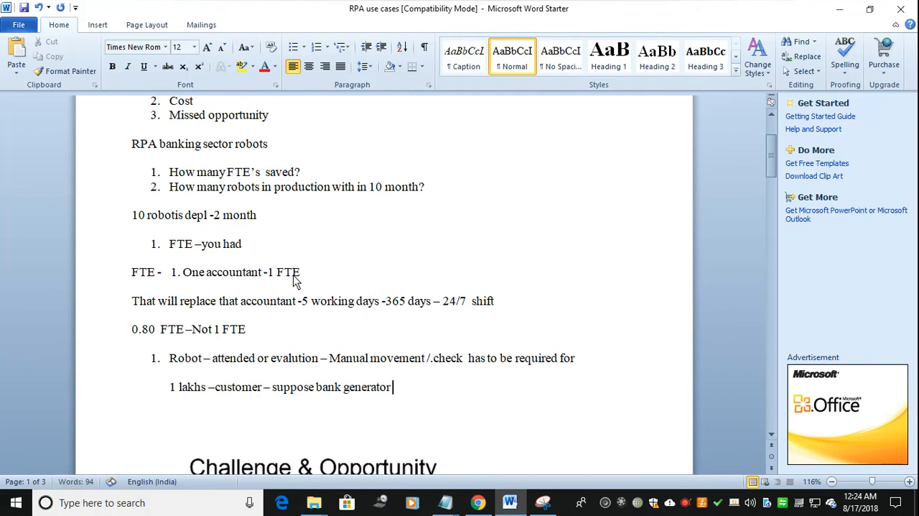
{"action": "type", "text": "/power supply has been stoppe"}
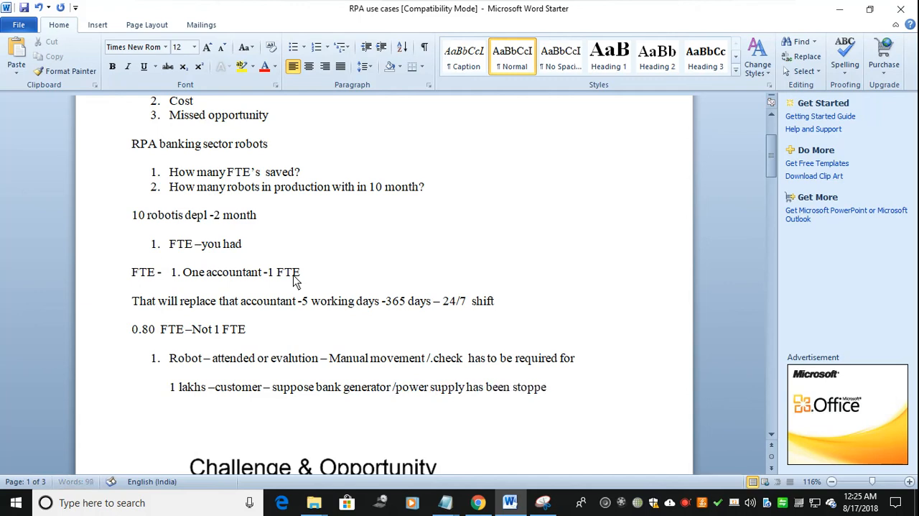
{"action": "type", "text": "d"}
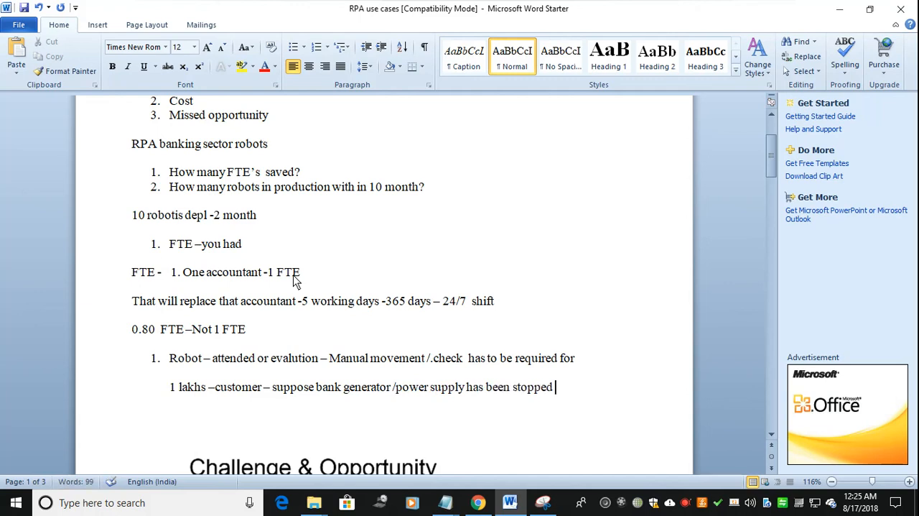
{"action": "type", "text": "when robot has"}
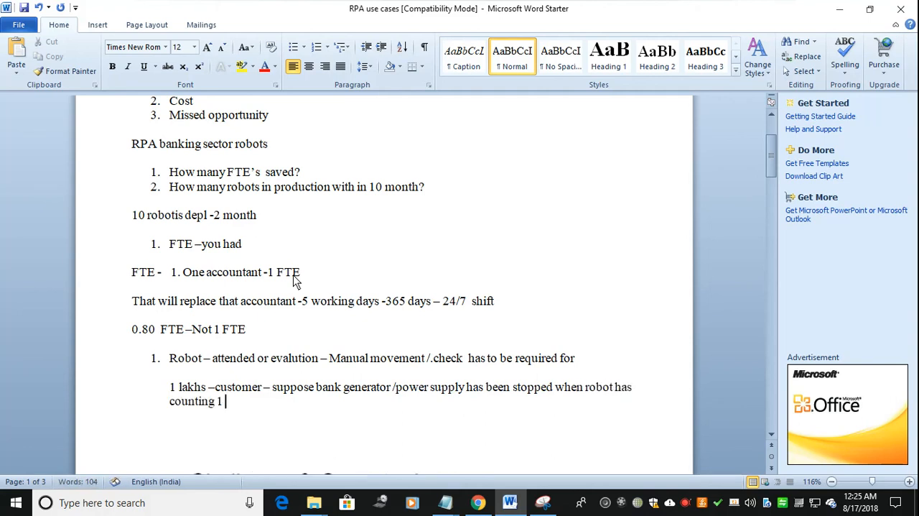
{"action": "type", "text": "laksh"}
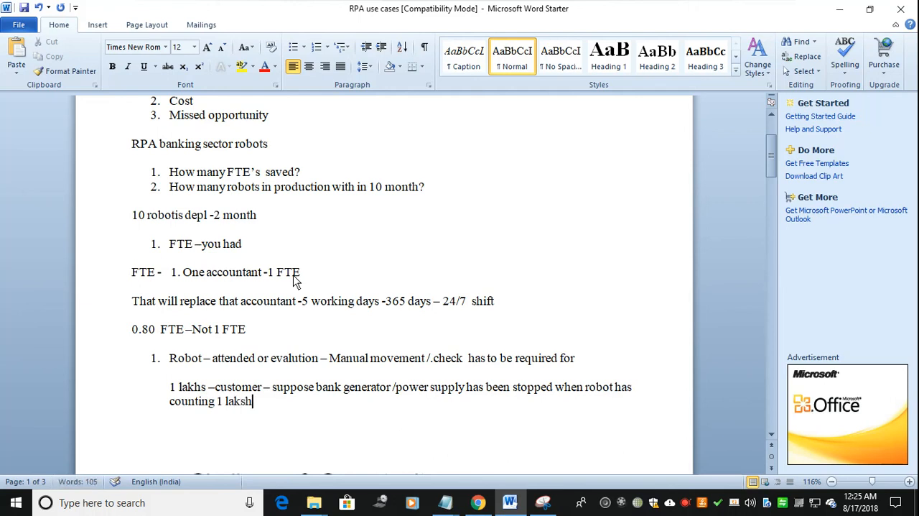
{"action": "type", "text": "rs."}
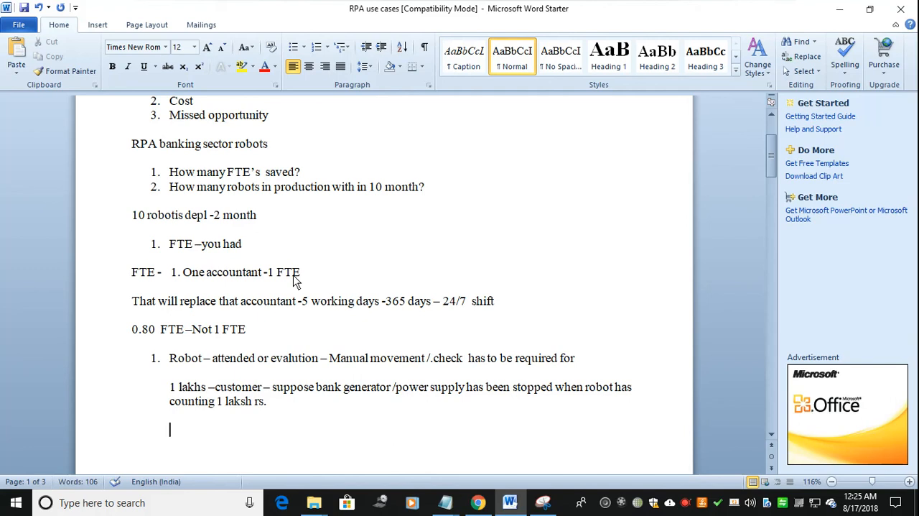
Add the line 'Count / continuous –' and begin numbered item 2.
{"action": "type", "text": "co"}
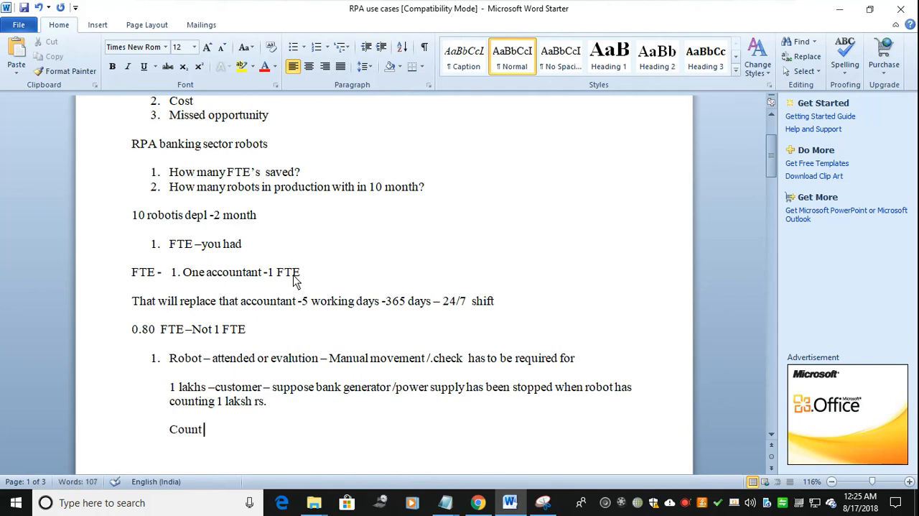
{"action": "type", "text": "/"}
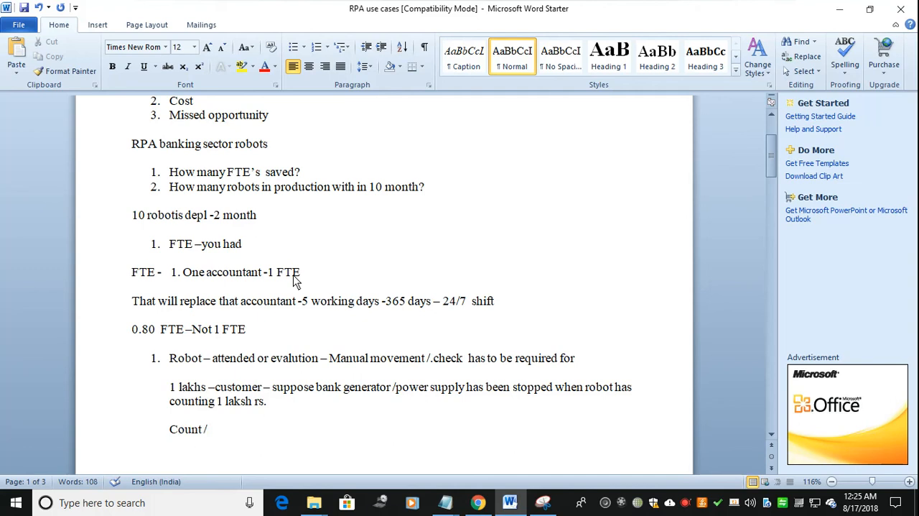
{"action": "type", "text": "conin"}
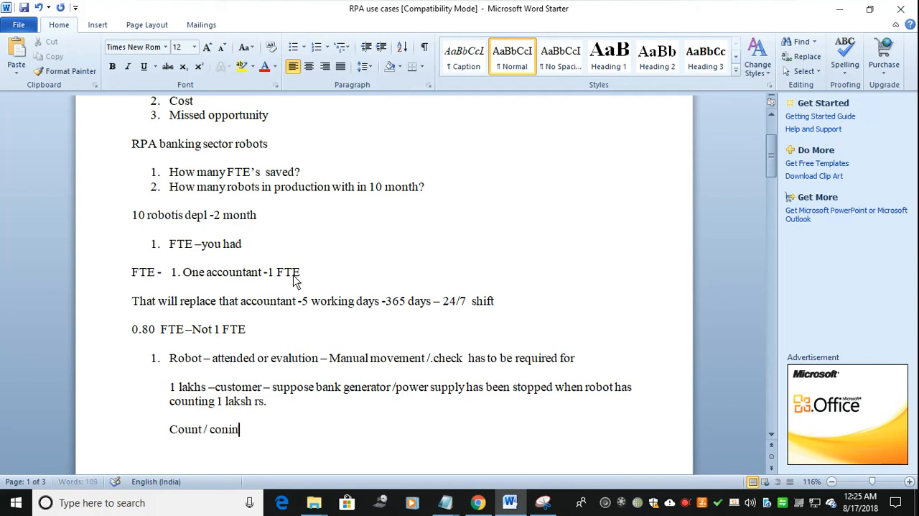
{"action": "key", "text": "BackSpace"}
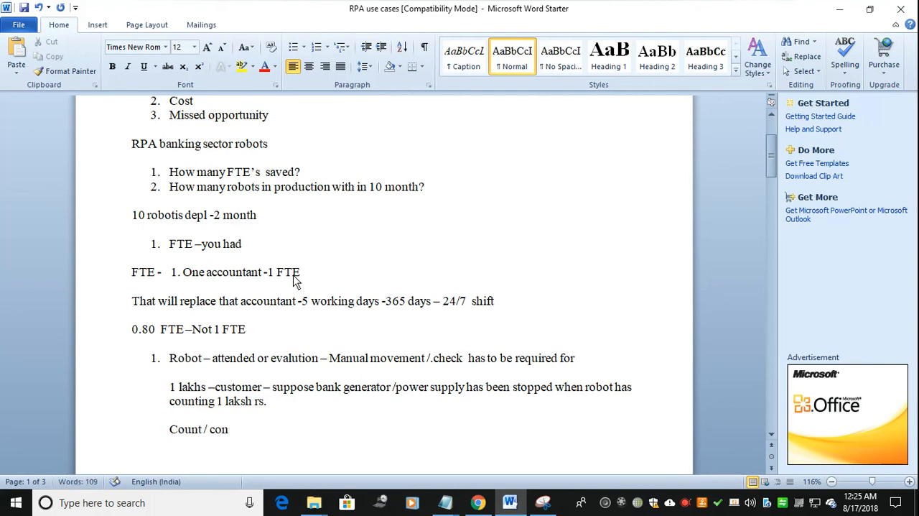
{"action": "type", "text": "tinuou"}
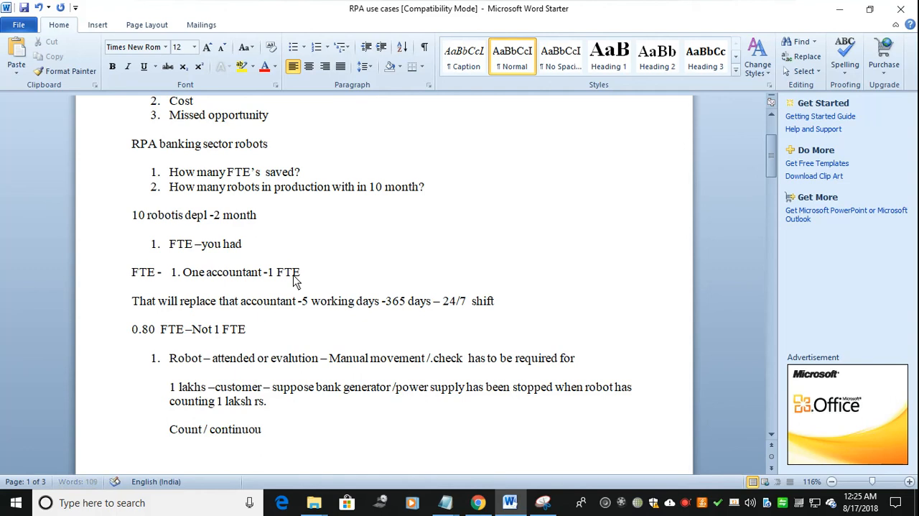
{"action": "type", "text": "s -"}
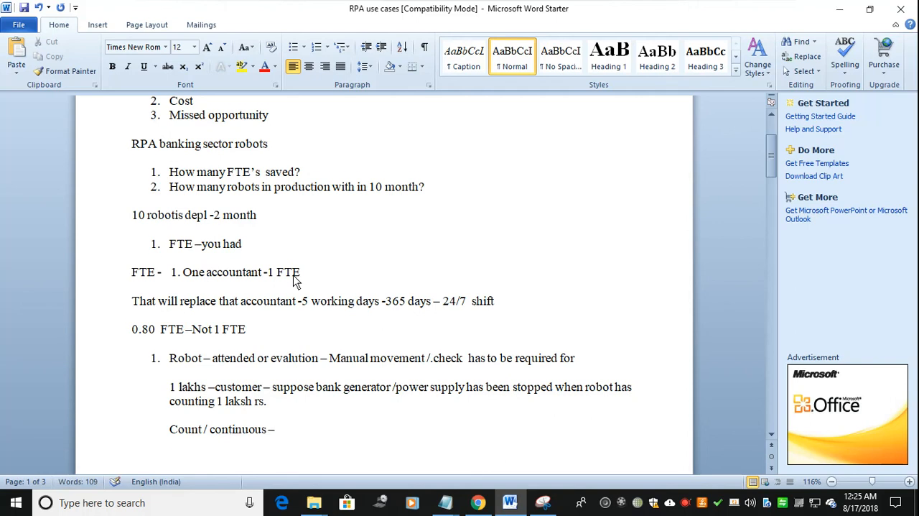
{"action": "type", "text": "2."}
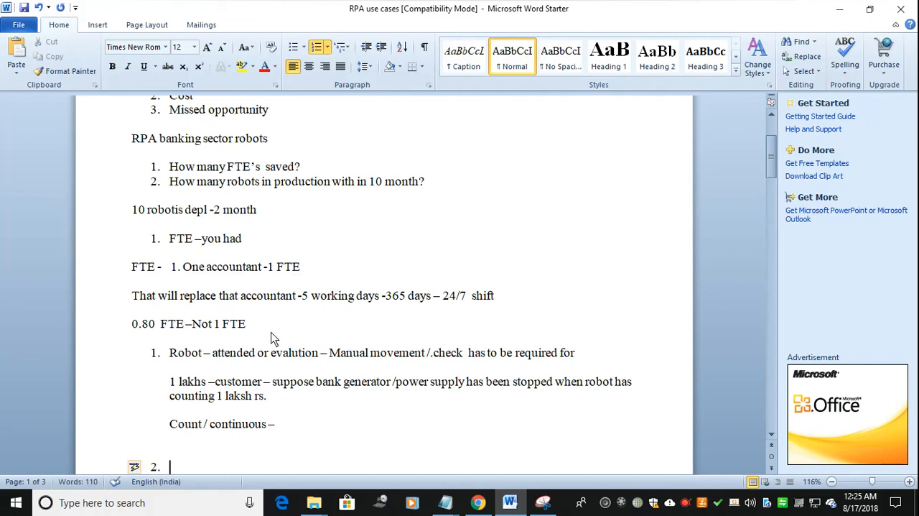
Append '-0.75-0.80 FTE / Replace' to the end of the '0.80 FTE –Not 1 FTE' line.
{"action": "left_click", "coordinate": [249, 324]}
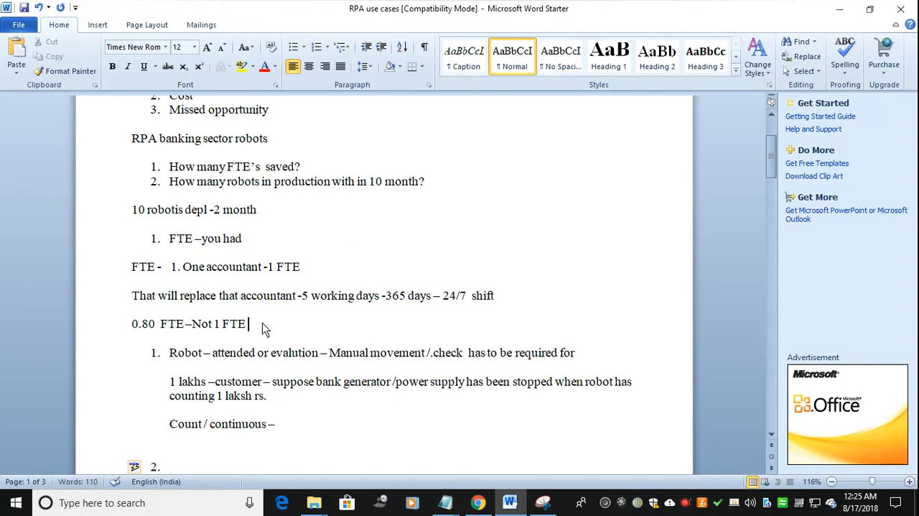
{"action": "type", "text": "-0.7"}
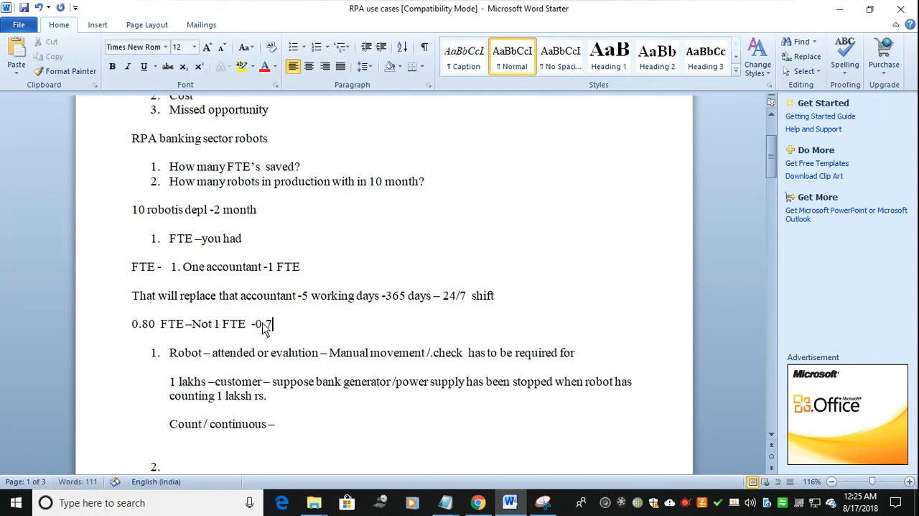
{"action": "type", "text": "5"}
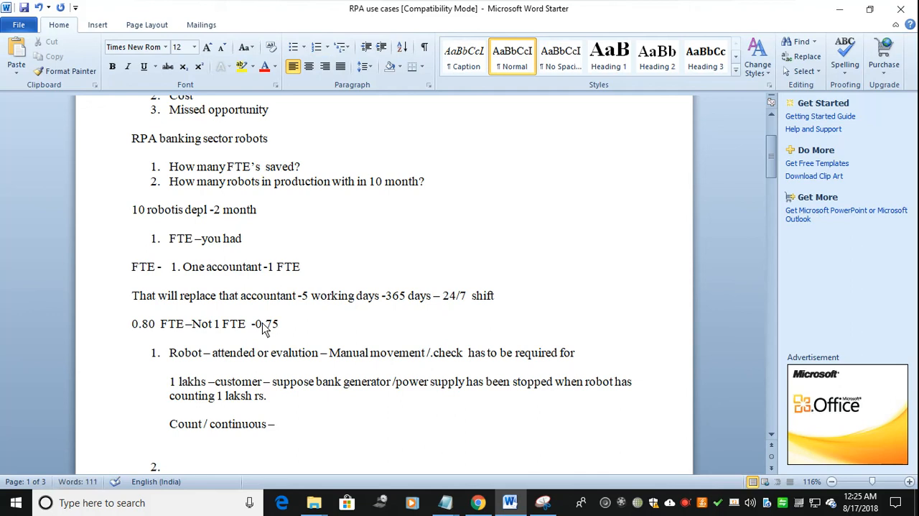
{"action": "type", "text": "-0."}
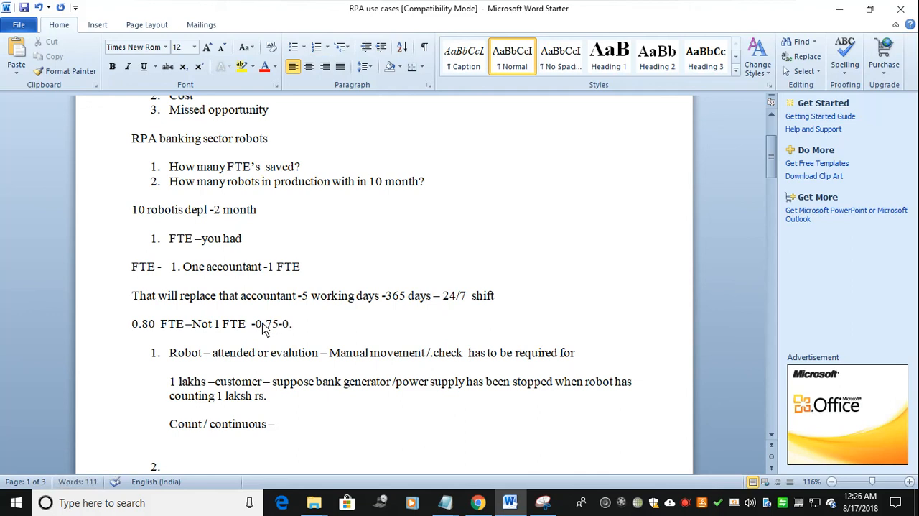
{"action": "type", "text": "0.80 FT"}
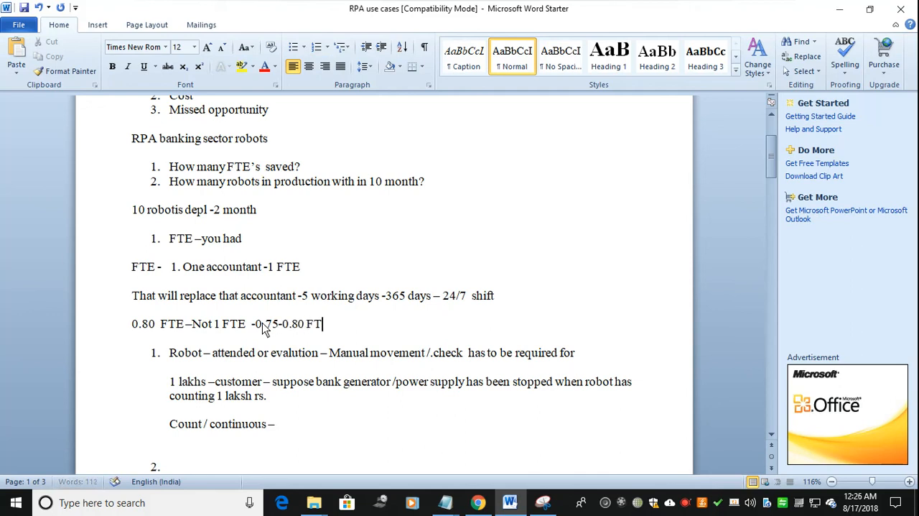
{"action": "type", "text": "E /"}
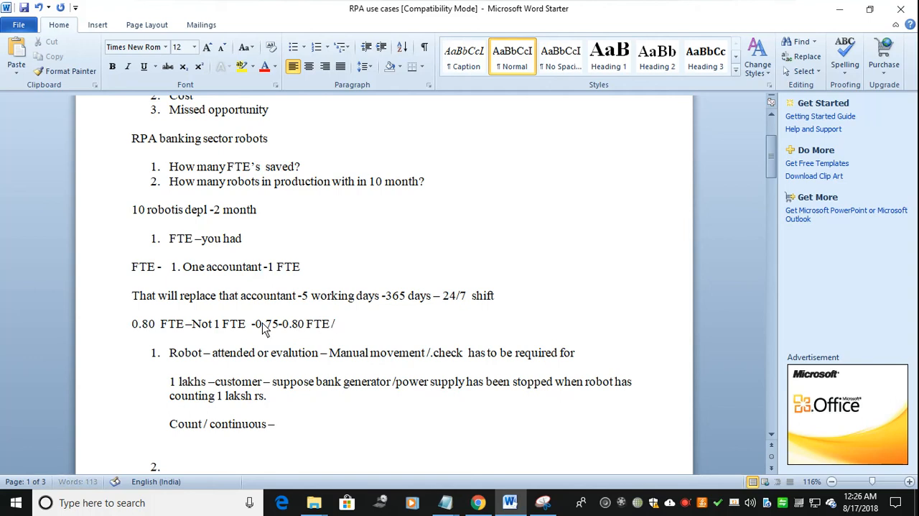
{"action": "type", "text": "Replace"}
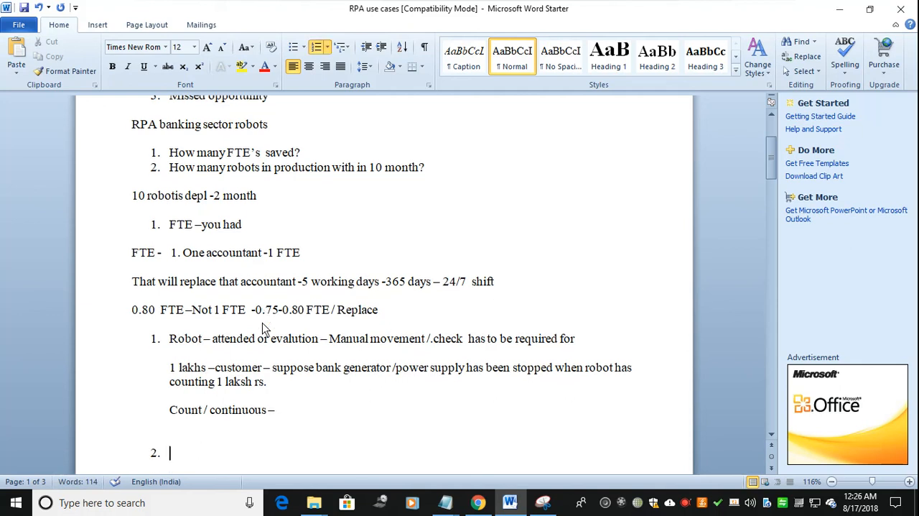
Type 'Robo has replaces -10 employees in a organization' into numbered item 2.
{"action": "type", "text": "Robo has r"}
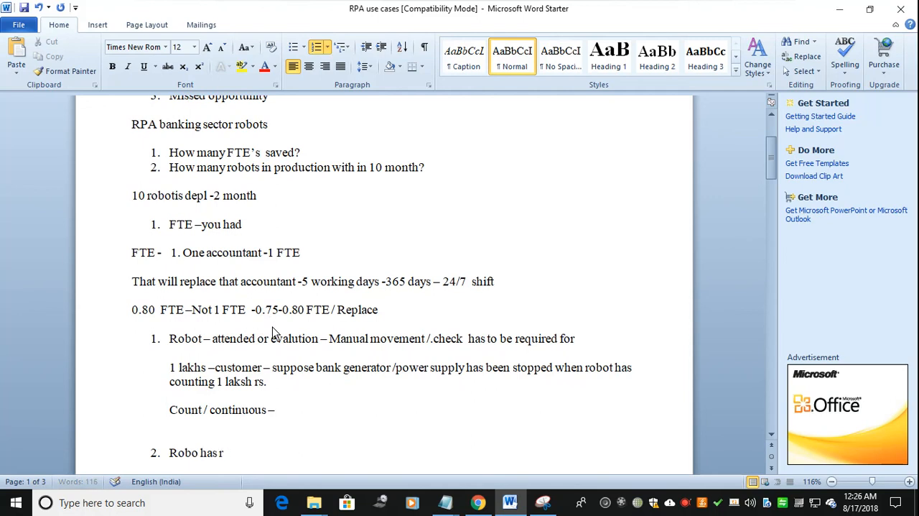
{"action": "type", "text": "eplaces"}
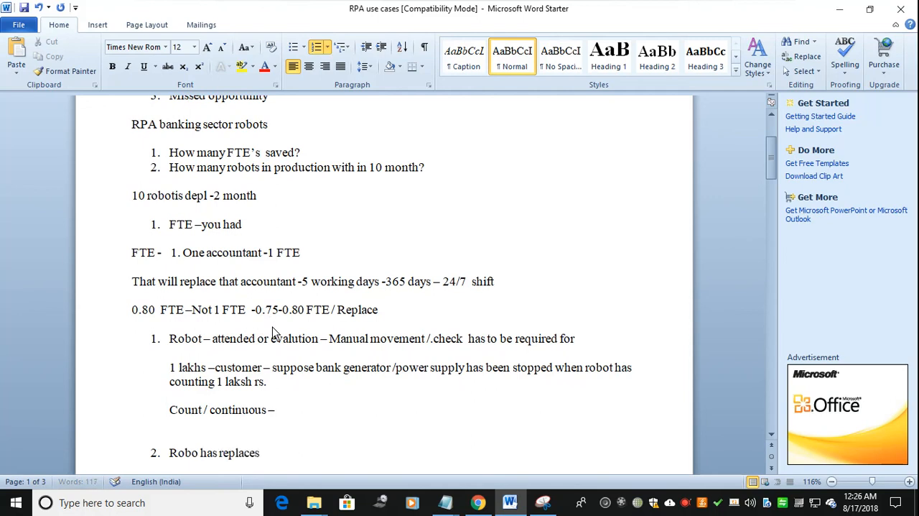
{"action": "type", "text": "-10 employees"}
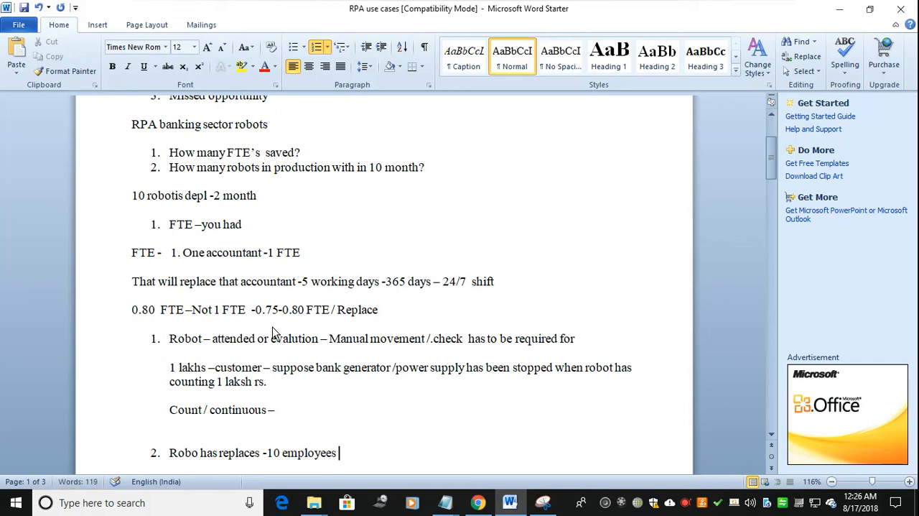
{"action": "type", "text": "in a orga"}
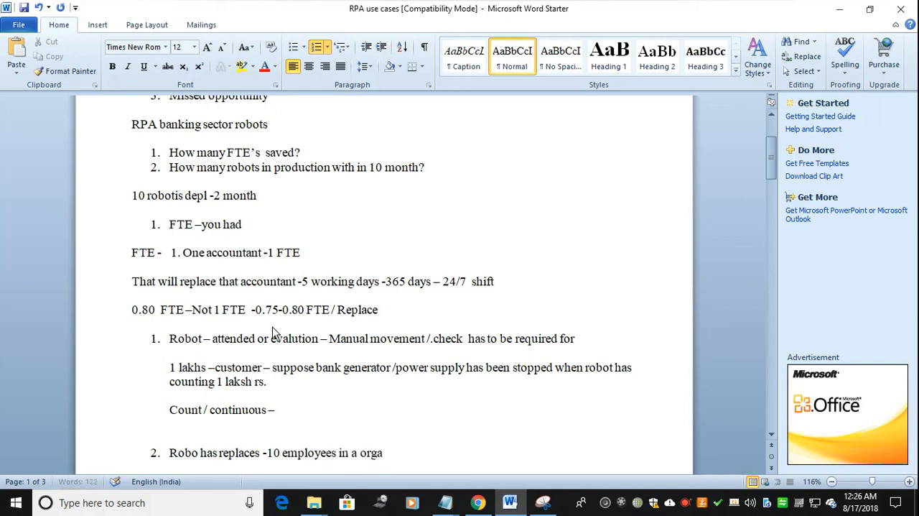
{"action": "type", "text": "nization"}
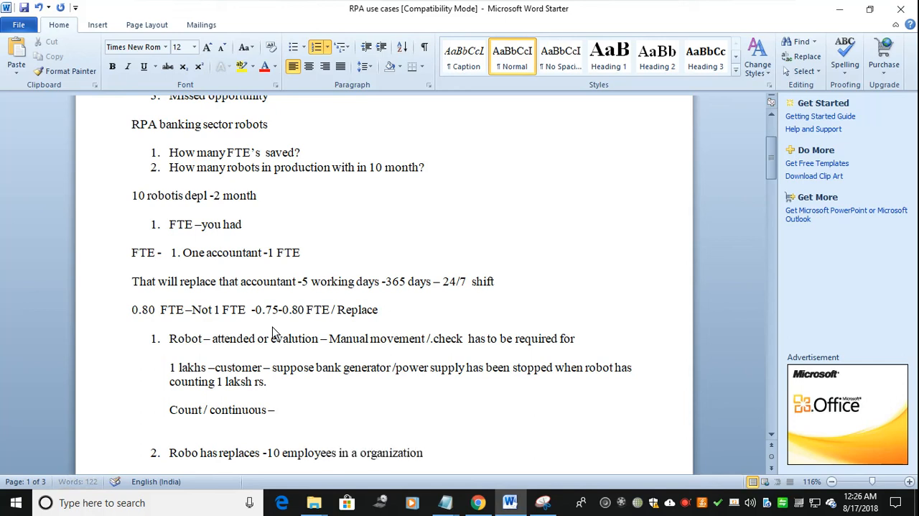
{"action": "scroll", "scroll_direction": "down", "scroll_amount": 3}
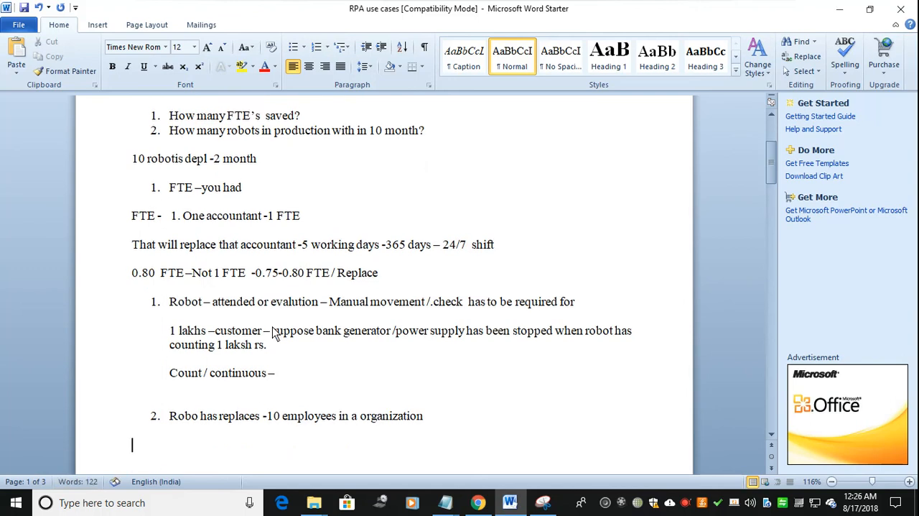
Add the note "7 FTE's max" below item 2 and start a new line.
{"action": "type", "text": "7"}
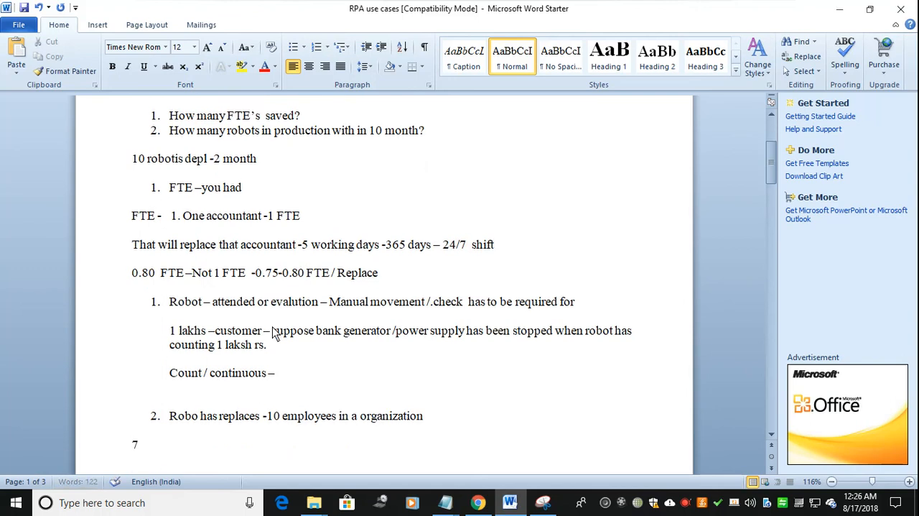
{"action": "type", "text": "FTE"}
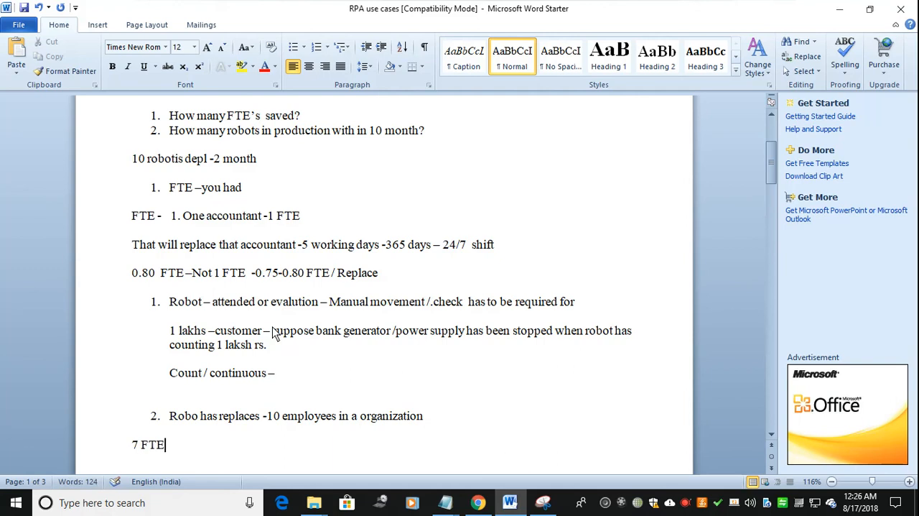
{"action": "type", "text": "'s max ."}
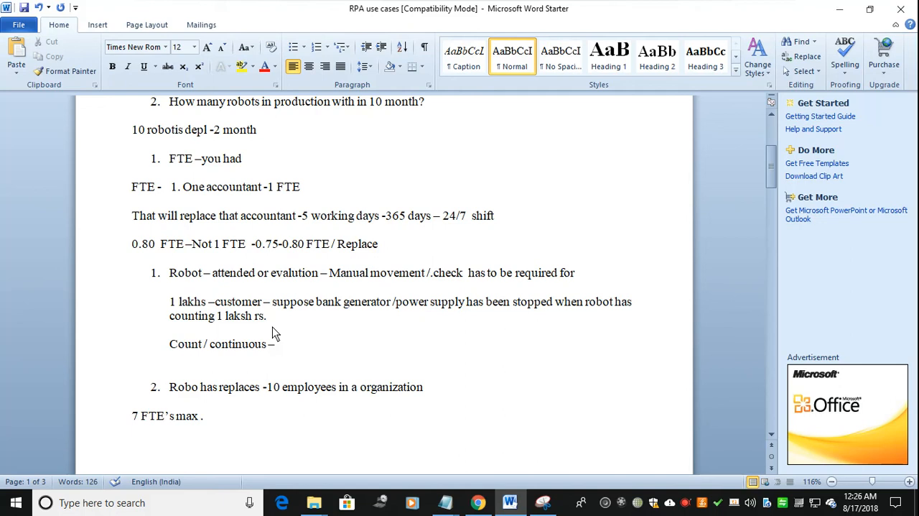
{"action": "key", "text": "enter"}
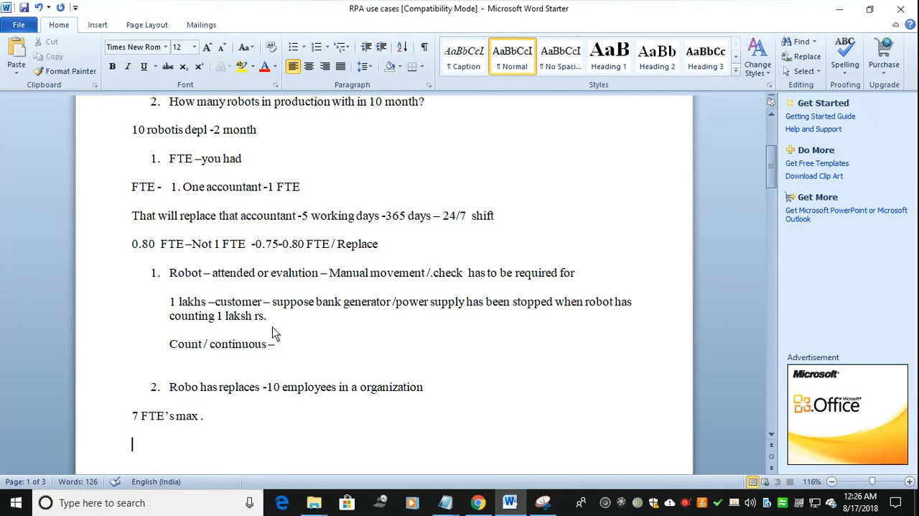
Type the note '60 -70 % of FTE benefit'.
{"action": "scroll", "scroll_direction": "down", "scroll_amount": 3}
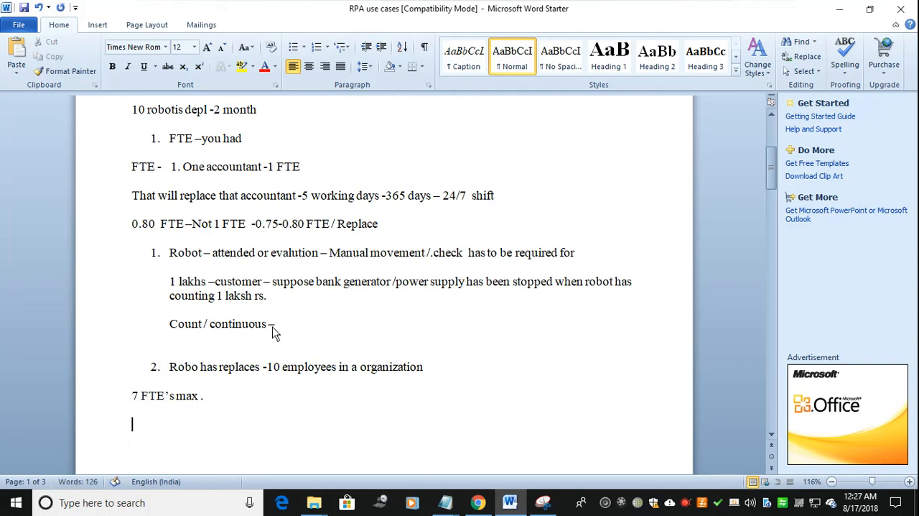
{"action": "type", "text": "60 -"}
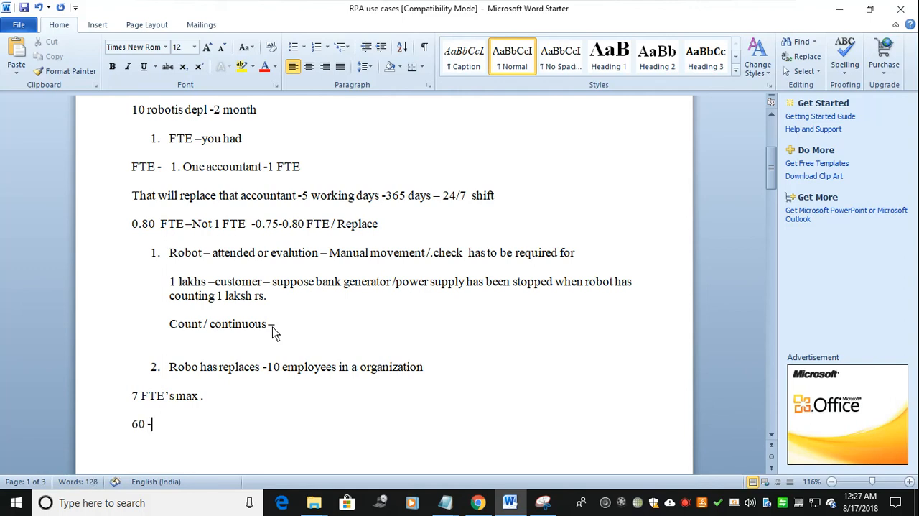
{"action": "type", "text": "70 %"}
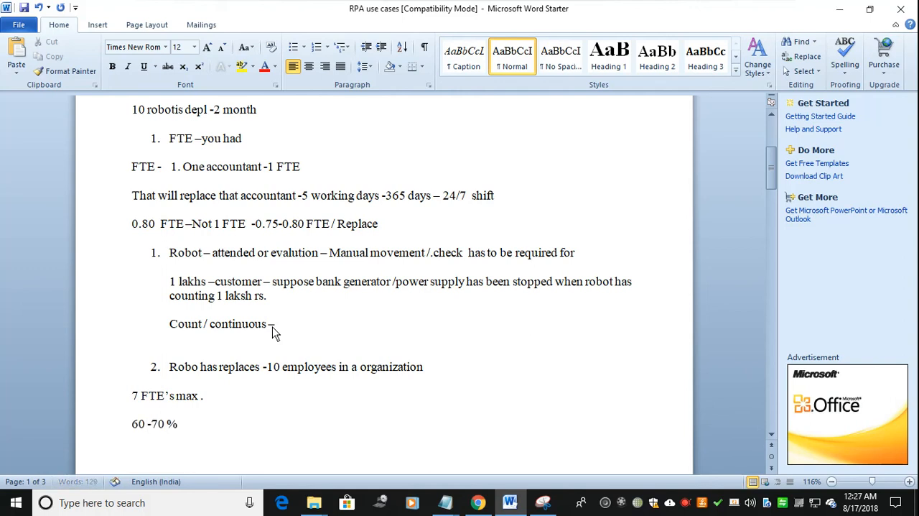
{"action": "type", "text": "of FTE"}
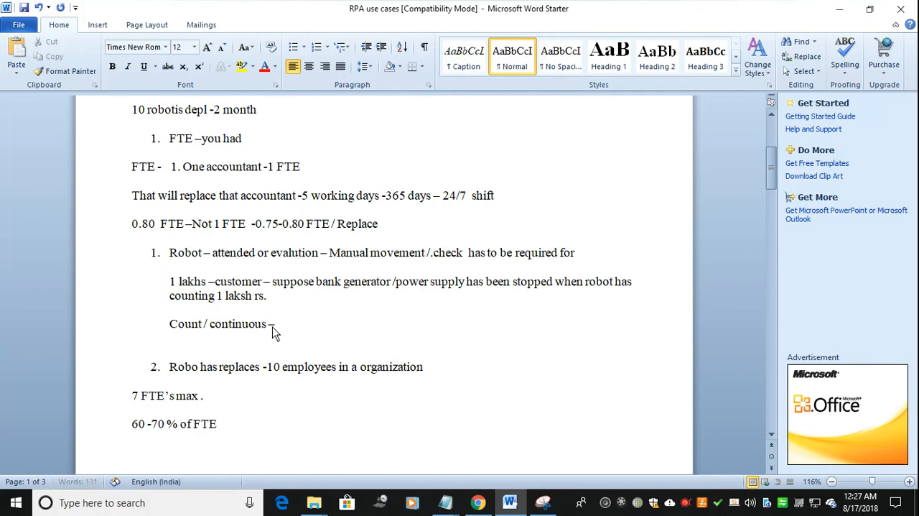
{"action": "type", "text": "bene"}
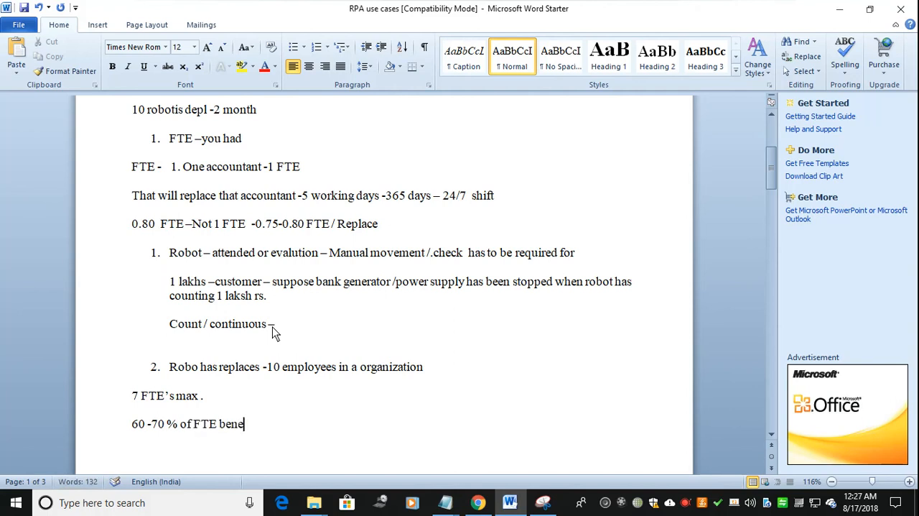
{"action": "type", "text": "fir ."}
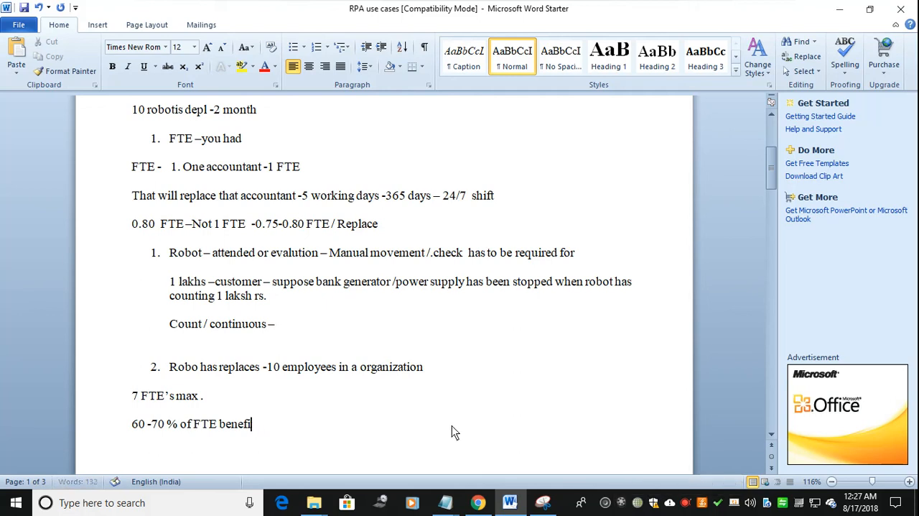
{"action": "type", "text": "t"}
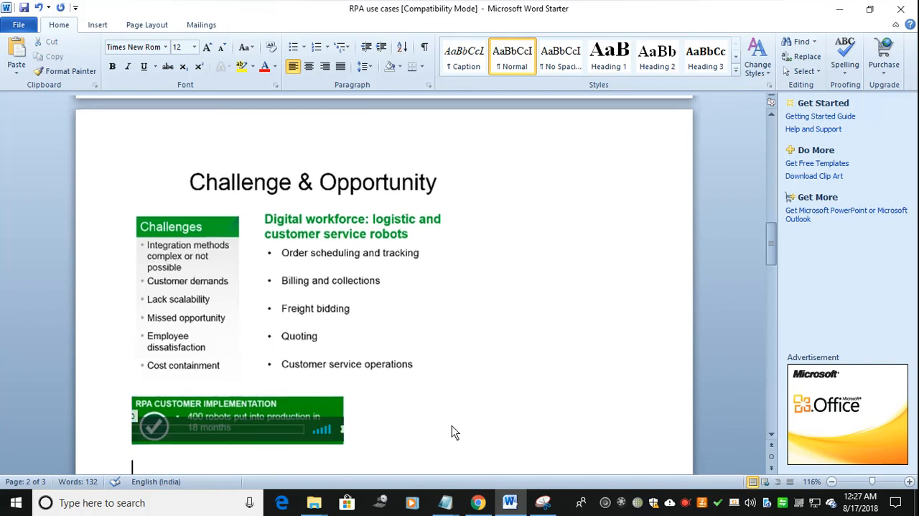
Scroll to page 2, between the RPA customer implementation graphic and The Results slide.
{"action": "scroll", "scroll_direction": "down", "scroll_amount": 3}
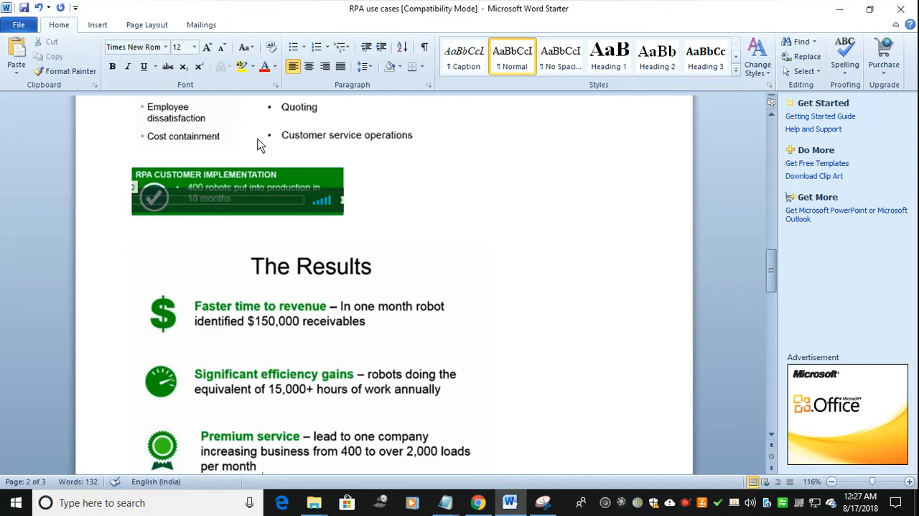
{"action": "mouse_move", "coordinate": [244, 226]}
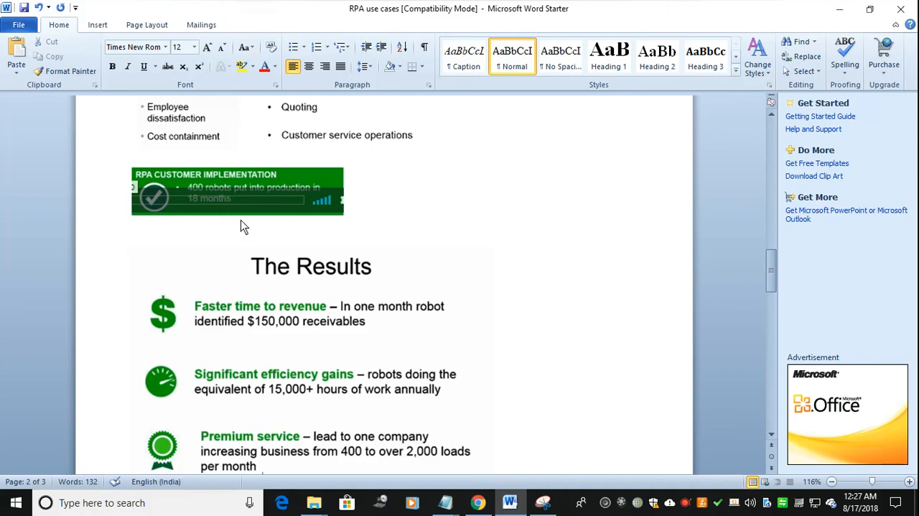
{"action": "mouse_move", "coordinate": [431, 250]}
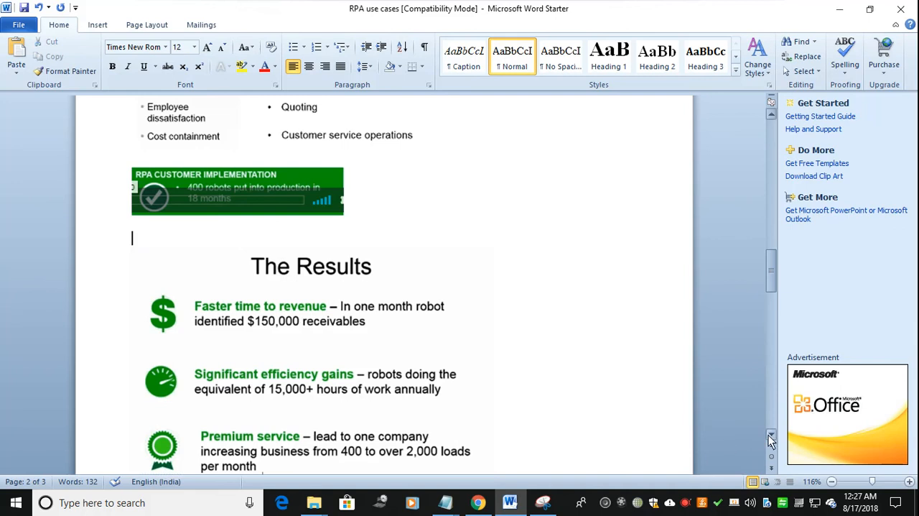
{"action": "scroll", "scroll_direction": "down", "scroll_amount": 3}
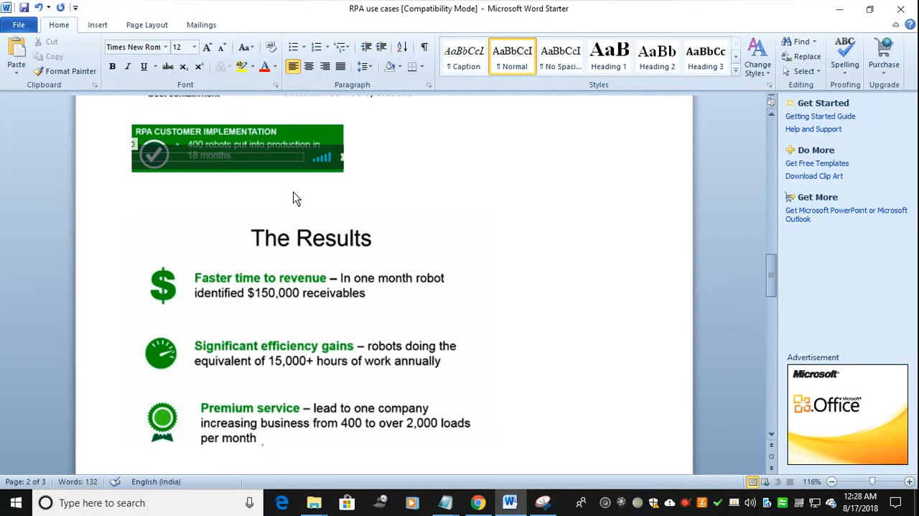
{"action": "mouse_move", "coordinate": [317, 326]}
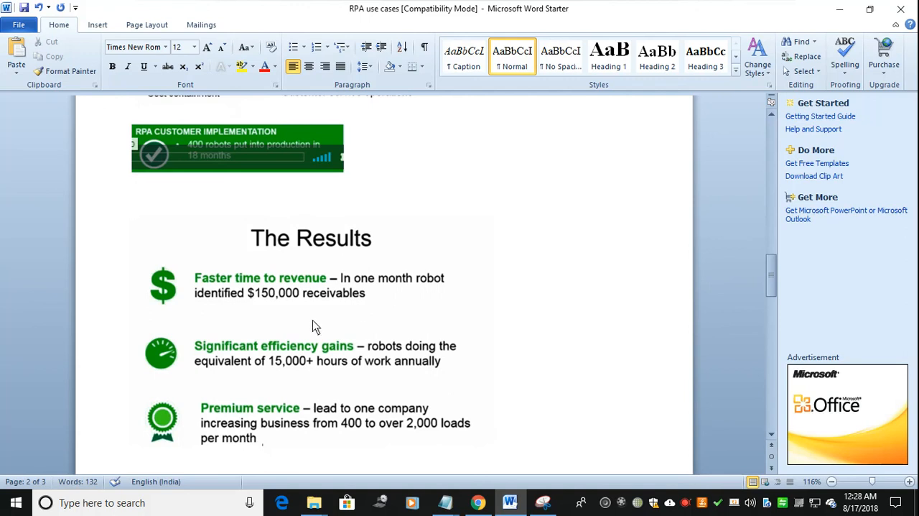
{"action": "mouse_move", "coordinate": [268, 302]}
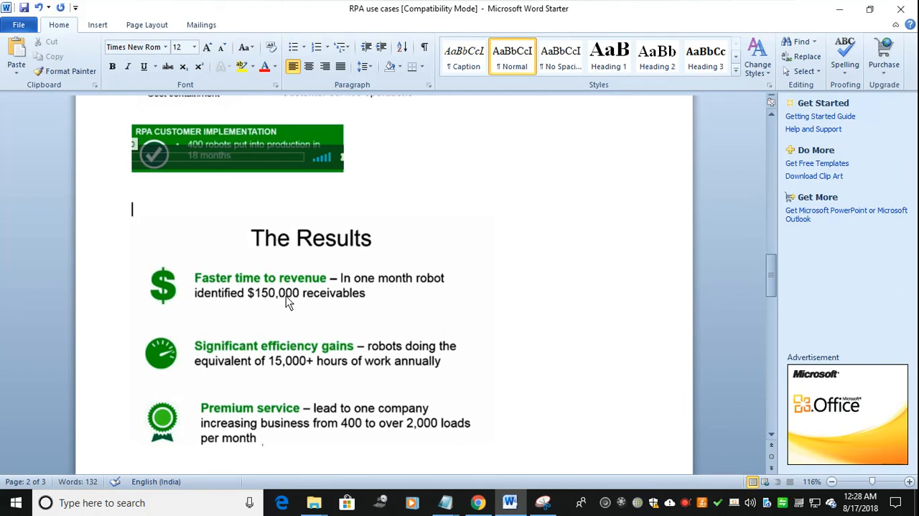
{"action": "mouse_move", "coordinate": [239, 221]}
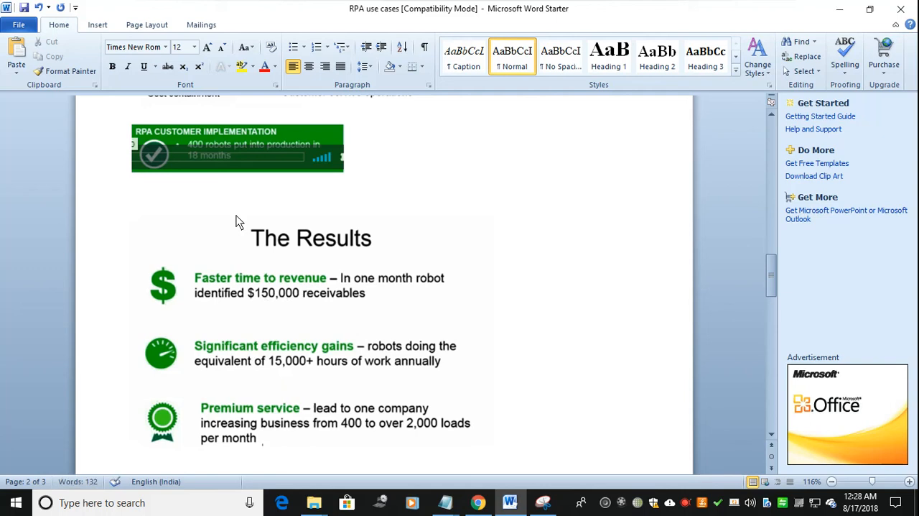
Type the cost note '1 . one accountant -18000/-' above The Results slide.
{"action": "type", "text": "1"}
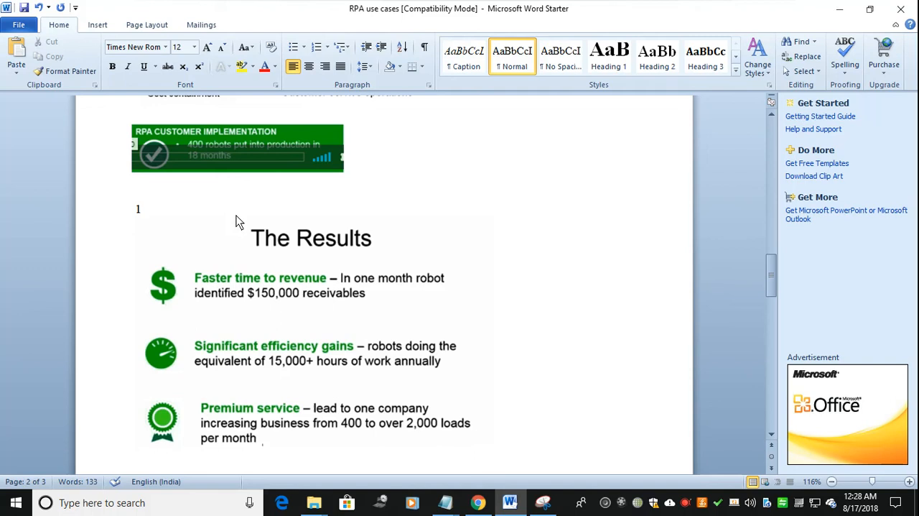
{"action": "type", "text": "."}
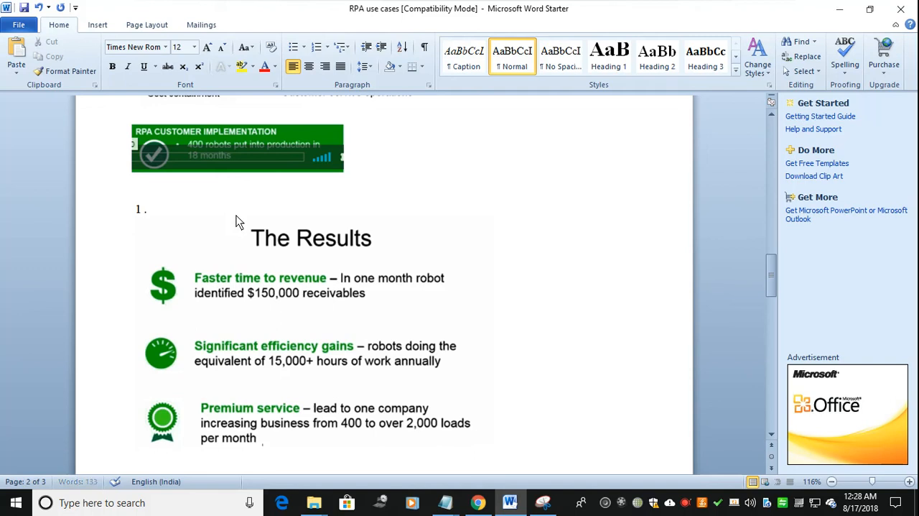
{"action": "type", "text": "one"}
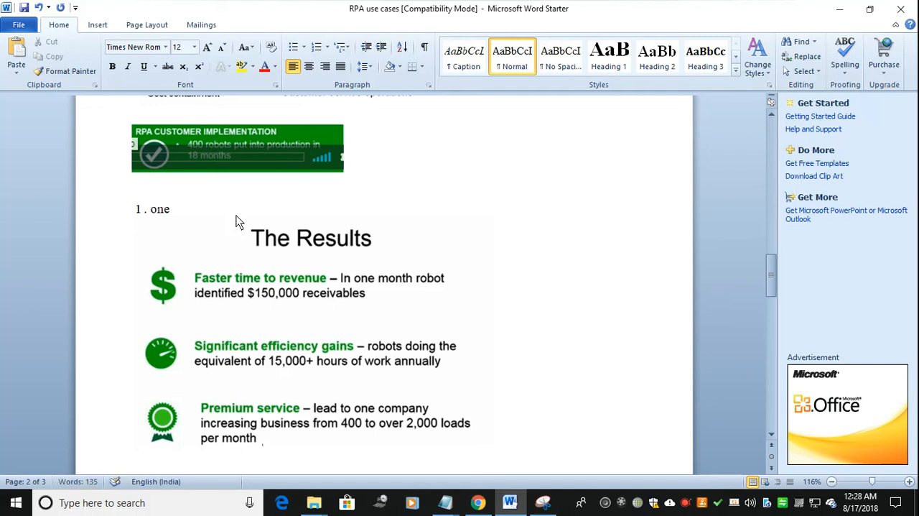
{"action": "type", "text": "accountant"}
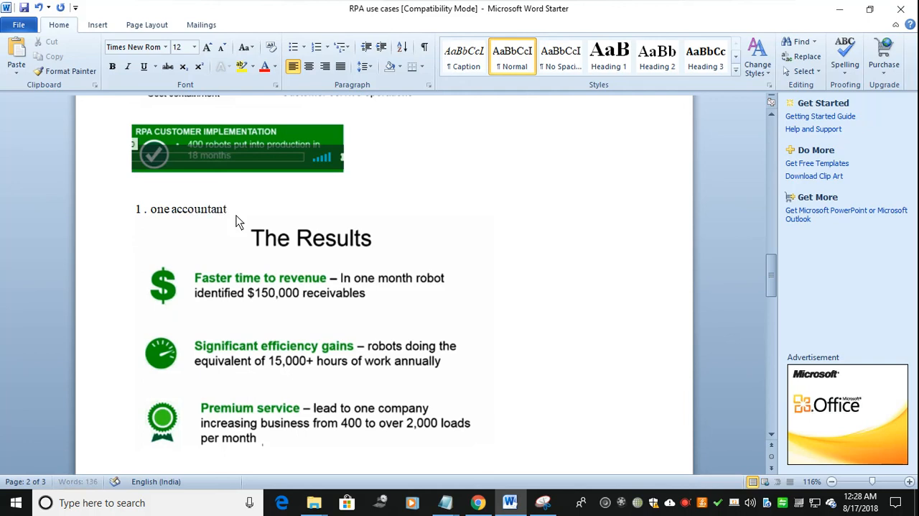
{"action": "type", "text": "-18"}
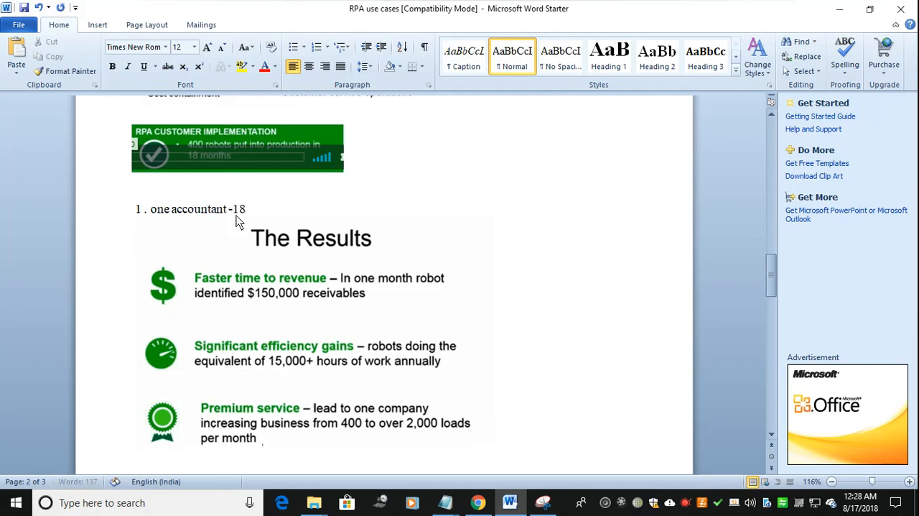
{"action": "type", "text": "000/"}
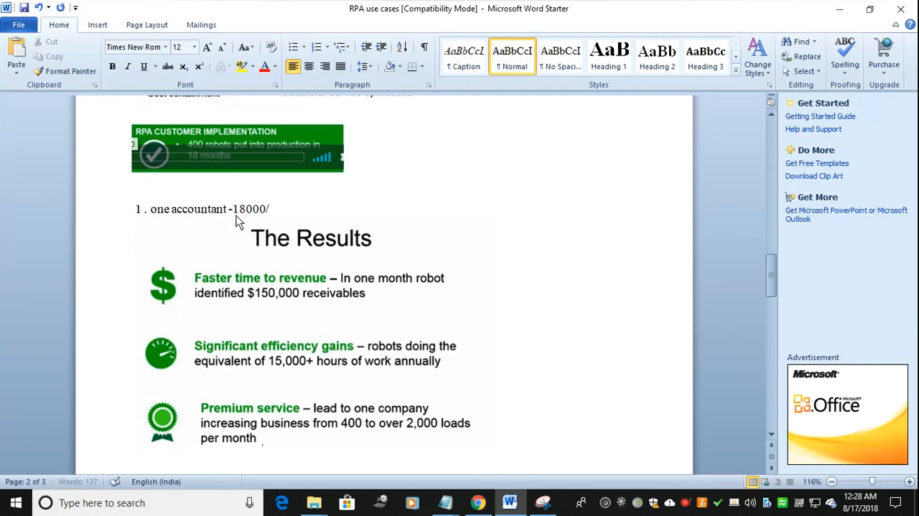
{"action": "type", "text": "-"}
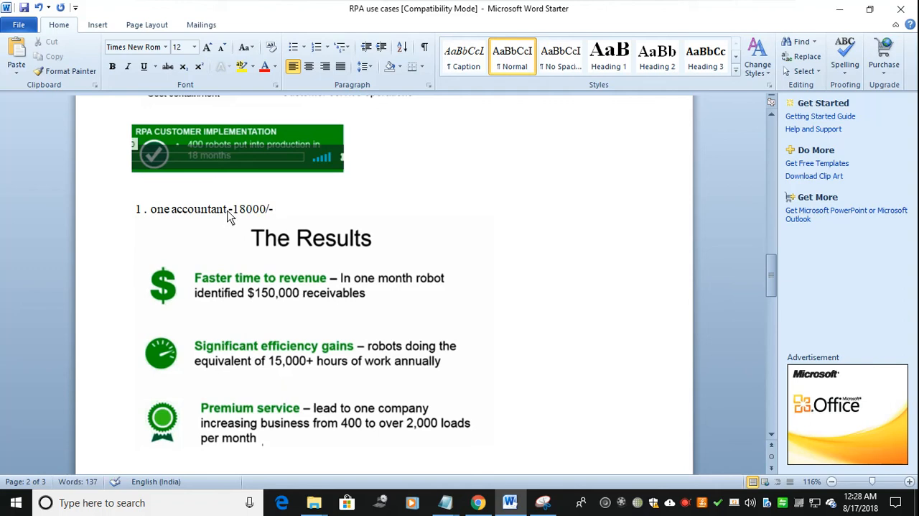
Add the line '1 year – Ex: 2 Lakhs – 10 Robots -20 lakhs-'.
{"action": "left_click", "coordinate": [275, 209]}
{"action": "type", "text": "1 year -"}
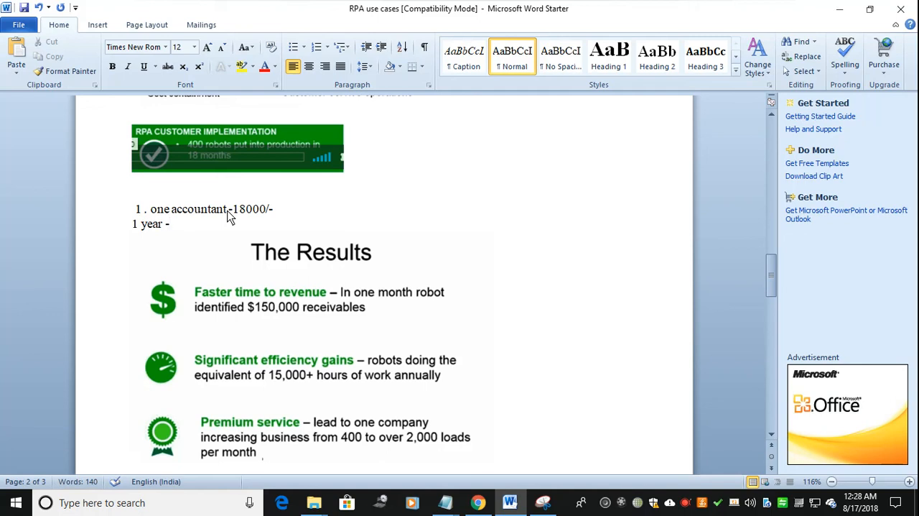
{"action": "left_click", "coordinate": [172, 223]}
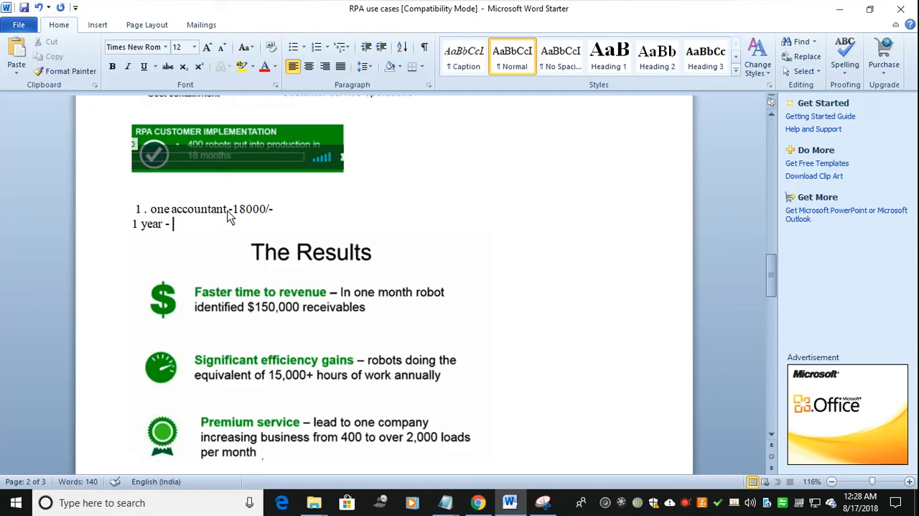
{"action": "type", "text": "E"}
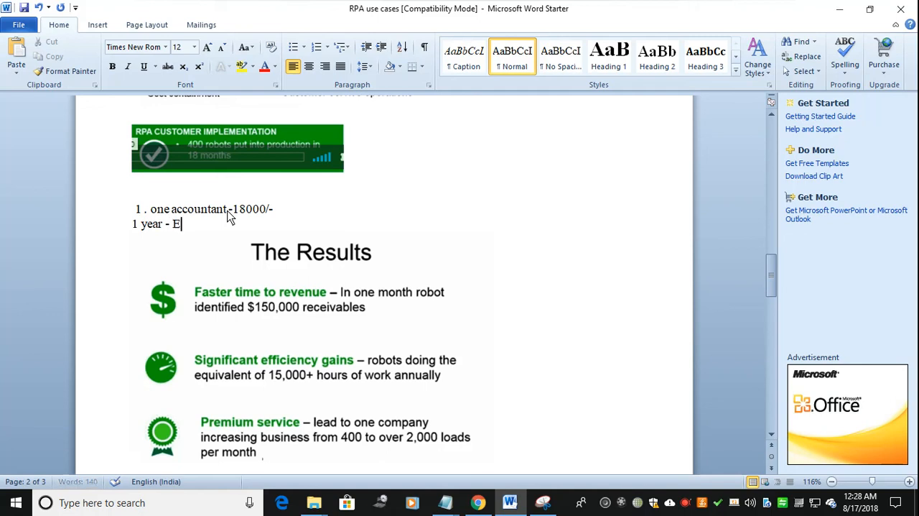
{"action": "type", "text": "x: 2"}
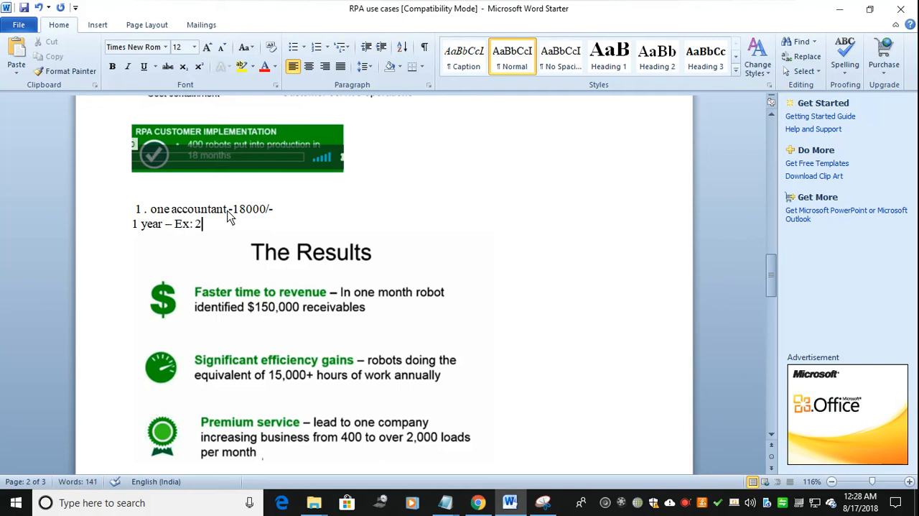
{"action": "type", "text": "Lakhs"}
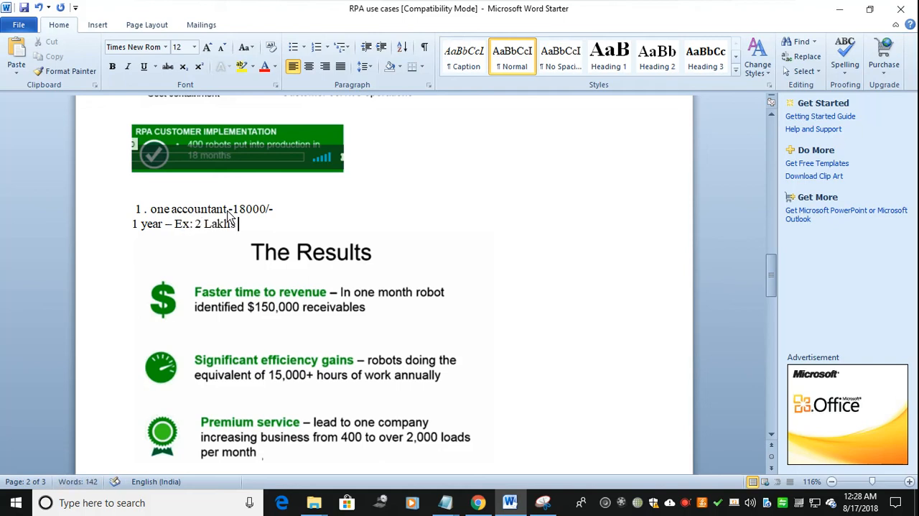
{"action": "type", "text": "-"}
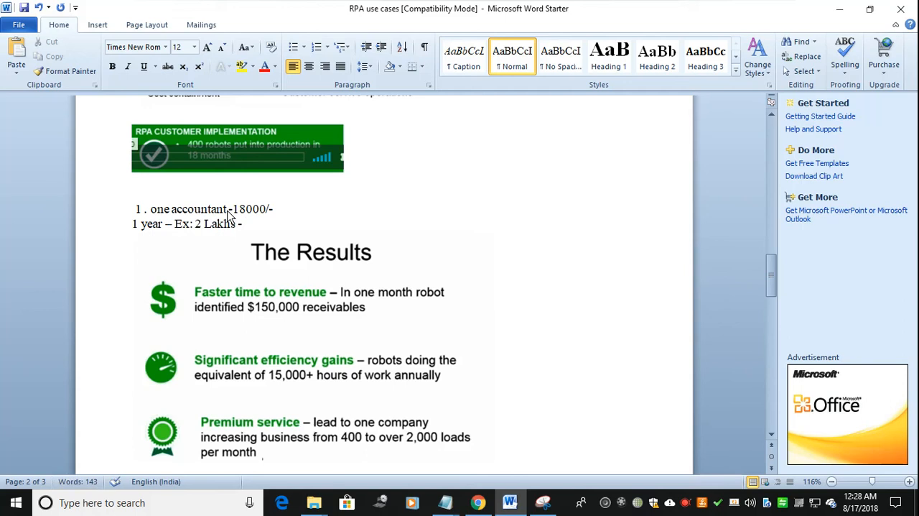
{"action": "type", "text": "10 Robots"}
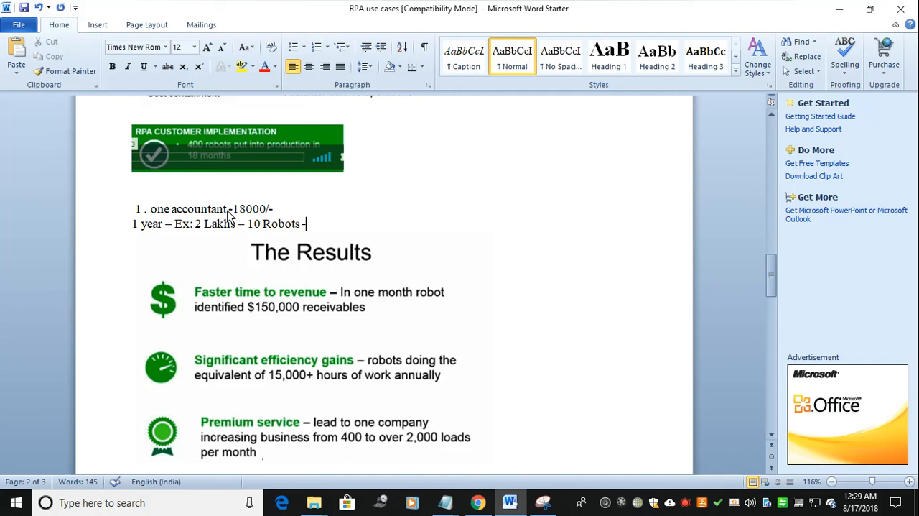
{"action": "type", "text": "20"}
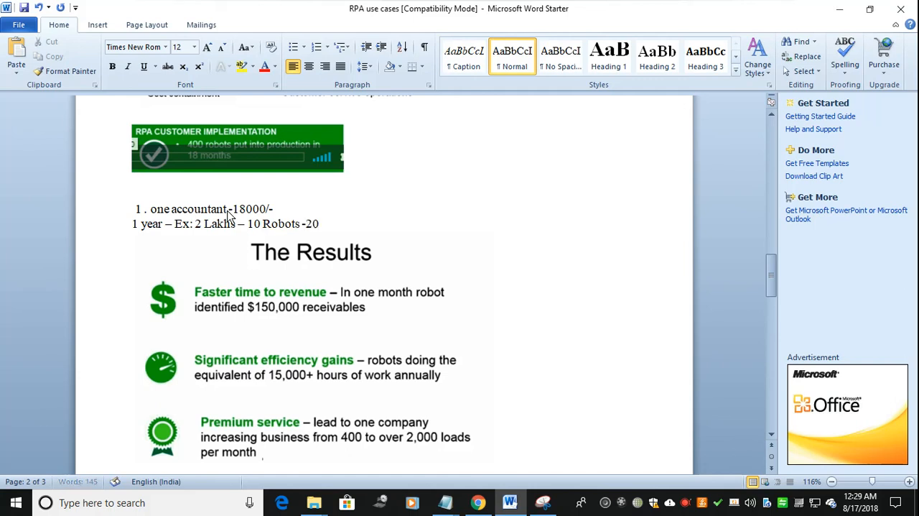
{"action": "type", "text": "lakhs"}
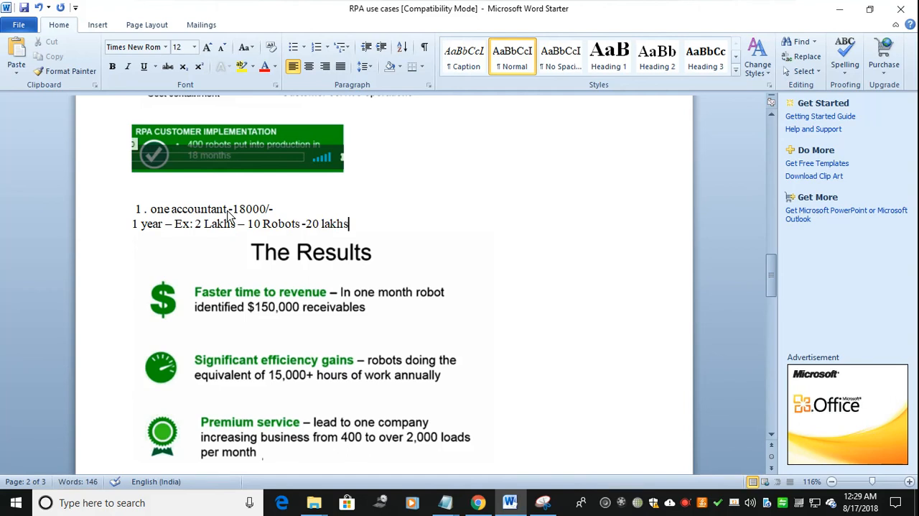
{"action": "type", "text": "-"}
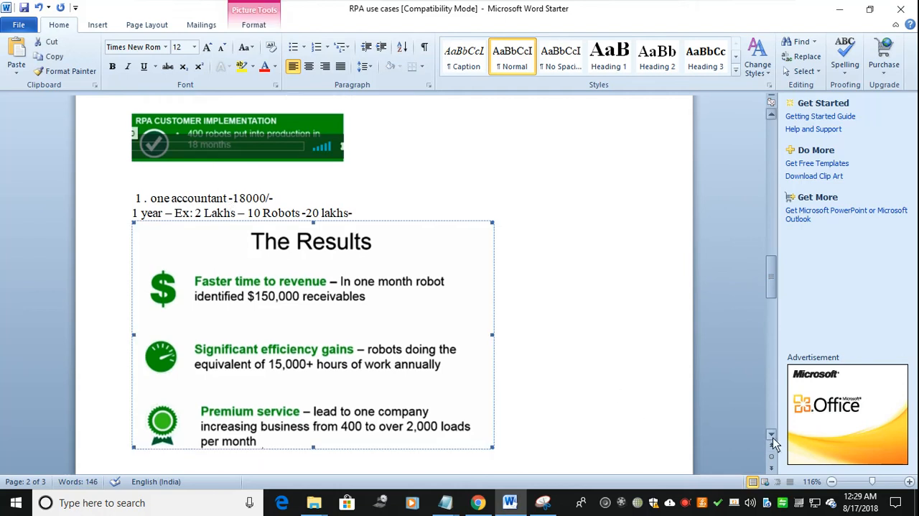
{"action": "scroll", "scroll_direction": "down", "scroll_amount": 3}
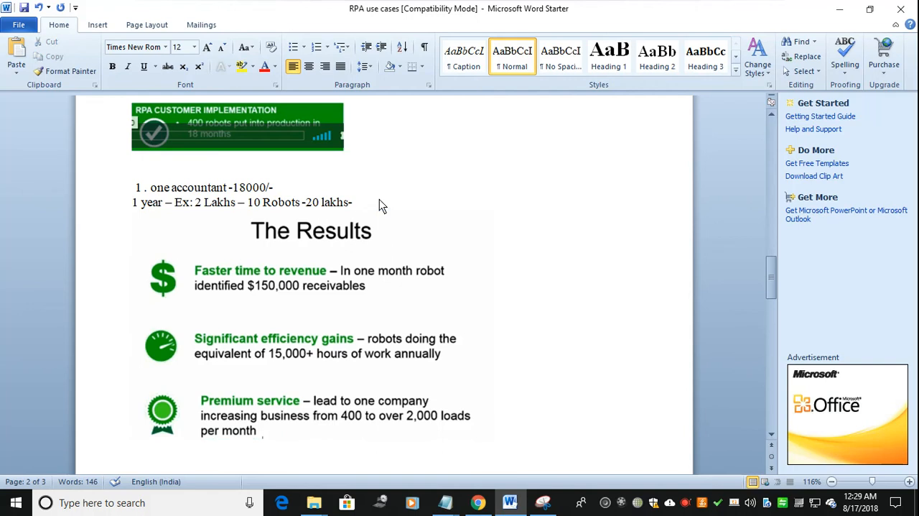
Extend the robot line with '*10 =100 hrs/day –monthly 30*100 =3000'.
{"action": "type", "text": "10"}
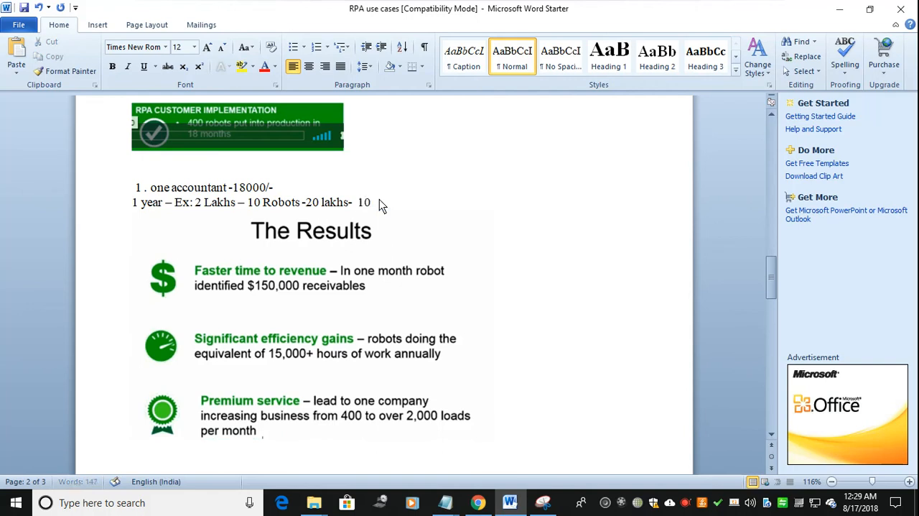
{"action": "type", "text": "hrs"}
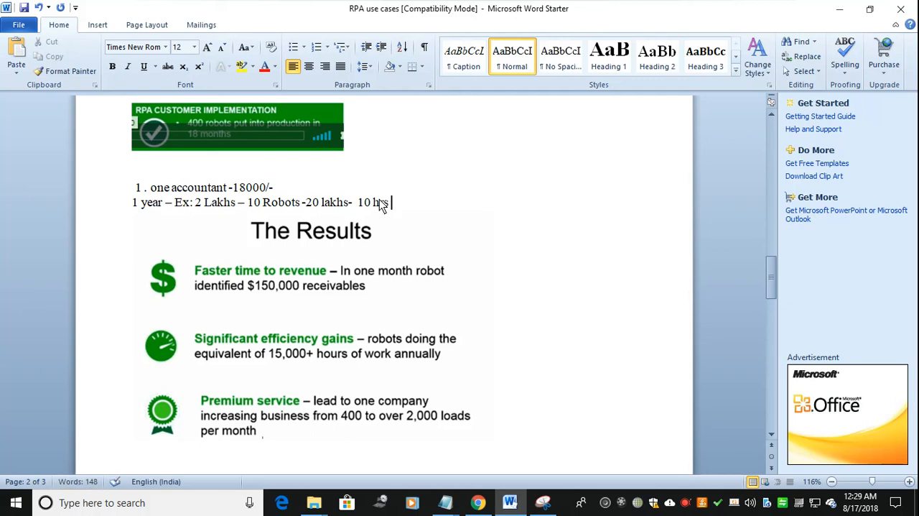
{"action": "type", "text": "*10"}
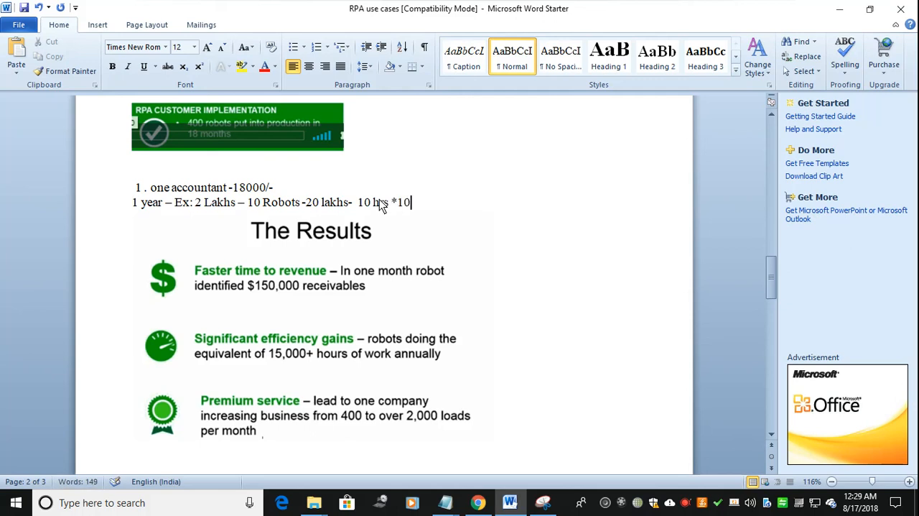
{"action": "type", "text": "="}
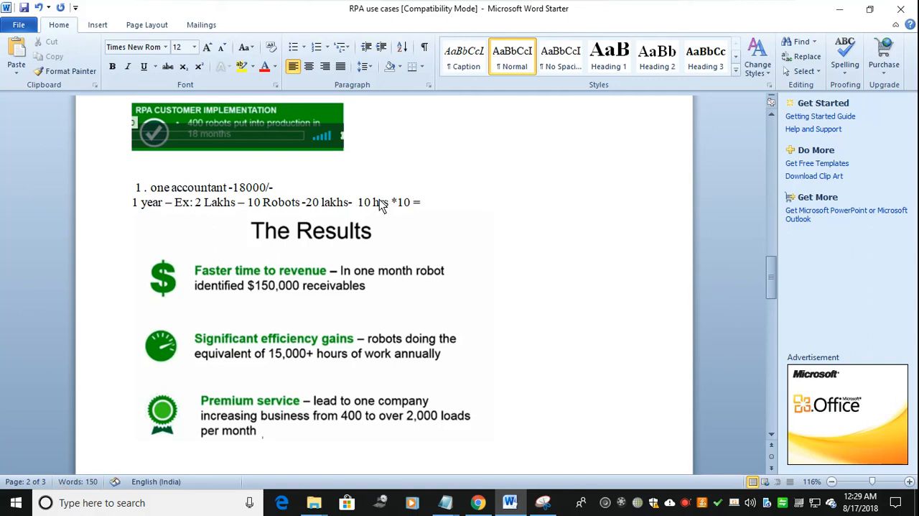
{"action": "type", "text": "100 hrs"}
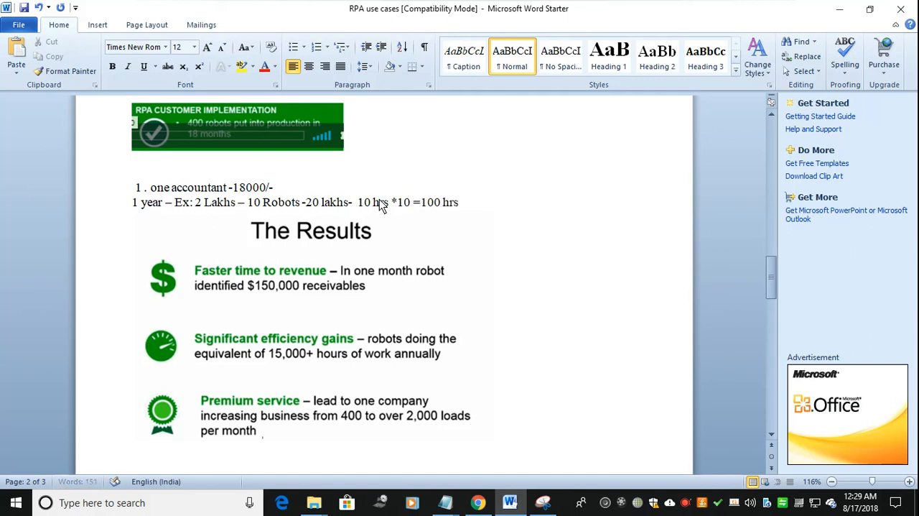
{"action": "type", "text": "/day"}
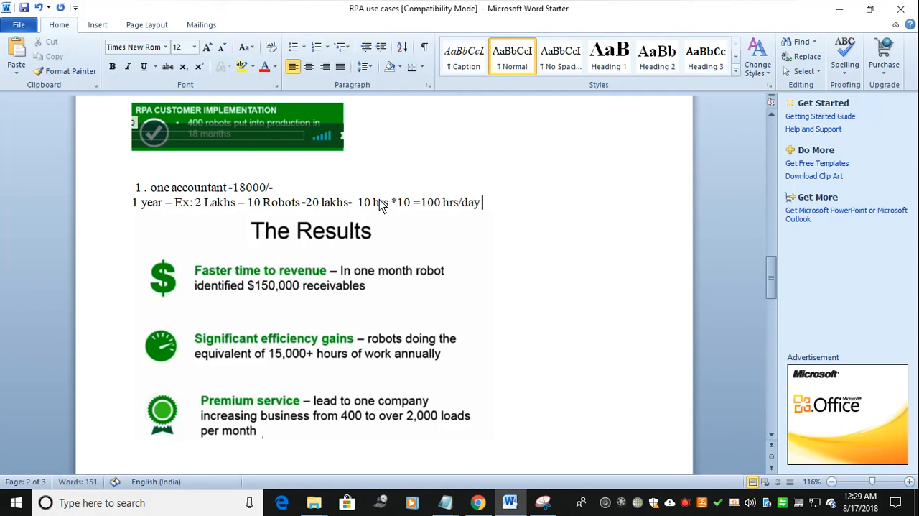
{"action": "type", "text": "-m"}
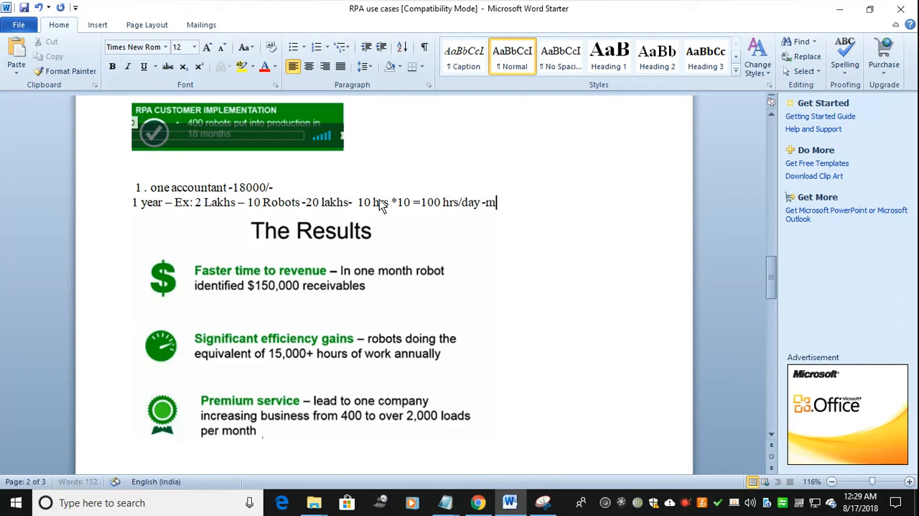
{"action": "type", "text": "onthly"}
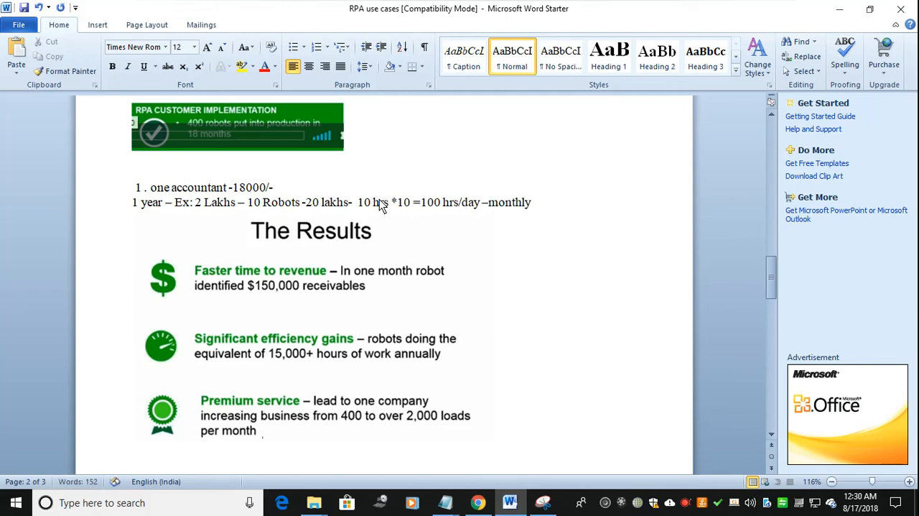
{"action": "type", "text": "30"}
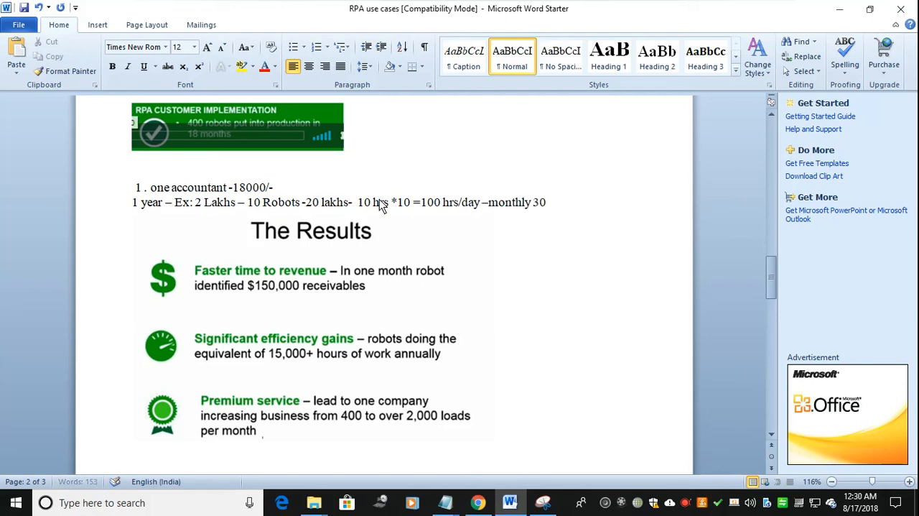
{"action": "type", "text": "*100"}
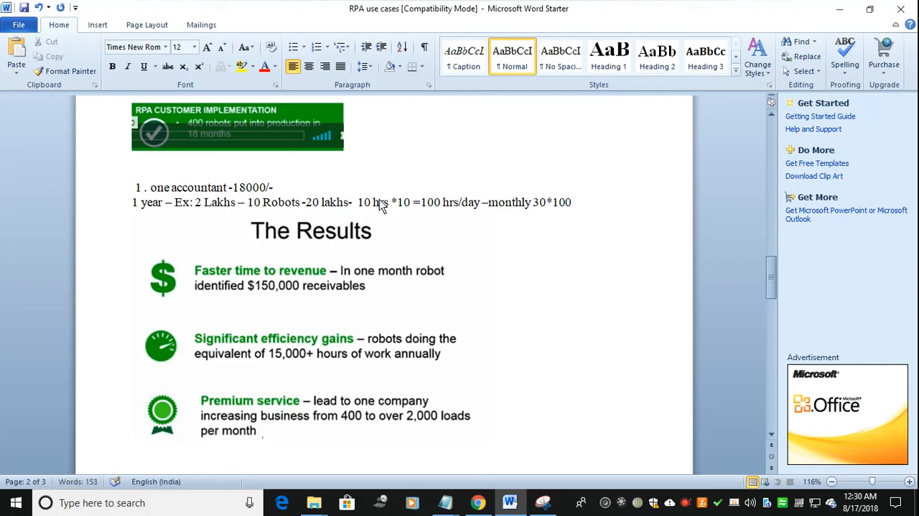
{"action": "type", "text": "=3"}
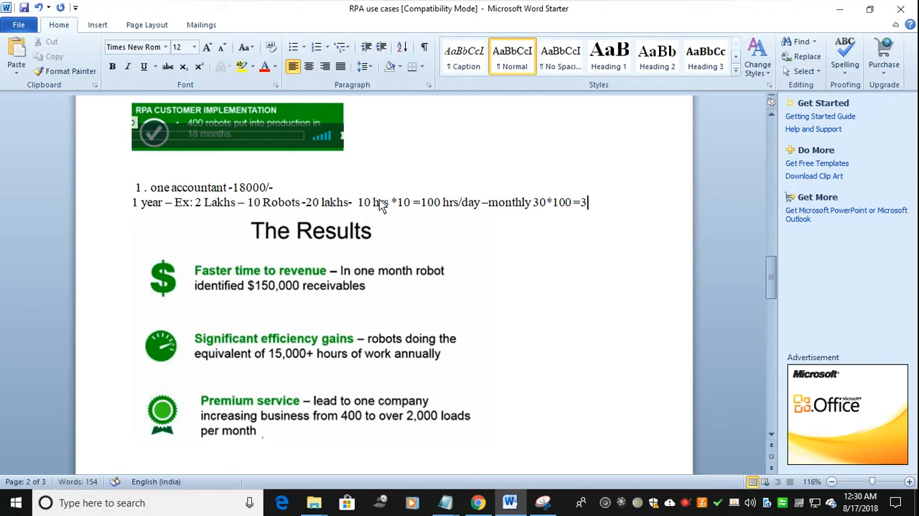
{"action": "type", "text": "000"}
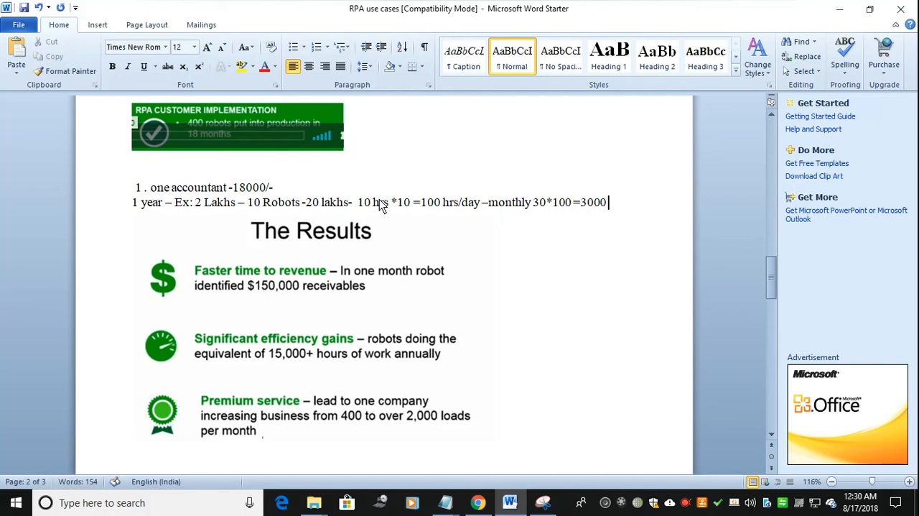
Finish with '*12 =36000+hours of work annually.' and start a new paragraph.
{"action": "type", "text": "*12 =36"}
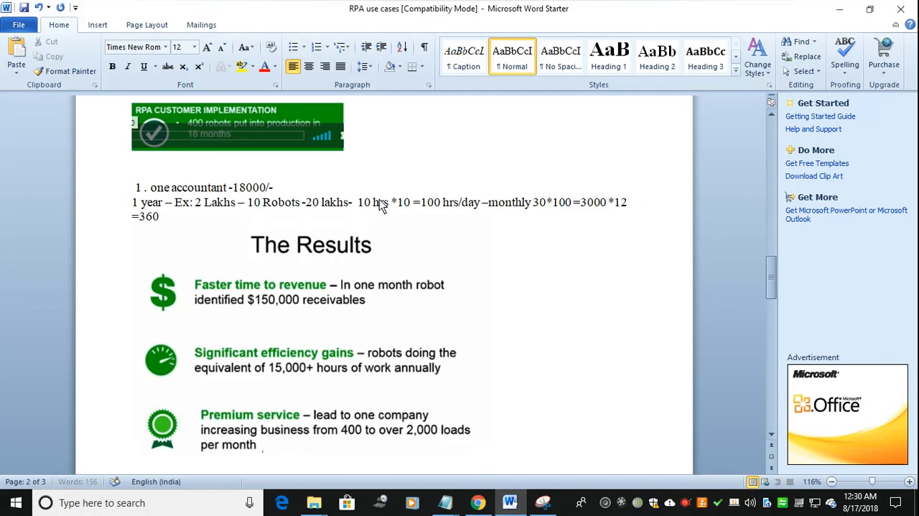
{"action": "type", "text": "00"}
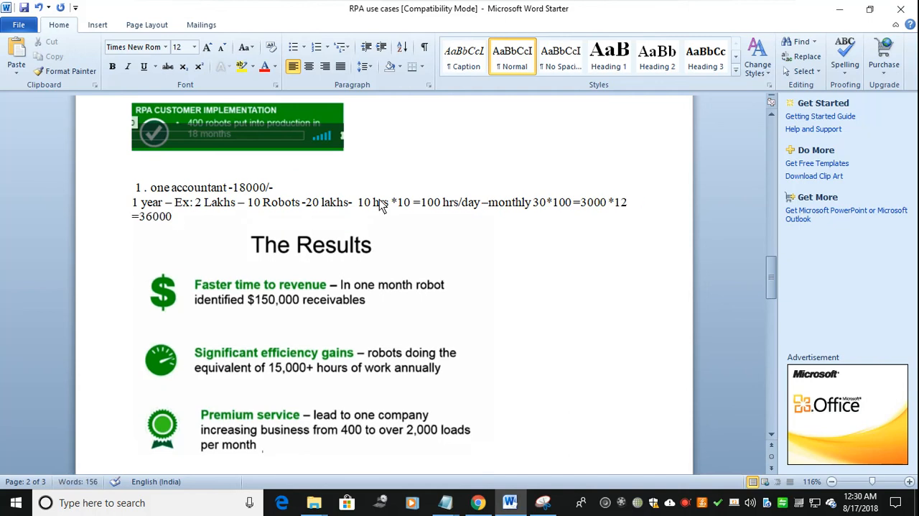
{"action": "type", "text": "+"}
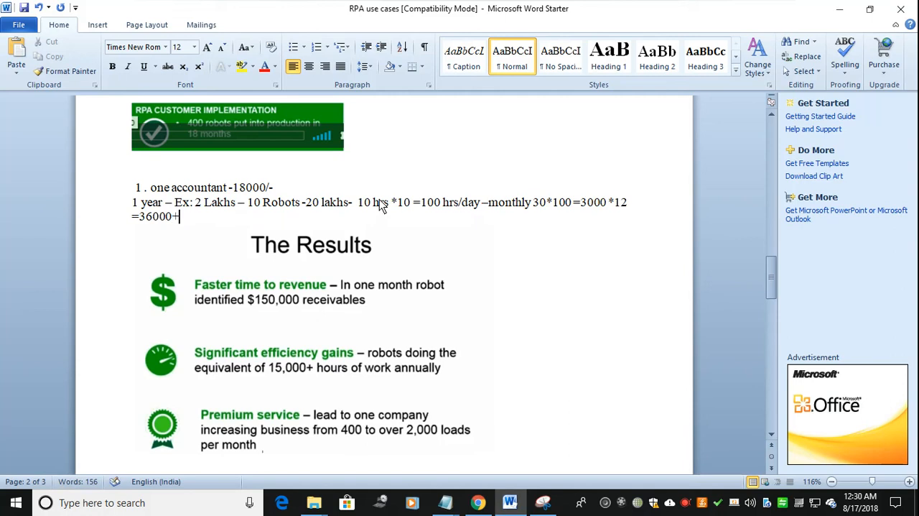
{"action": "type", "text": "hours of wor"}
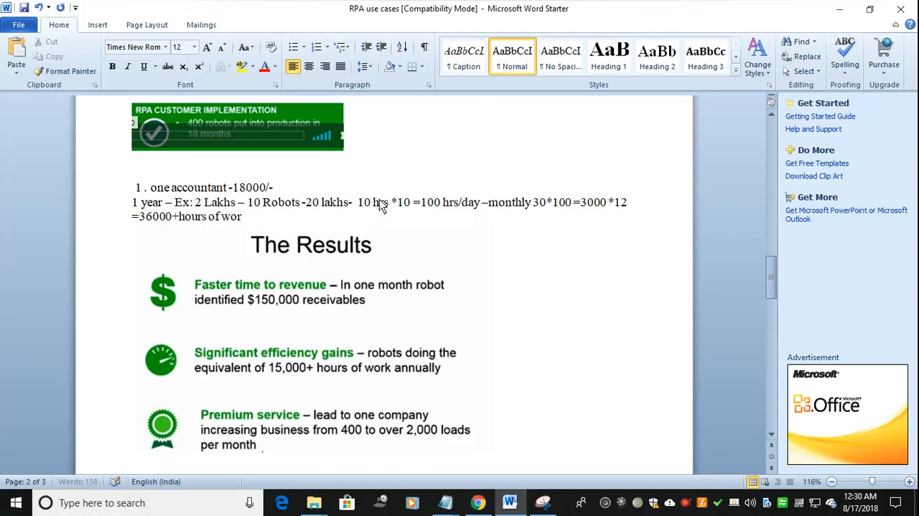
{"action": "type", "text": "k a"}
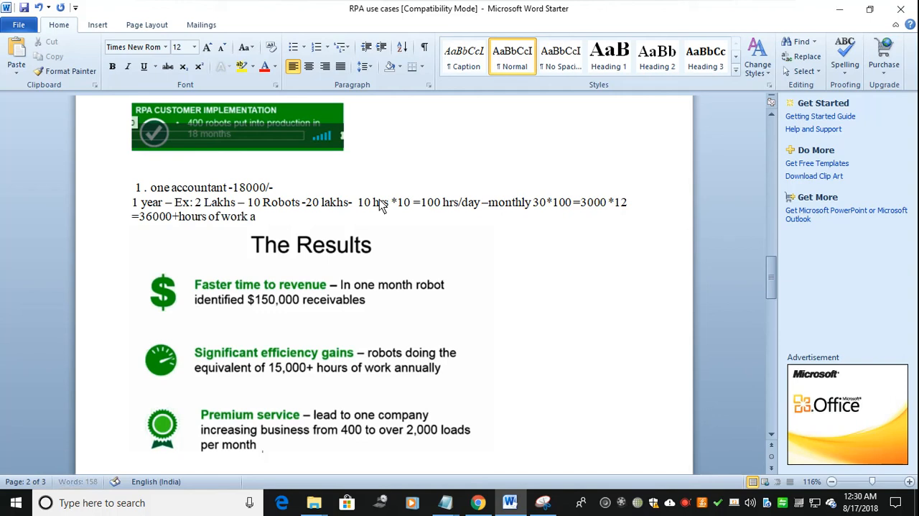
{"action": "type", "text": "nnually"}
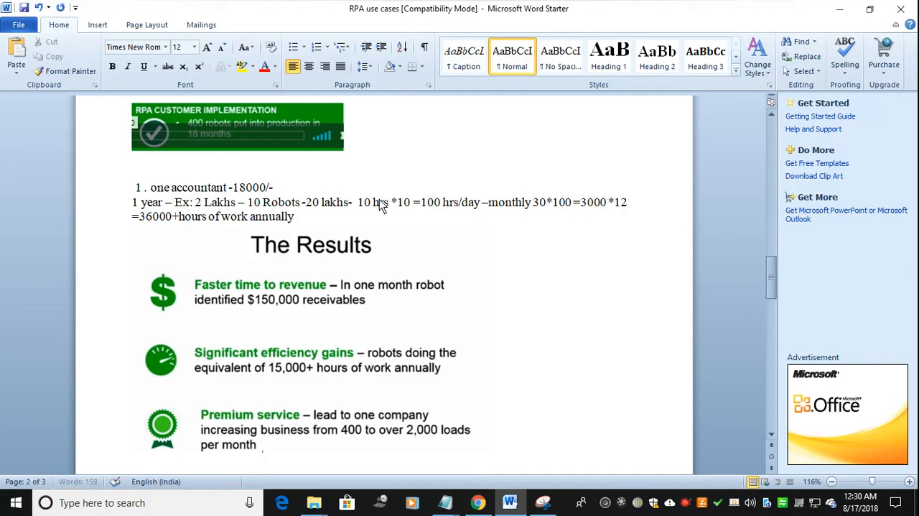
{"action": "type", "text": "."}
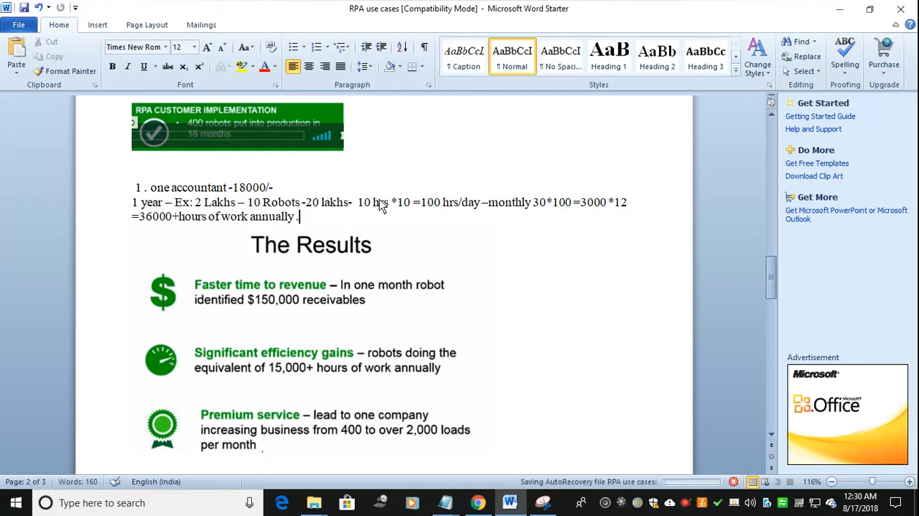
{"action": "key", "text": "enter"}
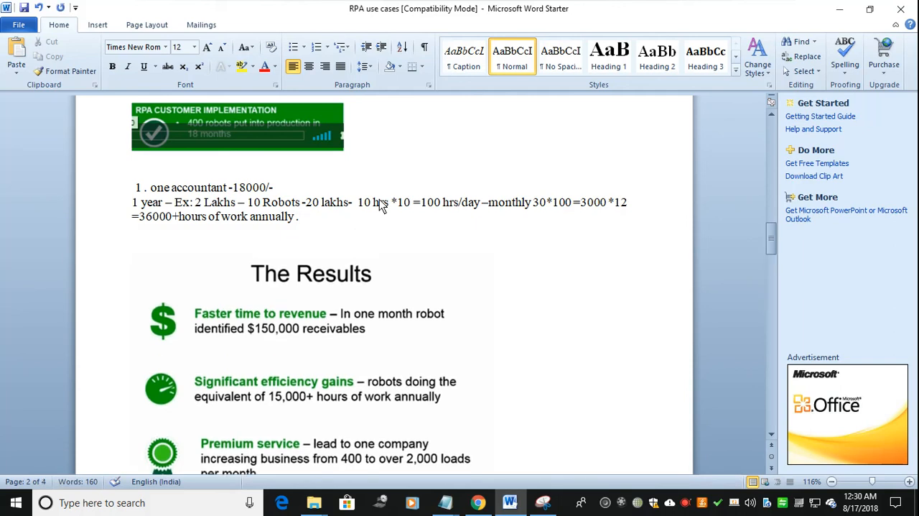
Type '6 hrs of complete work -2hrs of break/etc.' and begin a '10 hrs sc' line.
{"action": "type", "text": "6 hrs of complete work"}
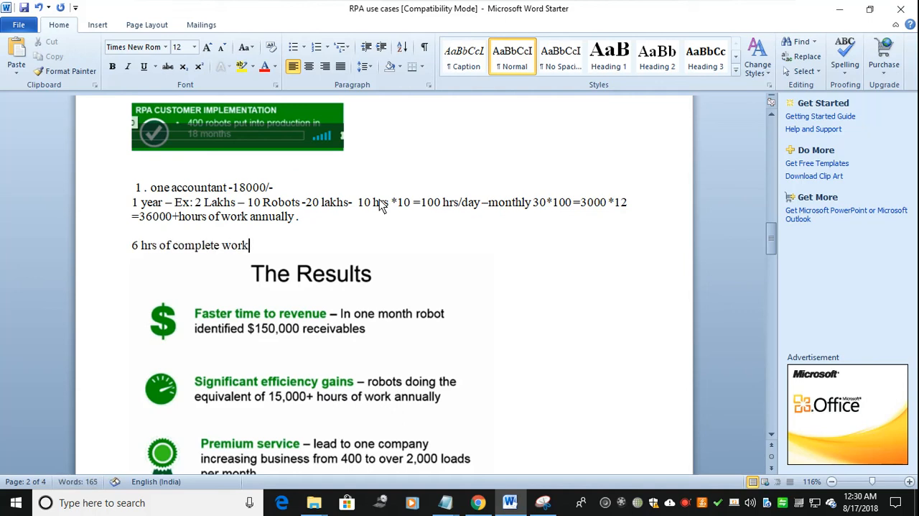
{"action": "type", "text": "-2hr"}
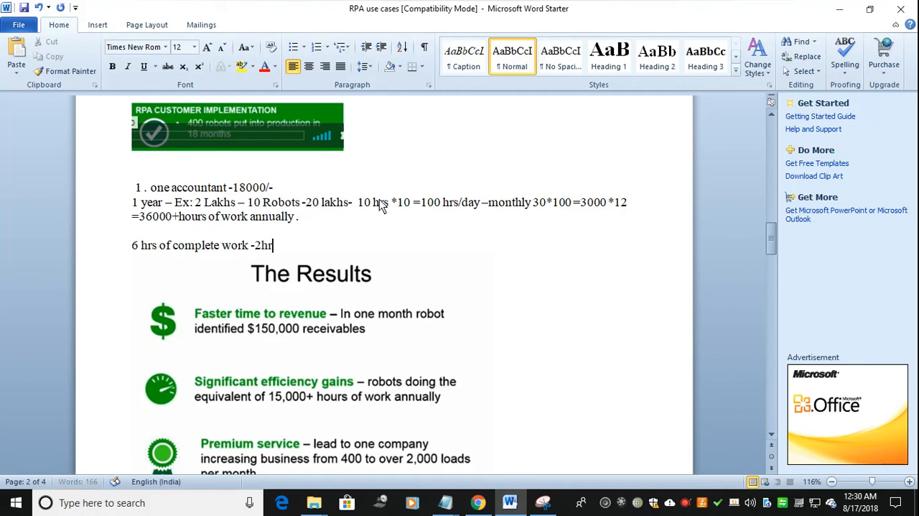
{"action": "type", "text": "of"}
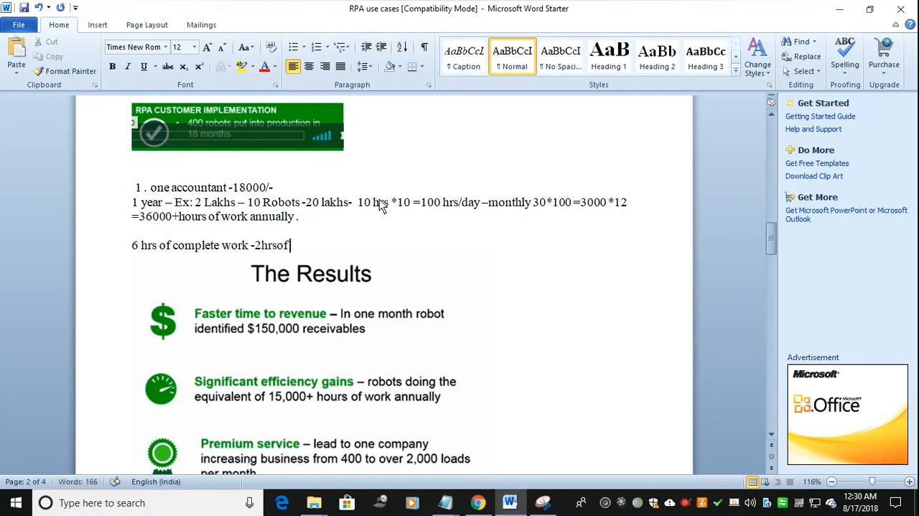
{"action": "type", "text": "break/"}
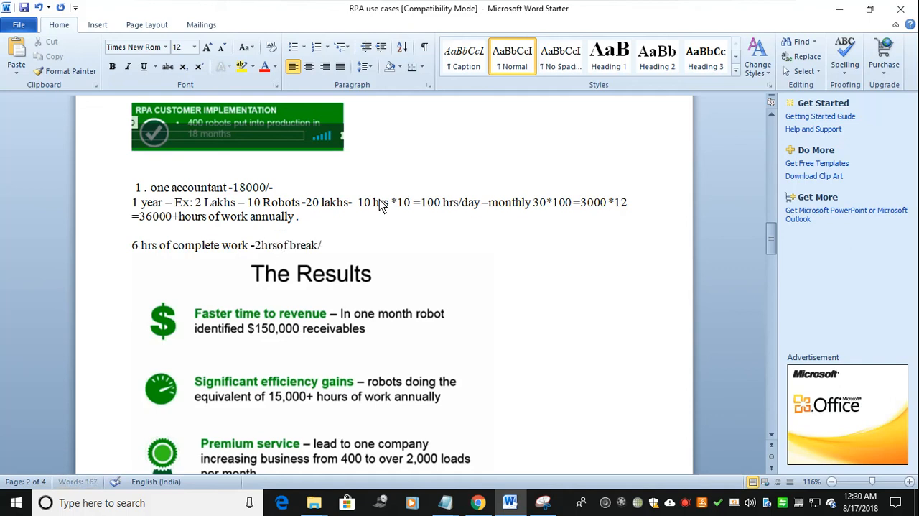
{"action": "type", "text": "etc"}
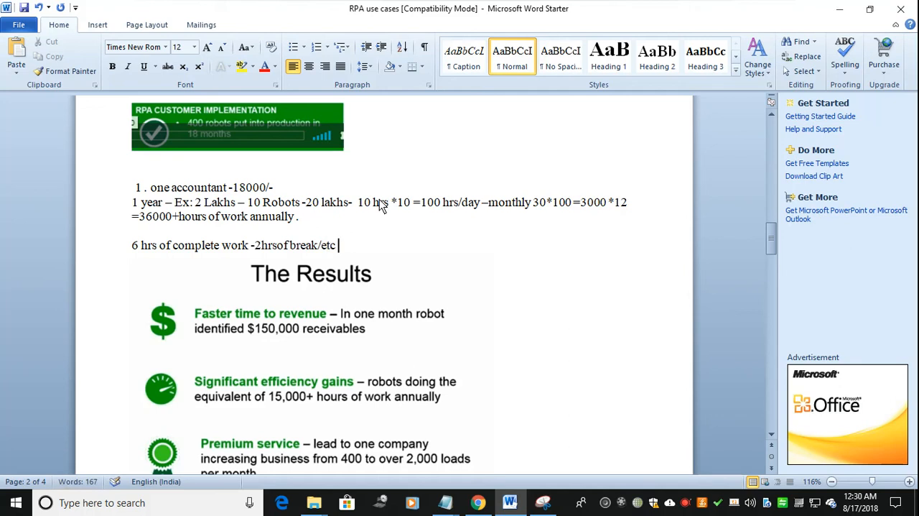
{"action": "type", "text": "."}
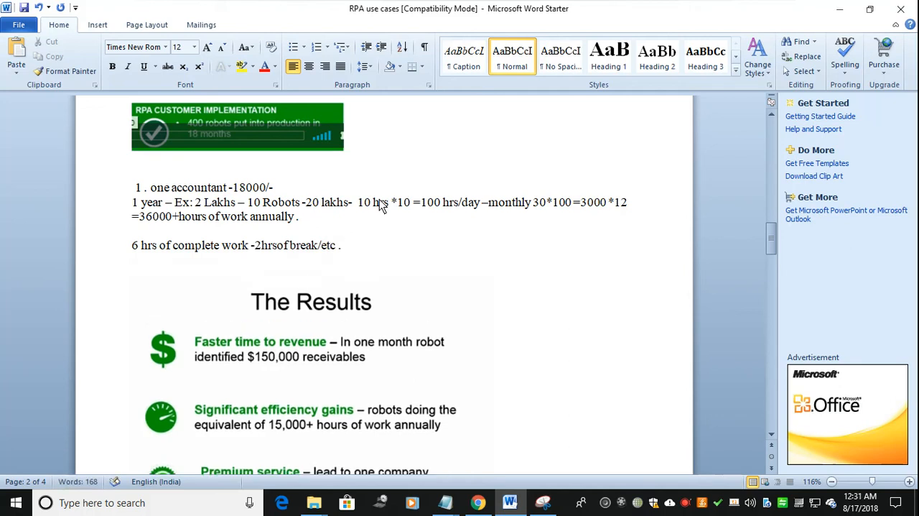
{"action": "type", "text": "10"}
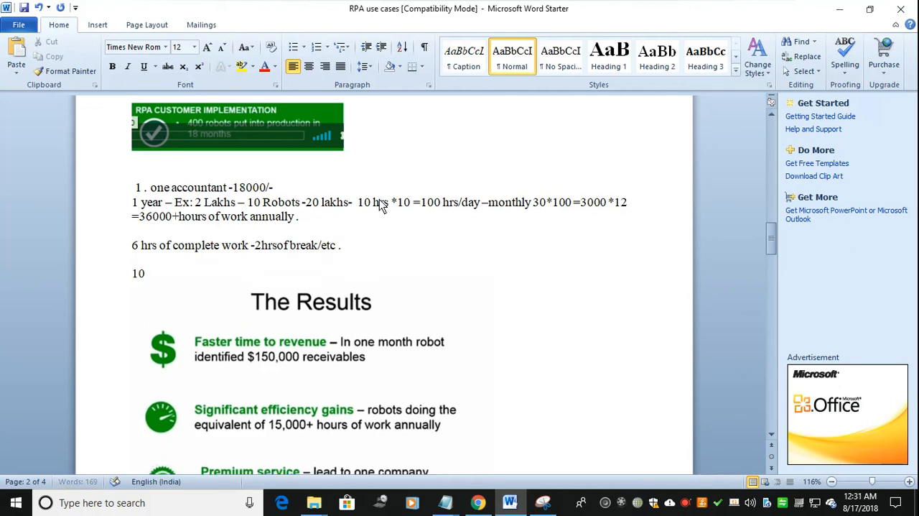
{"action": "type", "text": "hrs sc"}
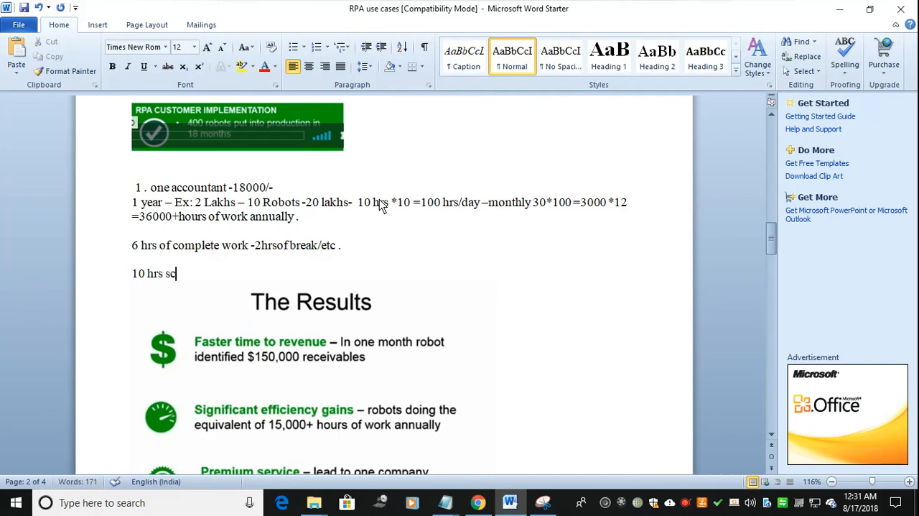
{"action": "mouse_move", "coordinate": [513, 351]}
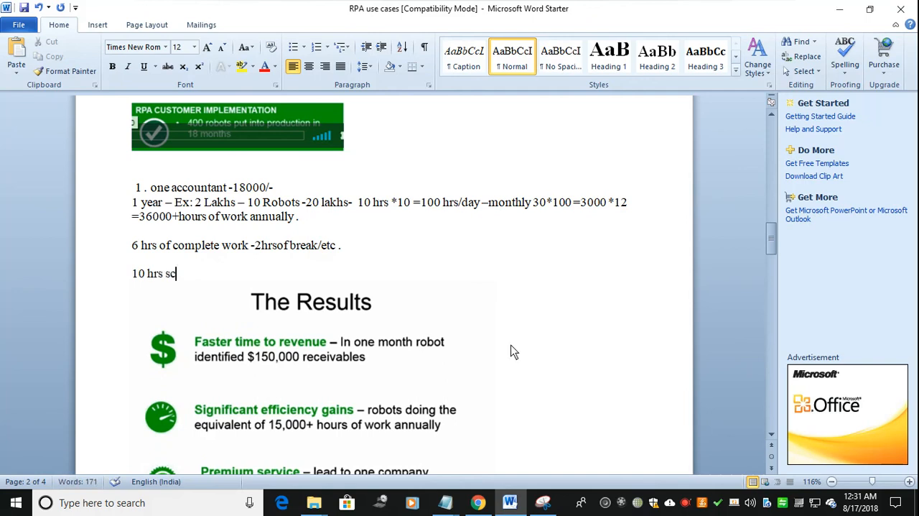
{"action": "mouse_move", "coordinate": [688, 445]}
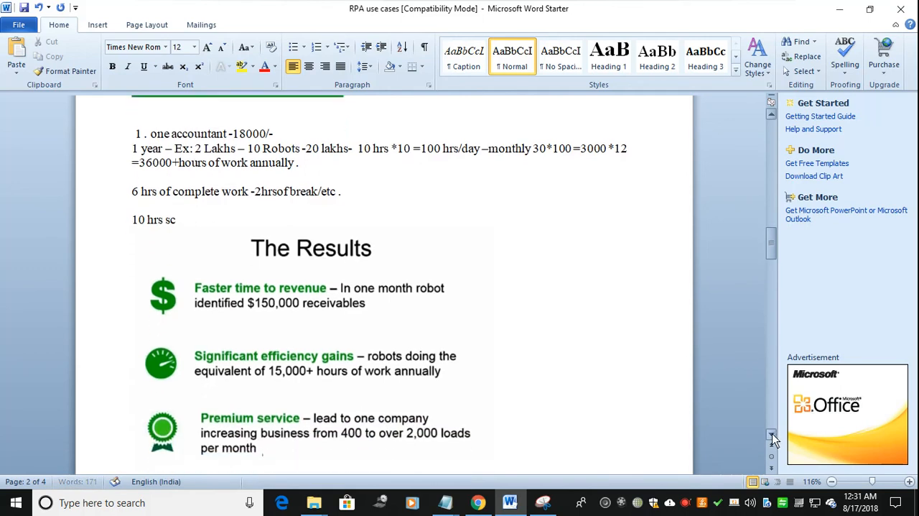
Place the cursor after '10 hrs sc' to add space before The Results slide.
{"action": "scroll", "scroll_direction": "down", "scroll_amount": 3}
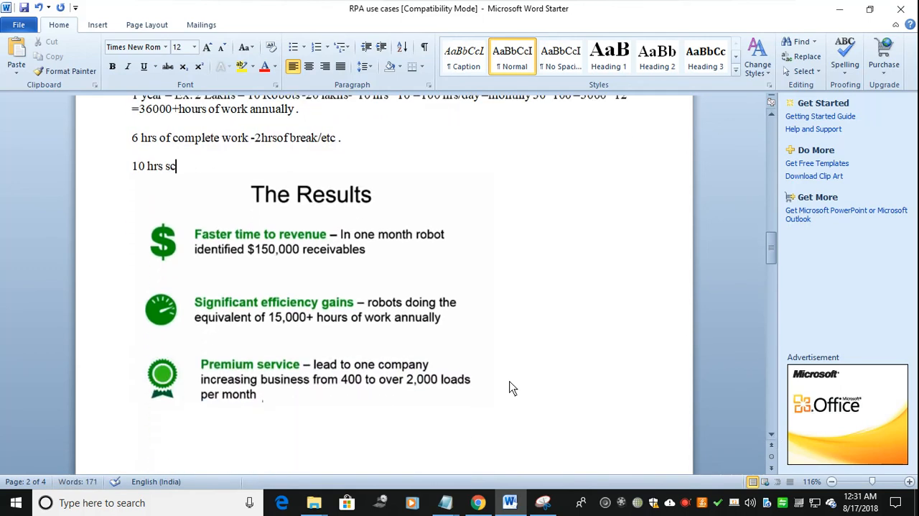
{"action": "mouse_move", "coordinate": [400, 408]}
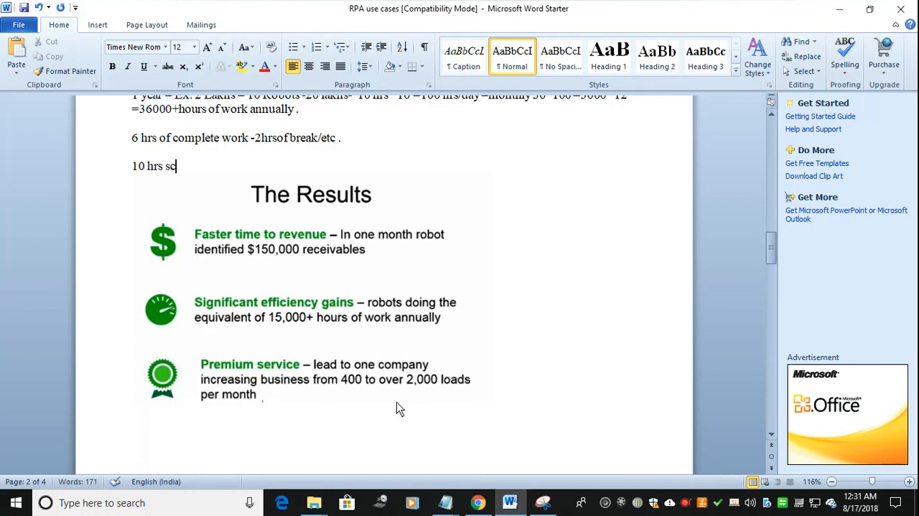
{"action": "mouse_move", "coordinate": [349, 412]}
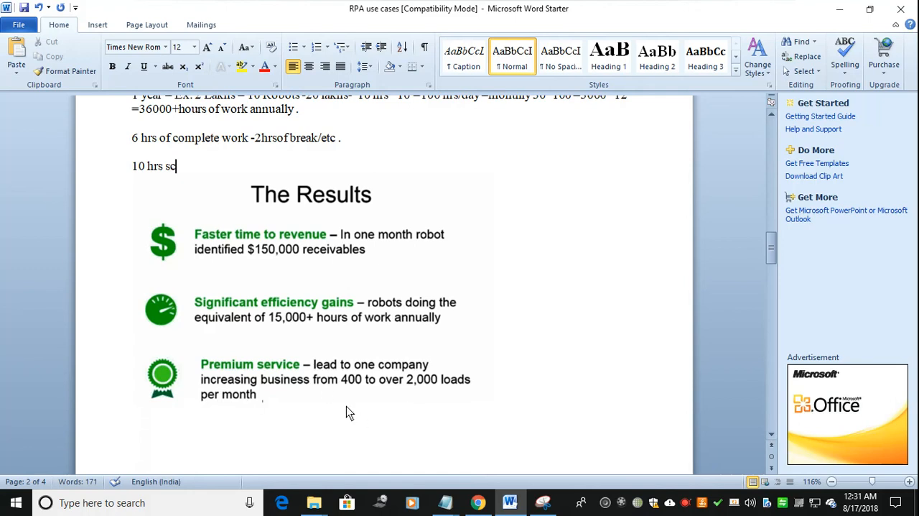
{"action": "mouse_move", "coordinate": [425, 382]}
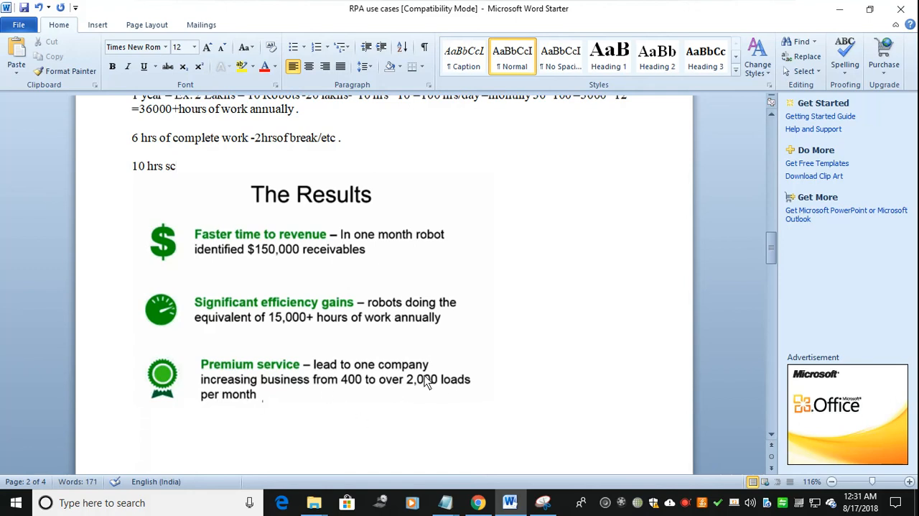
{"action": "mouse_move", "coordinate": [768, 409]}
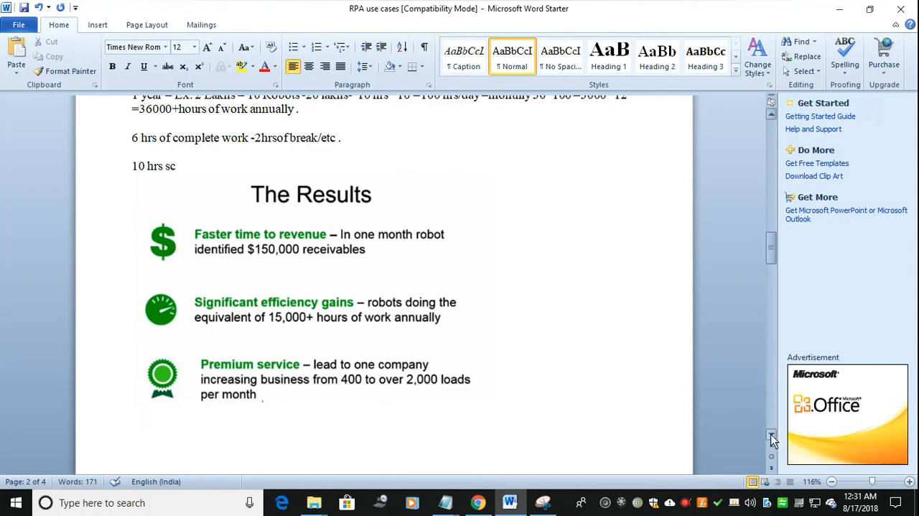
{"action": "left_click", "coordinate": [180, 166]}
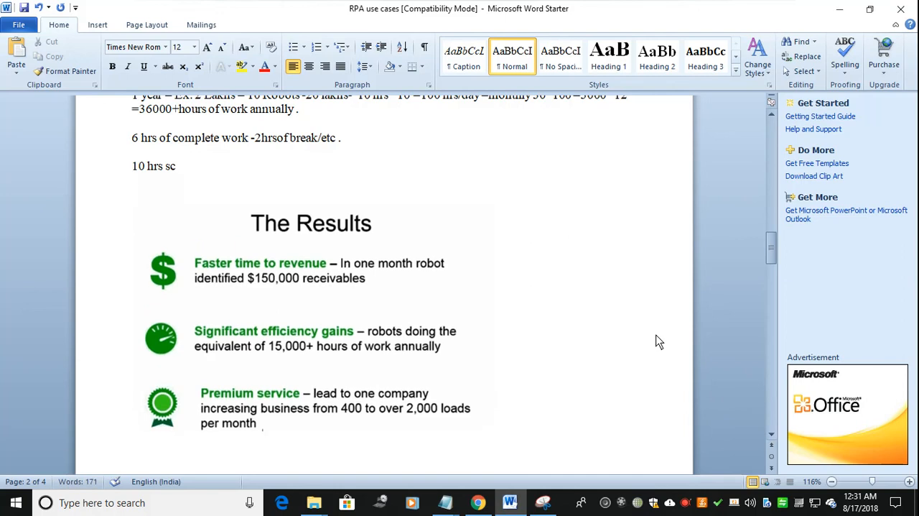
Start the BPO line with 'BPO - 20,000 data/volume'.
{"action": "type", "text": "BPO"}
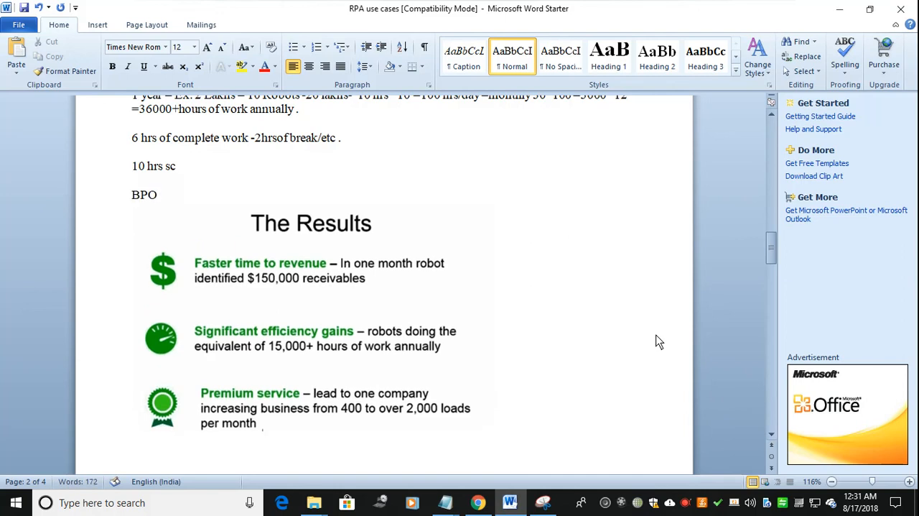
{"action": "type", "text": "-"}
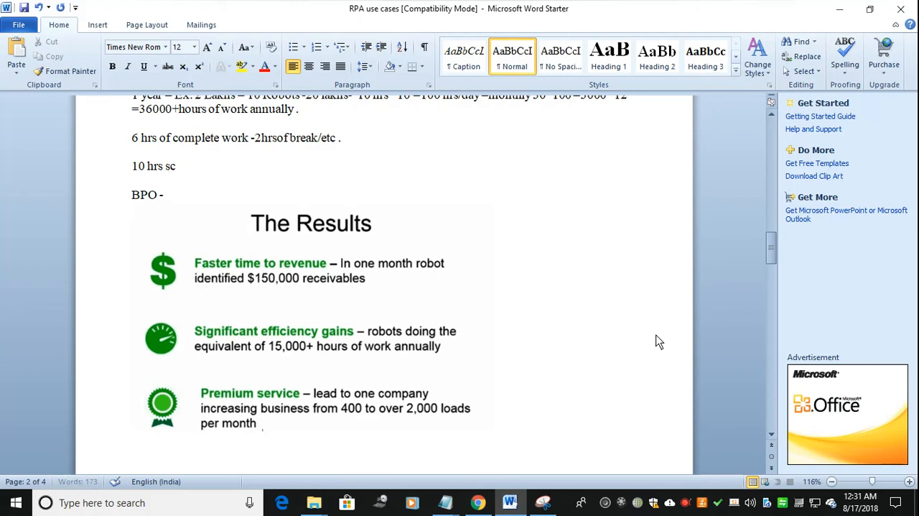
{"action": "left_click", "coordinate": [169, 194]}
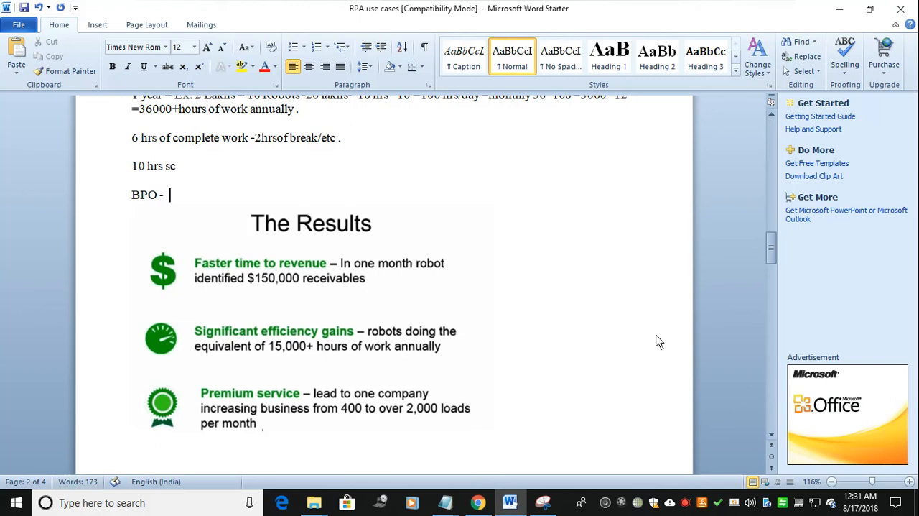
{"action": "type", "text": "20"}
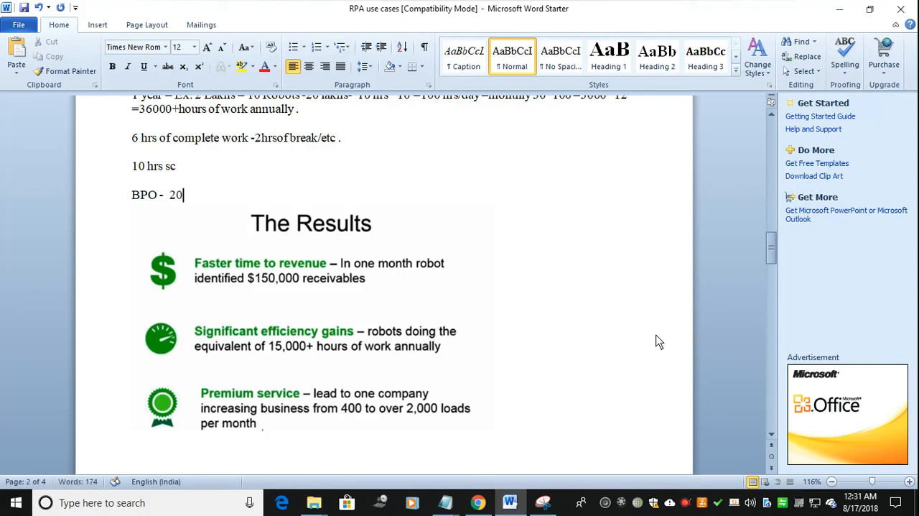
{"action": "type", "text": ",000 d"}
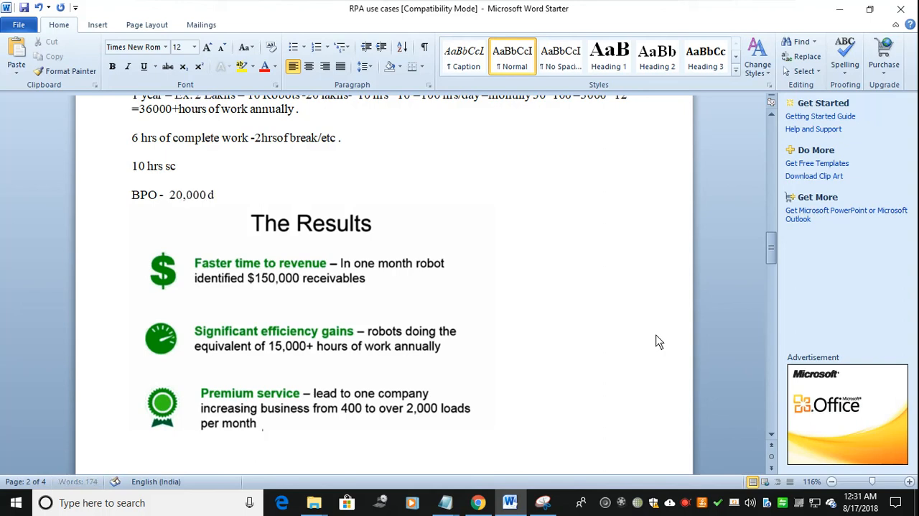
{"action": "type", "text": "ata/volume"}
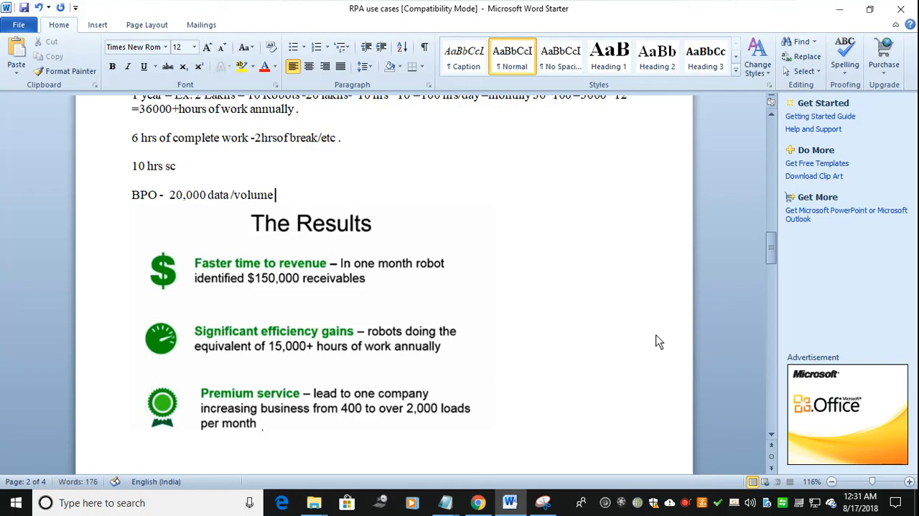
Continue with '– 2Lakhs/10robots *20 =', correcting the mistyped '*24/7' multiplier.
{"action": "type", "text": "-"}
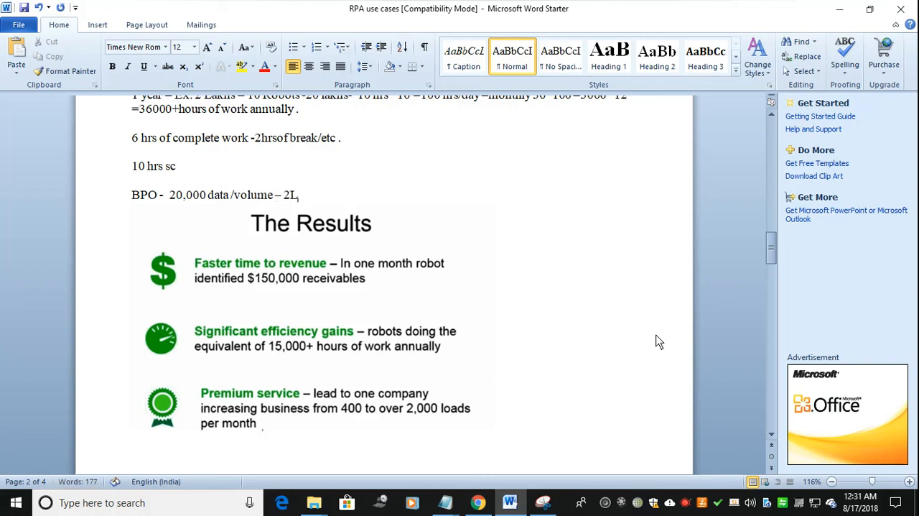
{"action": "type", "text": "akhs/"}
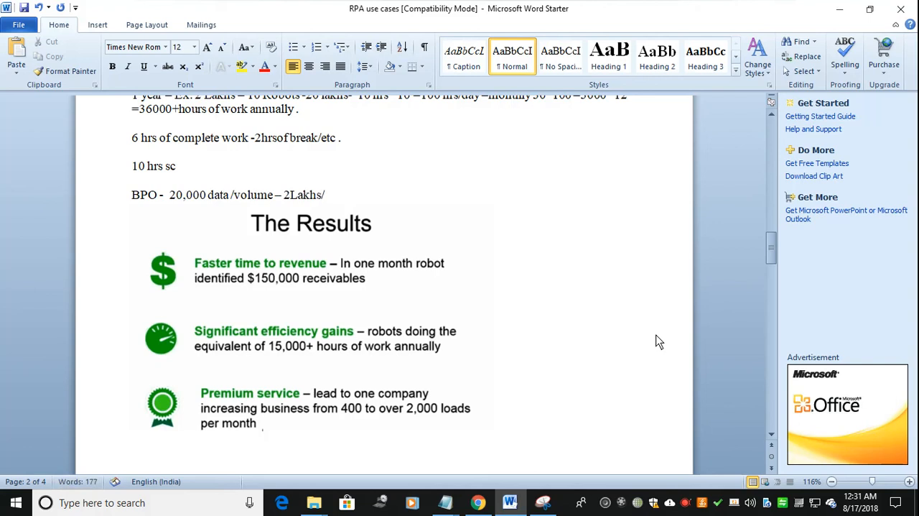
{"action": "type", "text": "10robots"}
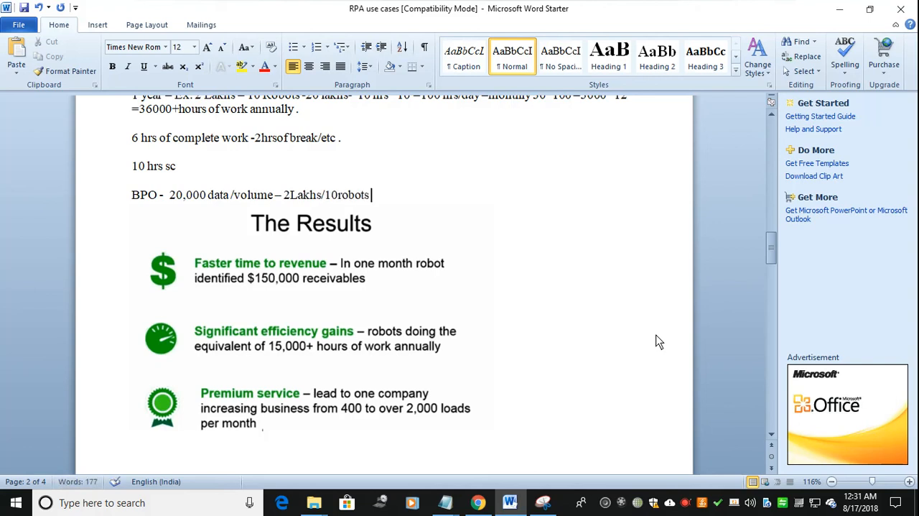
{"action": "type", "text": "*24"}
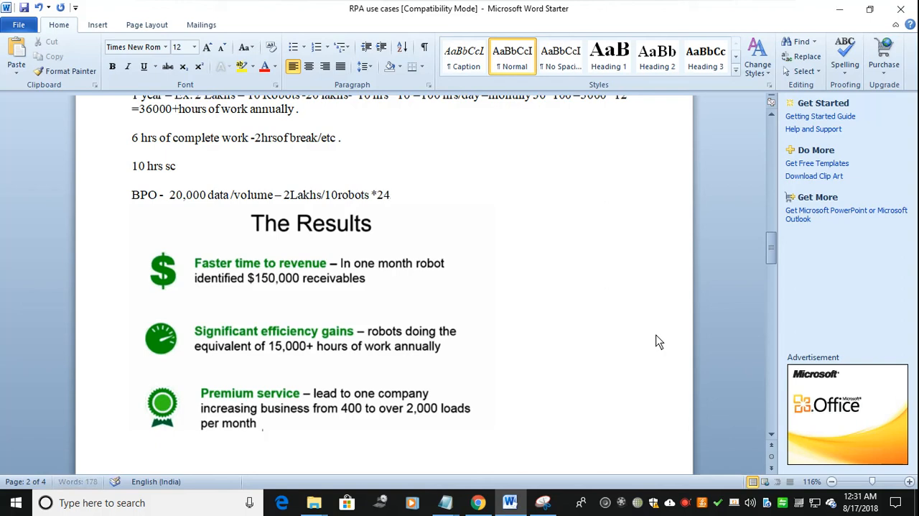
{"action": "type", "text": "/7 -"}
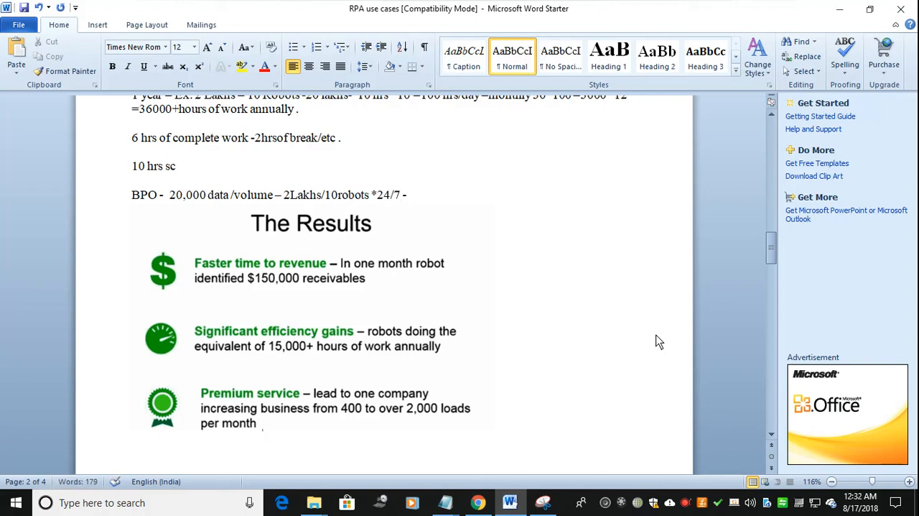
{"action": "key", "text": "Backspace"}
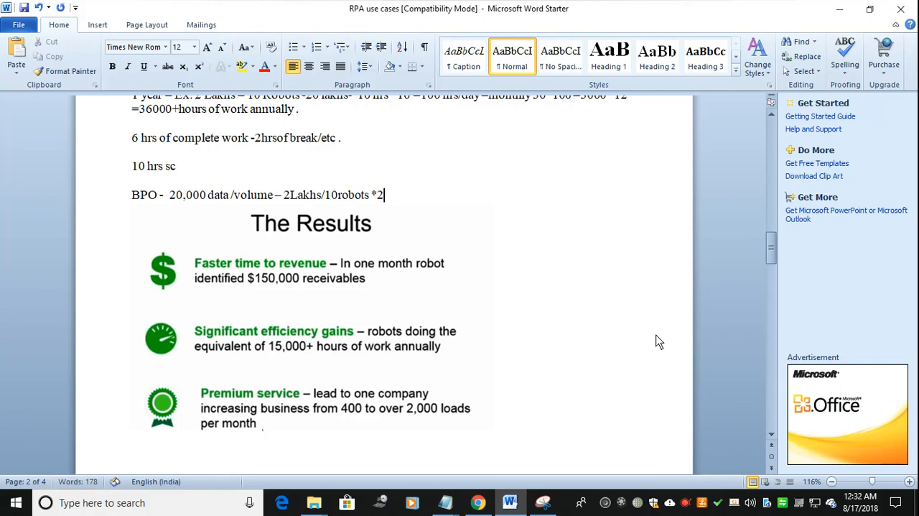
{"action": "type", "text": "0"}
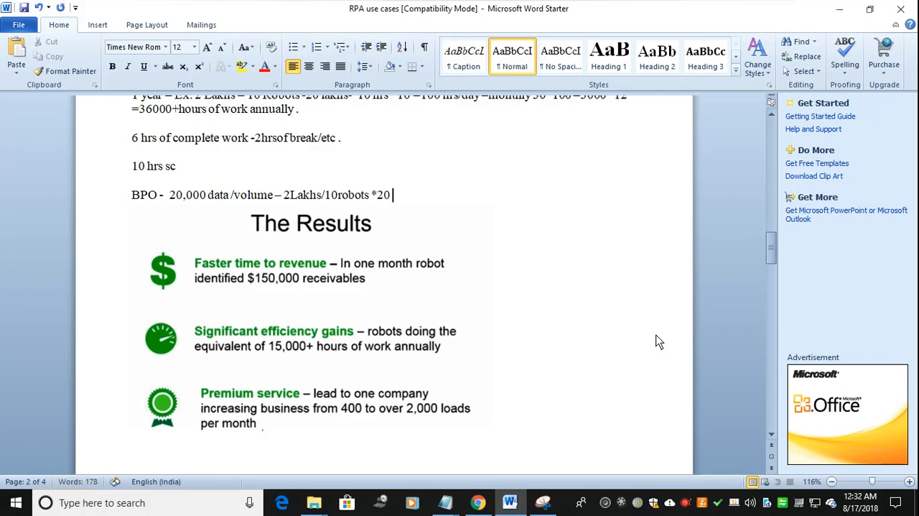
{"action": "type", "text": "="}
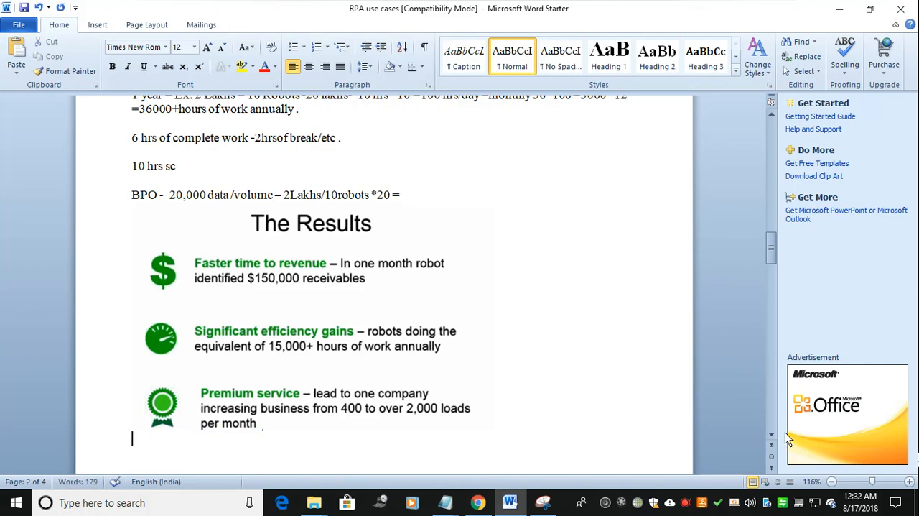
Scroll down to page 3's Case Study #1 on Managed Services.
{"action": "scroll", "scroll_direction": "down", "scroll_amount": 3}
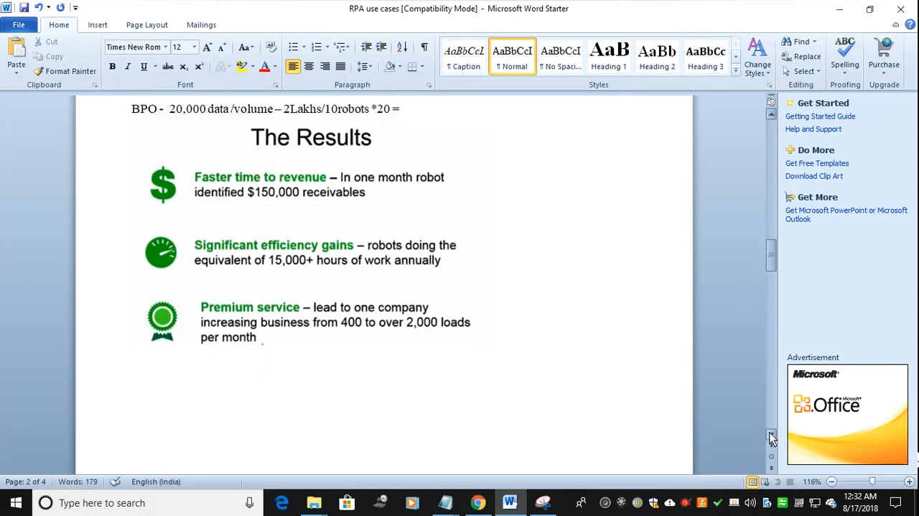
{"action": "scroll", "scroll_direction": "down", "scroll_amount": 3}
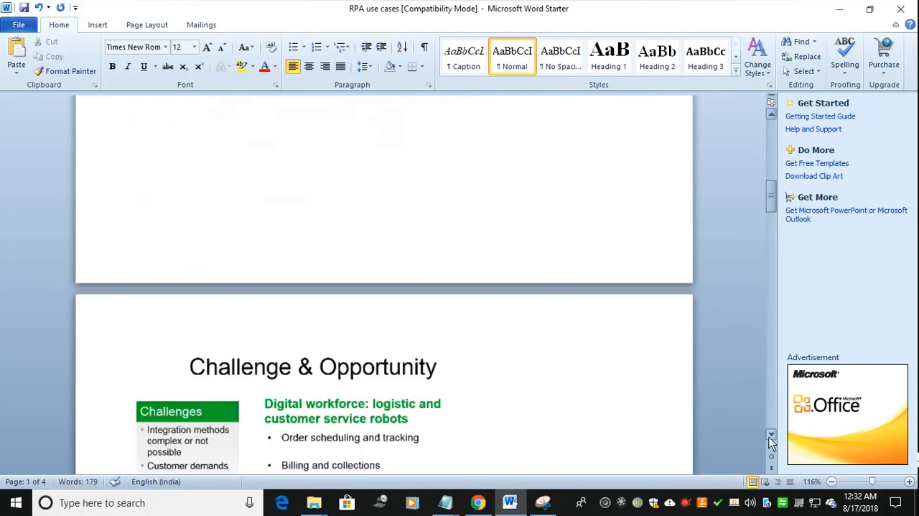
{"action": "scroll", "scroll_direction": "down", "scroll_amount": 3}
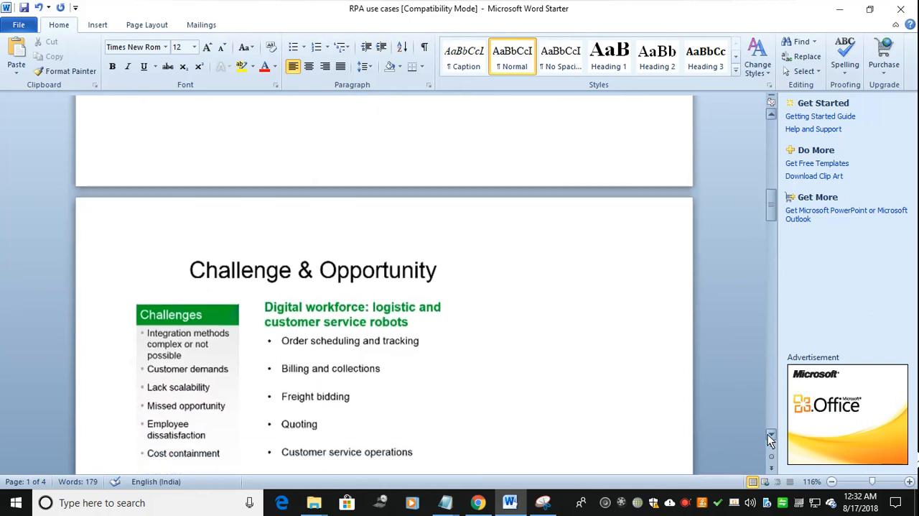
{"action": "scroll", "scroll_direction": "down", "scroll_amount": 3}
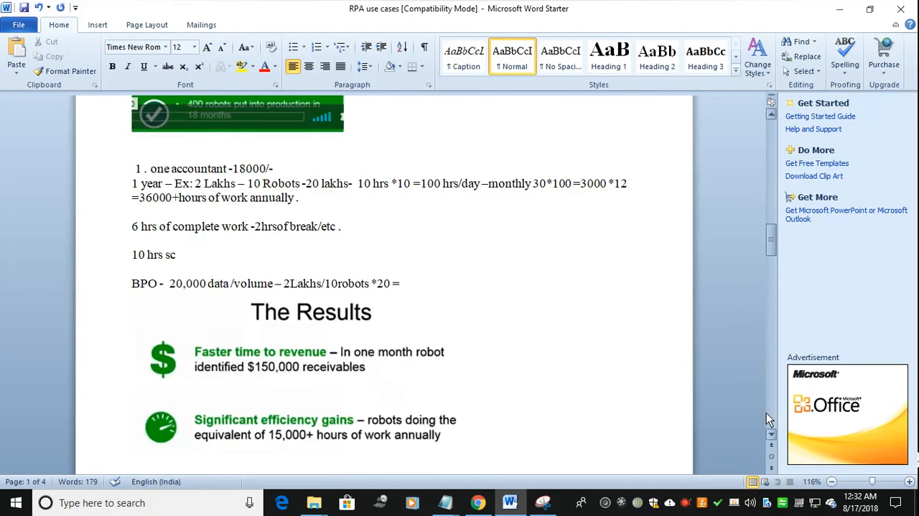
{"action": "scroll", "scroll_direction": "down", "scroll_amount": 3}
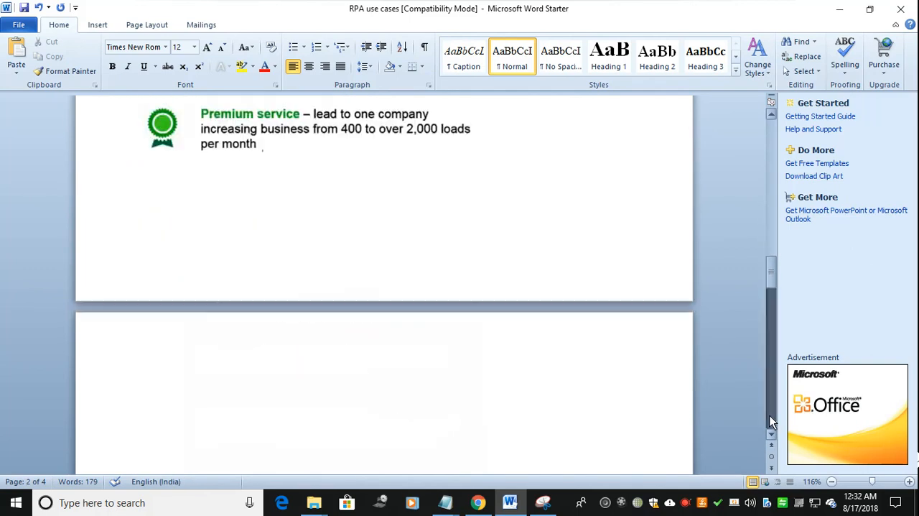
{"action": "scroll", "scroll_direction": "down", "scroll_amount": 3}
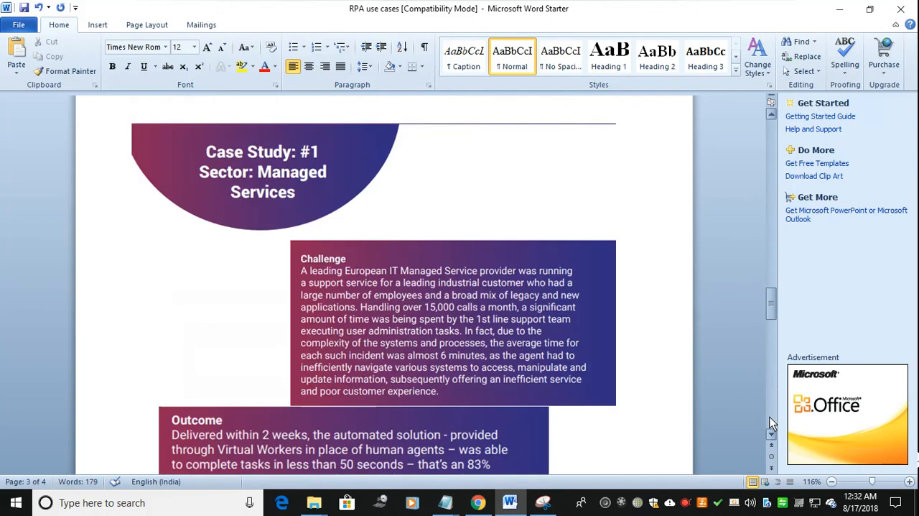
{"action": "scroll", "scroll_direction": "down", "scroll_amount": 3}
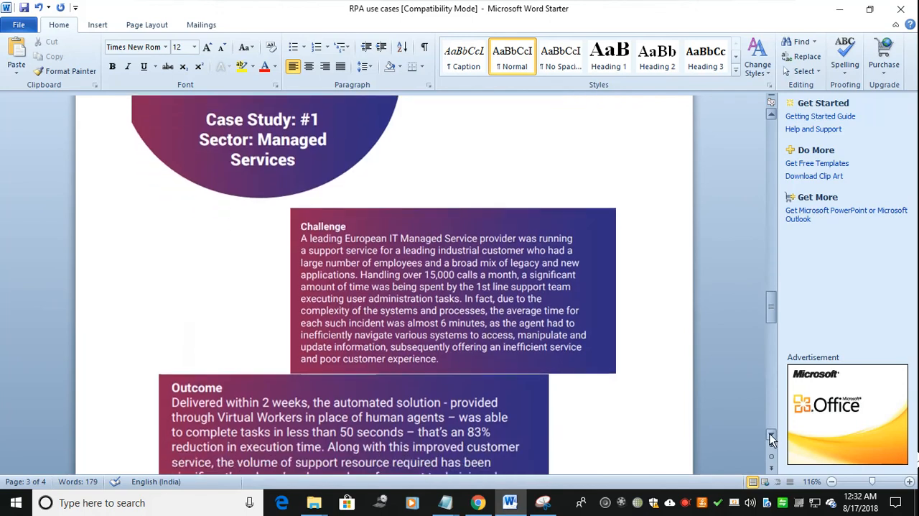
{"action": "scroll", "scroll_direction": "down", "scroll_amount": 3}
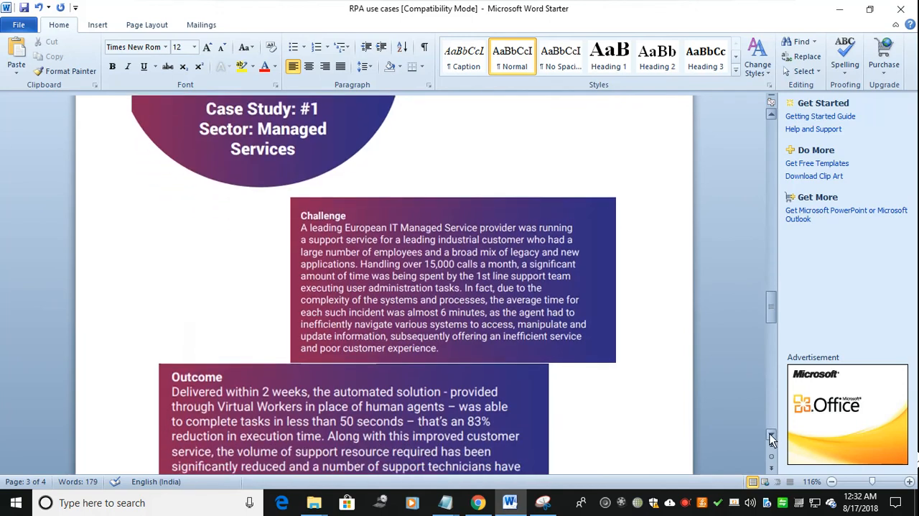
{"action": "scroll", "scroll_direction": "down", "scroll_amount": 3}
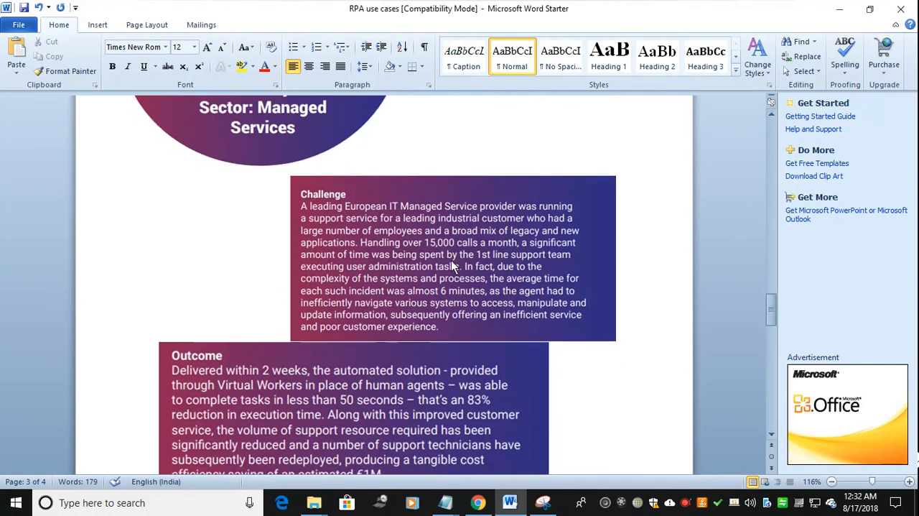
{"action": "mouse_move", "coordinate": [407, 321]}
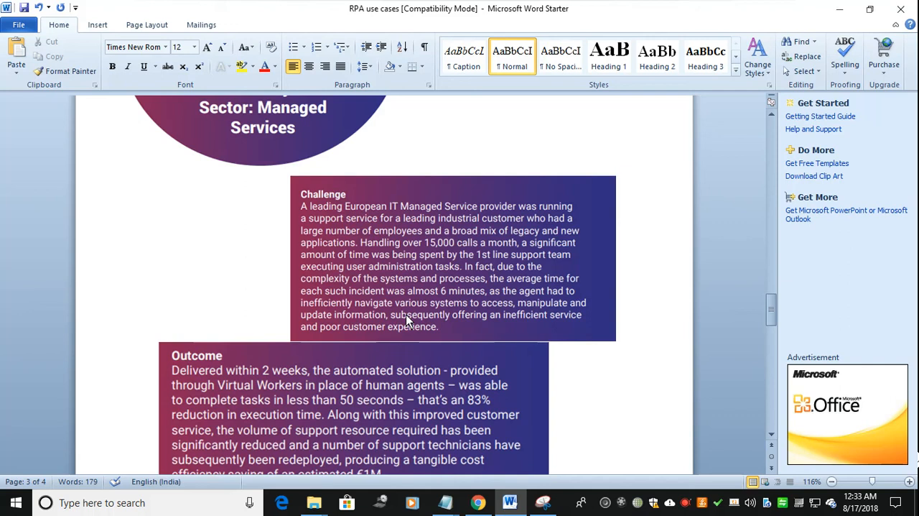
{"action": "mouse_move", "coordinate": [626, 409]}
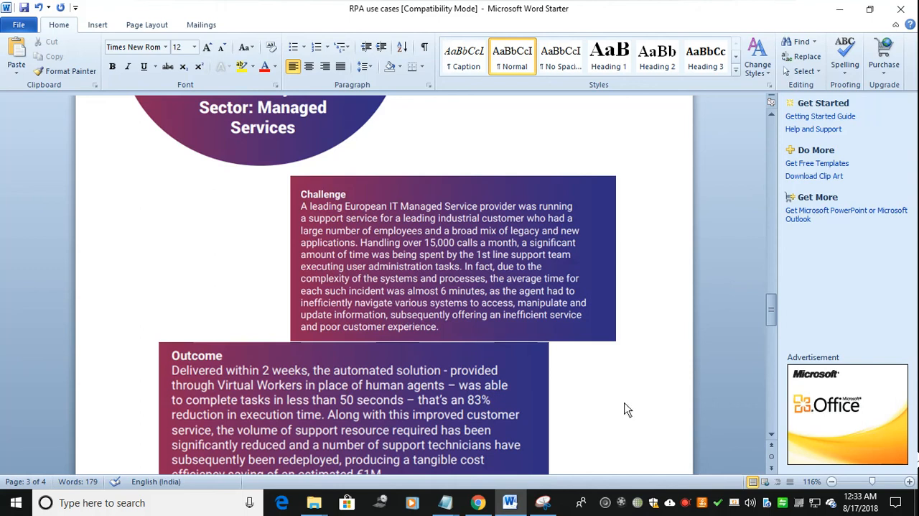
Scroll through Case Study #1's Outcome text ending with the €1M cost saving.
{"action": "scroll", "scroll_direction": "down", "scroll_amount": 3}
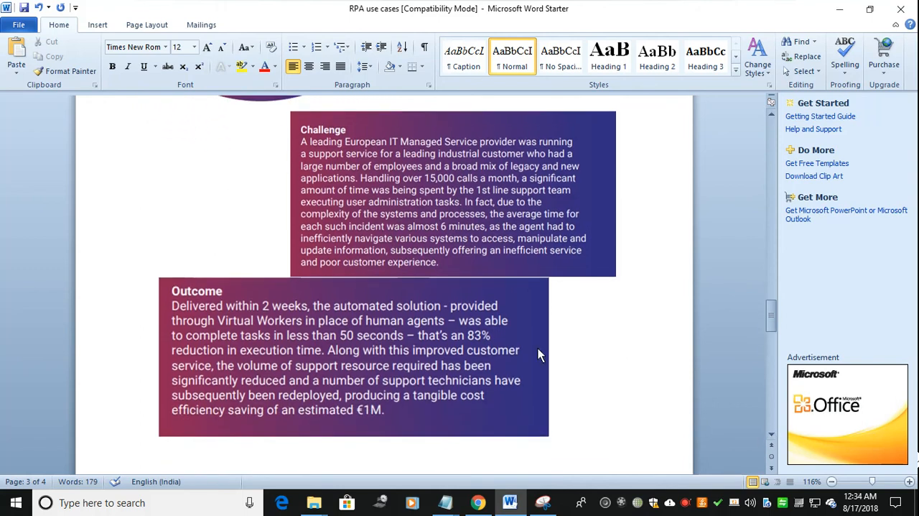
{"action": "mouse_move", "coordinate": [308, 344]}
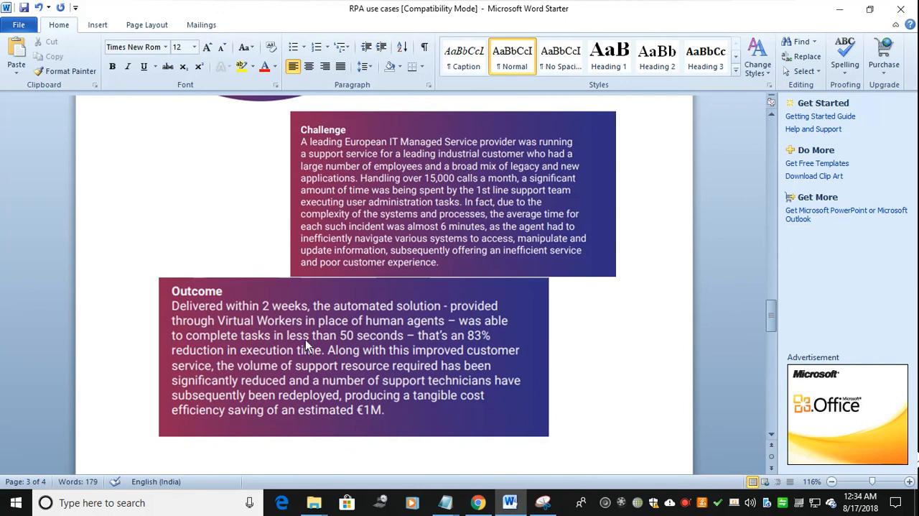
{"action": "mouse_move", "coordinate": [228, 348]}
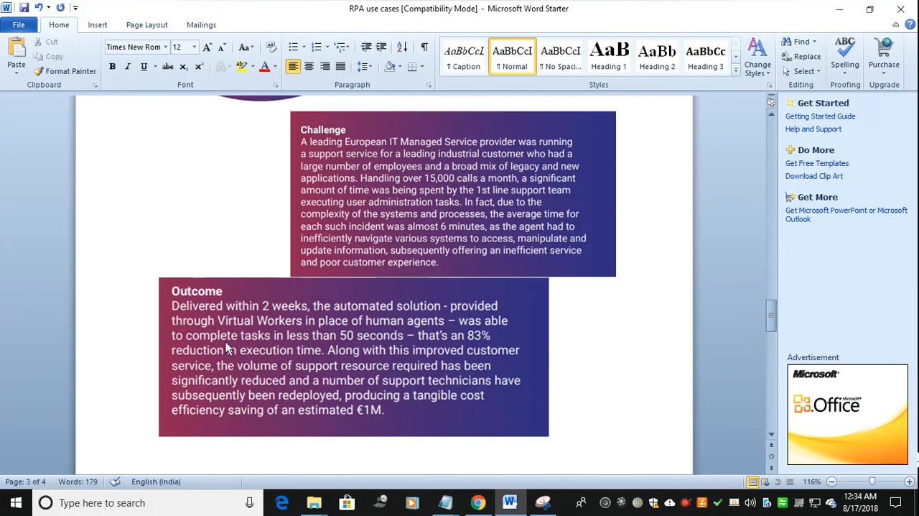
{"action": "mouse_move", "coordinate": [382, 323]}
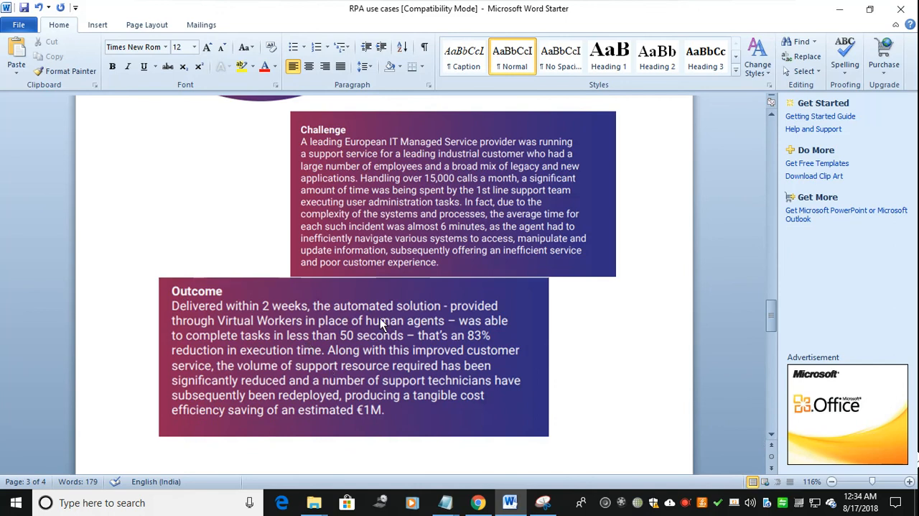
{"action": "mouse_move", "coordinate": [426, 341]}
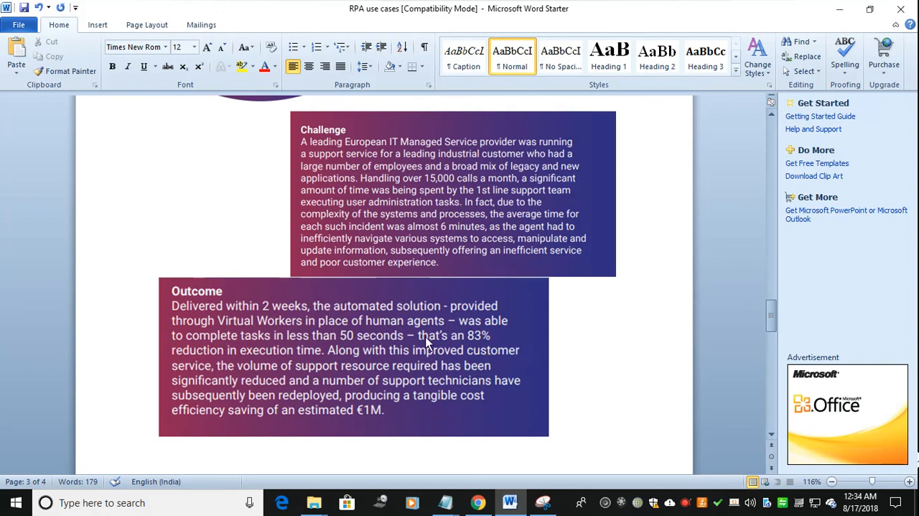
{"action": "mouse_move", "coordinate": [431, 415]}
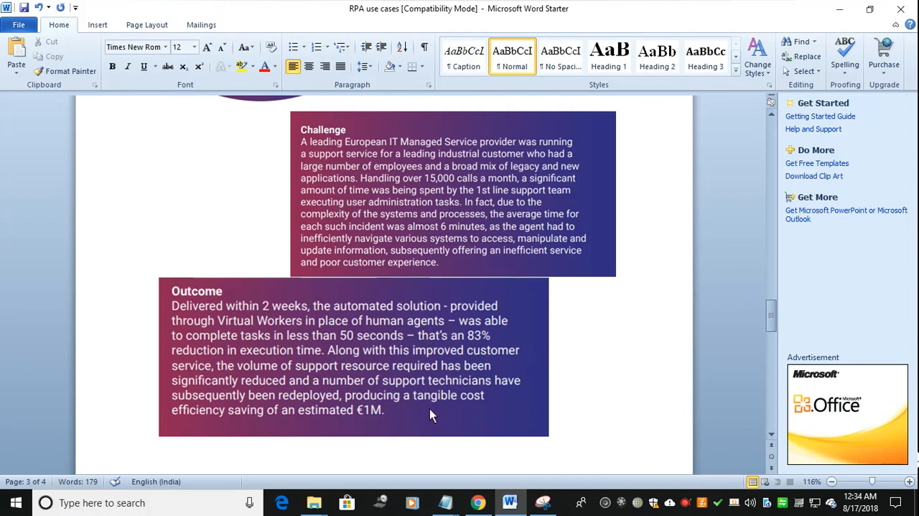
{"action": "mouse_move", "coordinate": [443, 226]}
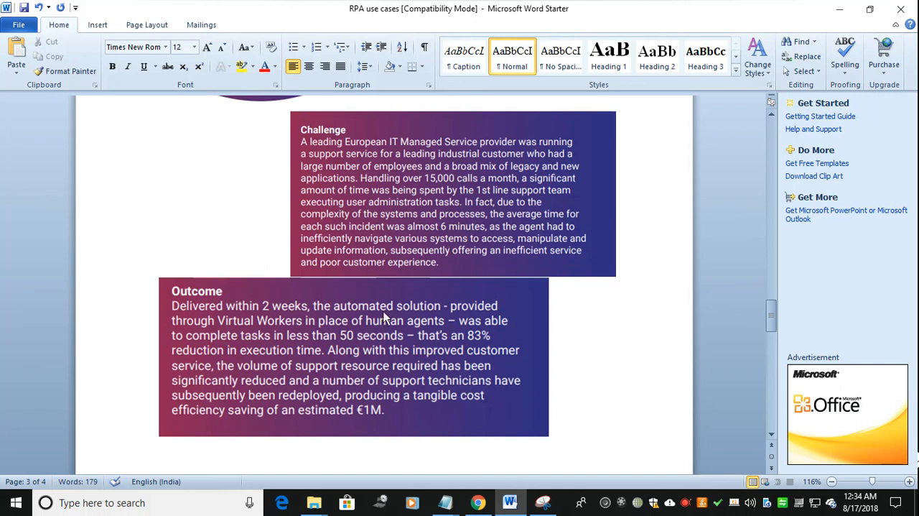
{"action": "mouse_move", "coordinate": [313, 382]}
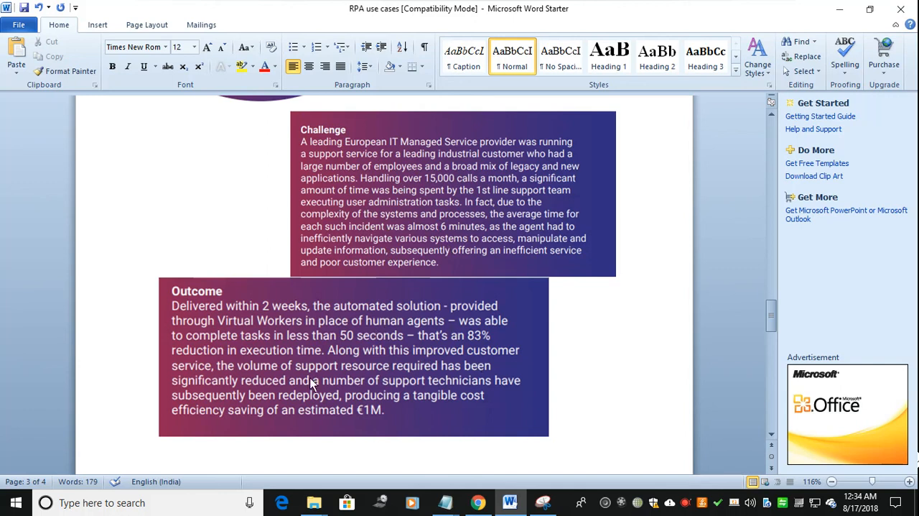
{"action": "mouse_move", "coordinate": [368, 383]}
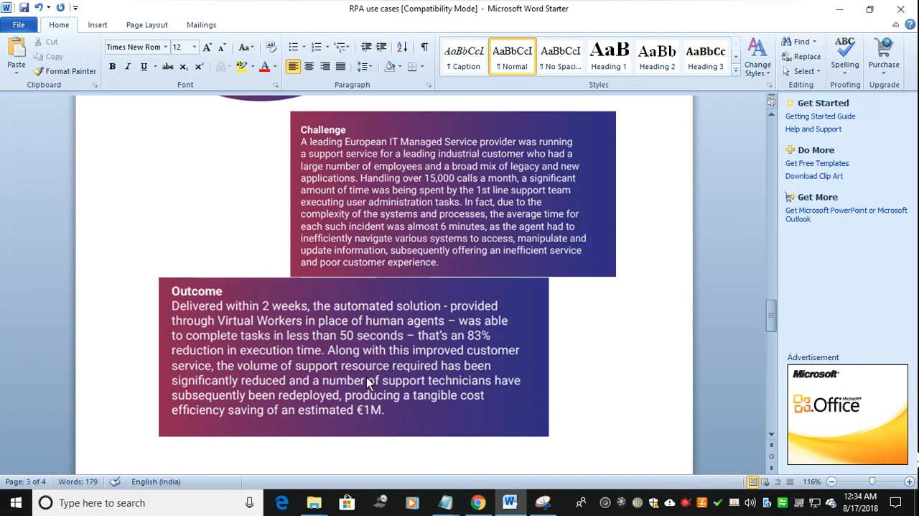
{"action": "mouse_move", "coordinate": [381, 403]}
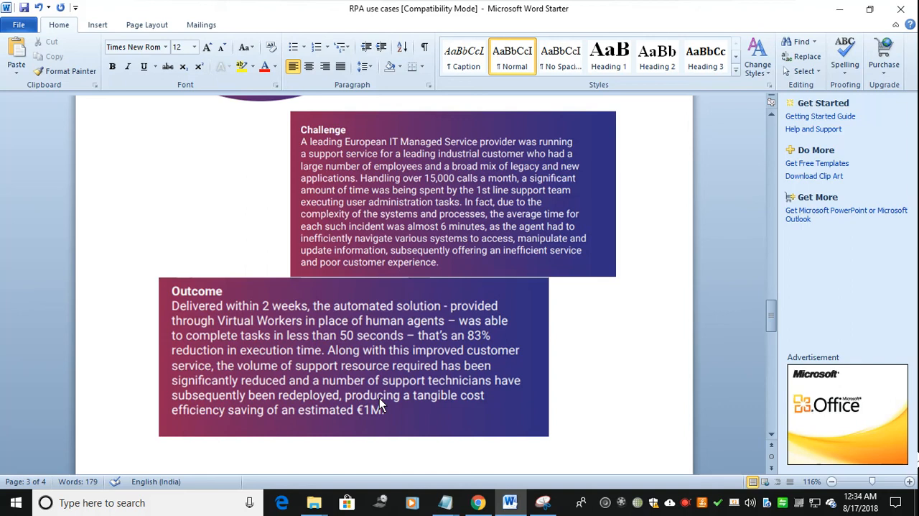
{"action": "mouse_move", "coordinate": [463, 410]}
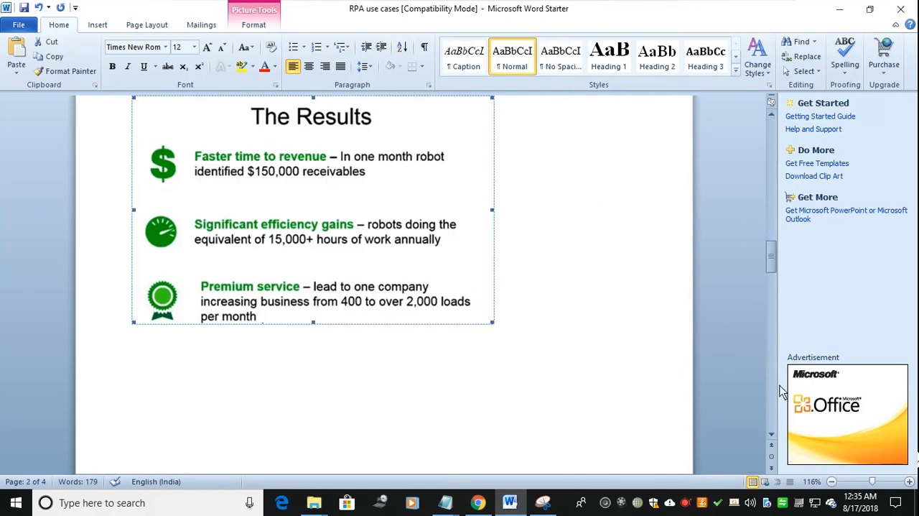
Scroll down to the 2-week deployment, 83% shorter execution time and €1M saving figures.
{"action": "scroll", "scroll_direction": "down", "scroll_amount": 3}
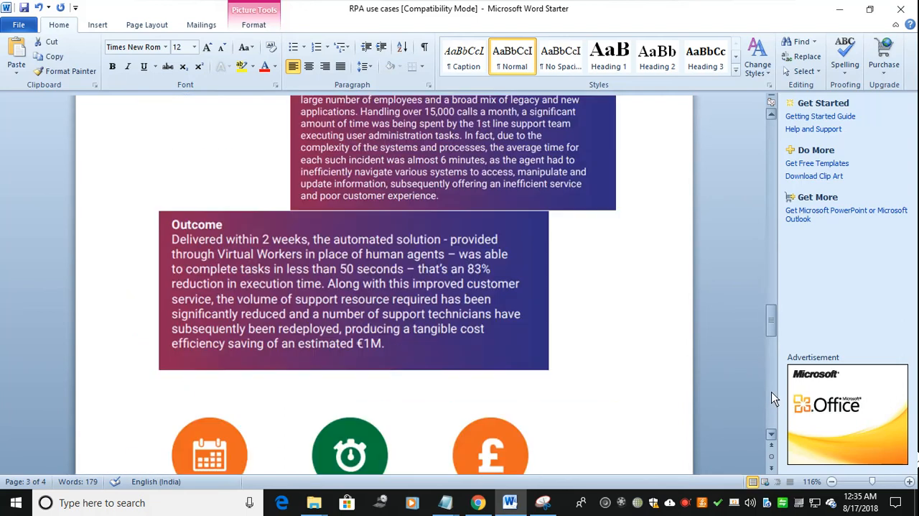
{"action": "scroll", "scroll_direction": "down", "scroll_amount": 3}
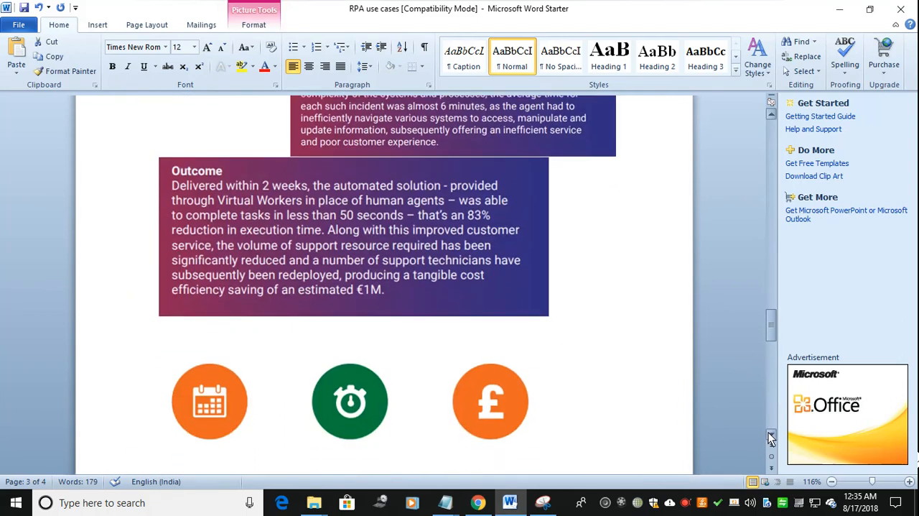
{"action": "scroll", "scroll_direction": "down", "scroll_amount": 3}
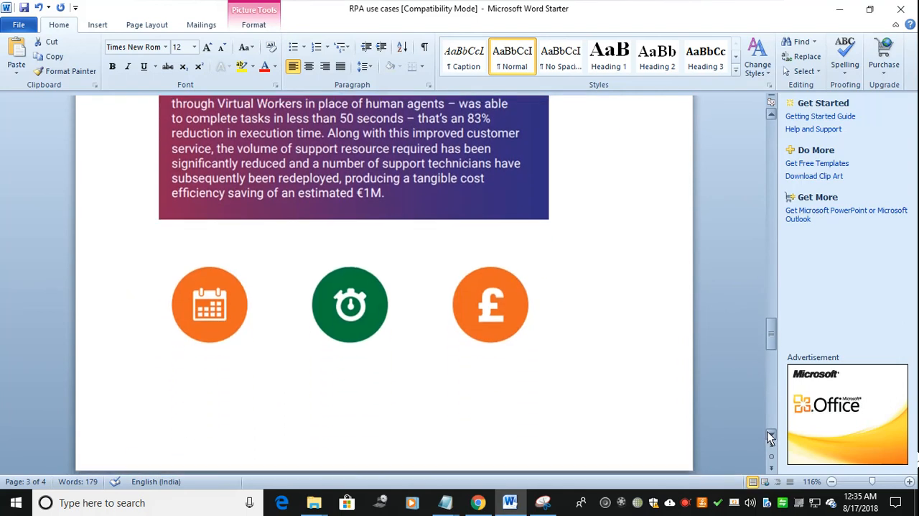
{"action": "scroll", "scroll_direction": "down", "scroll_amount": 3}
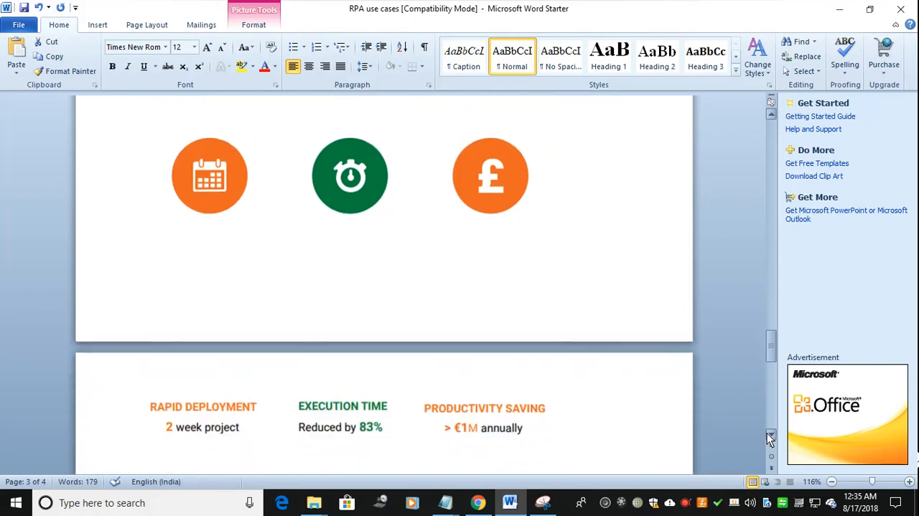
{"action": "scroll", "scroll_direction": "down", "scroll_amount": 3}
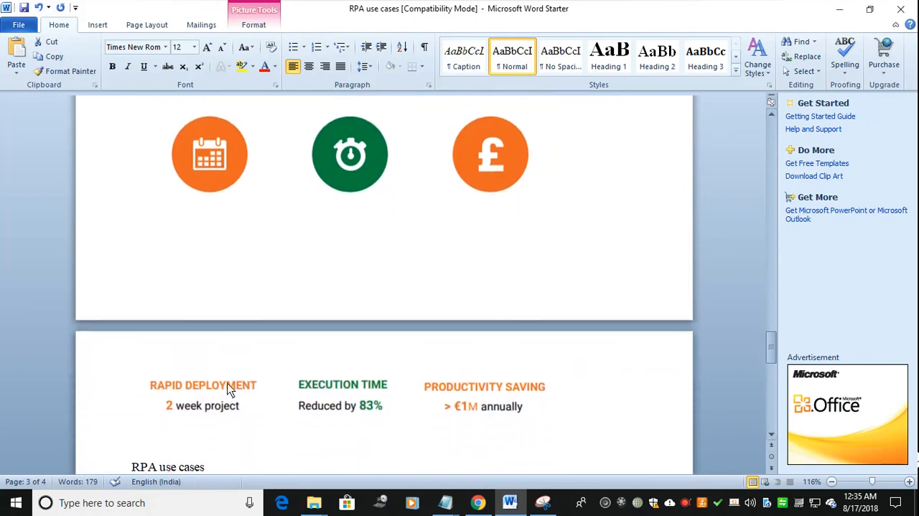
{"action": "mouse_move", "coordinate": [362, 358]}
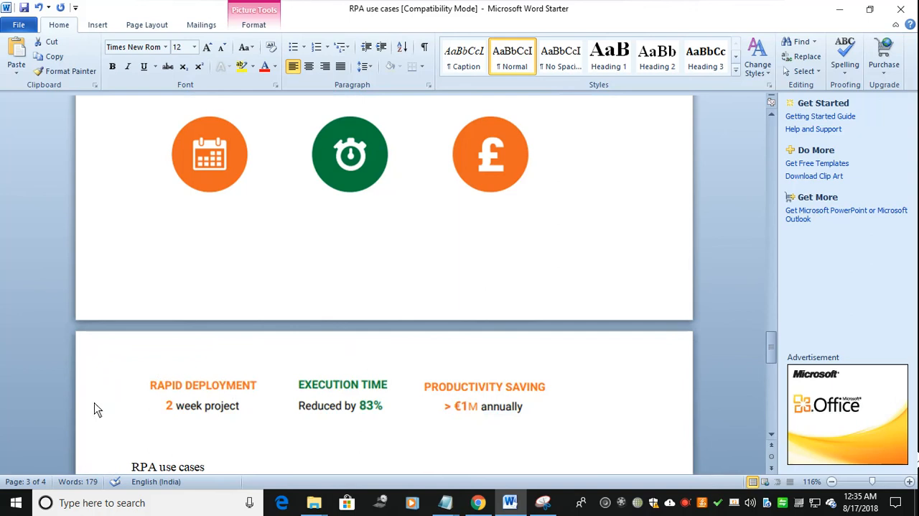
{"action": "mouse_move", "coordinate": [345, 333]}
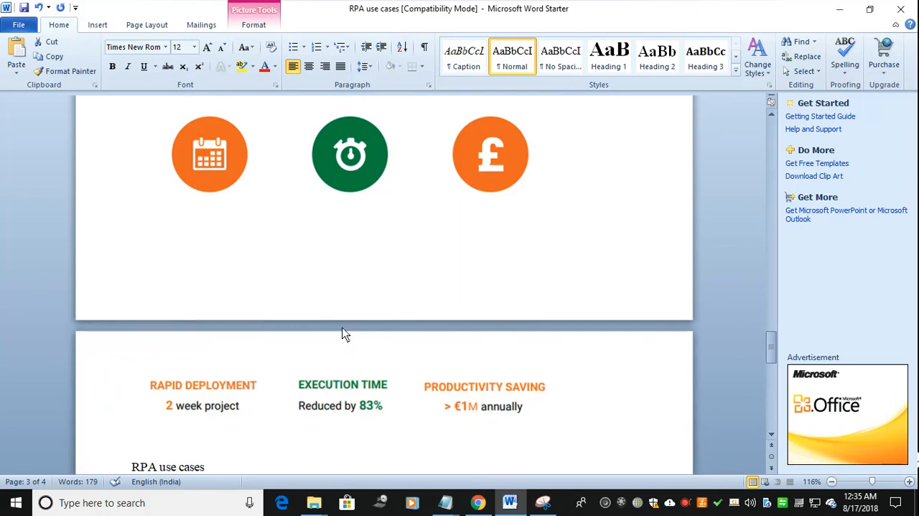
{"action": "mouse_move", "coordinate": [509, 467]}
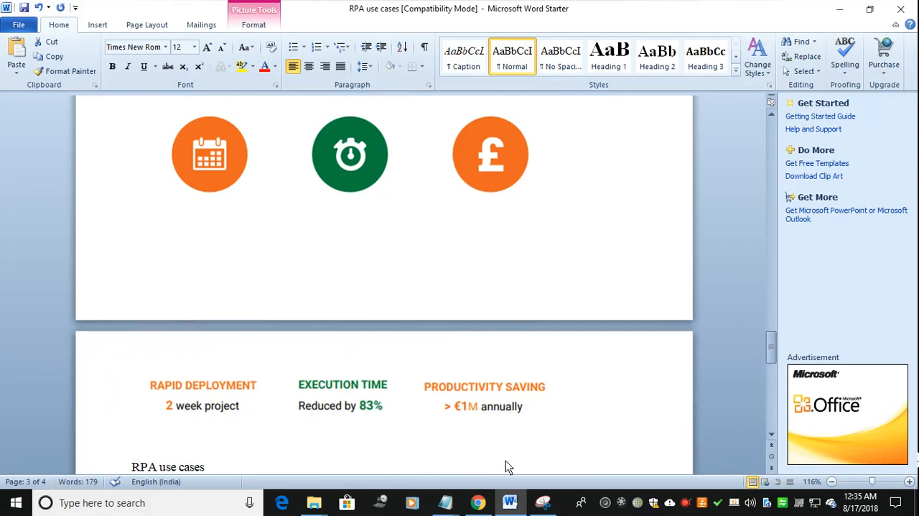
{"action": "mouse_move", "coordinate": [482, 383]}
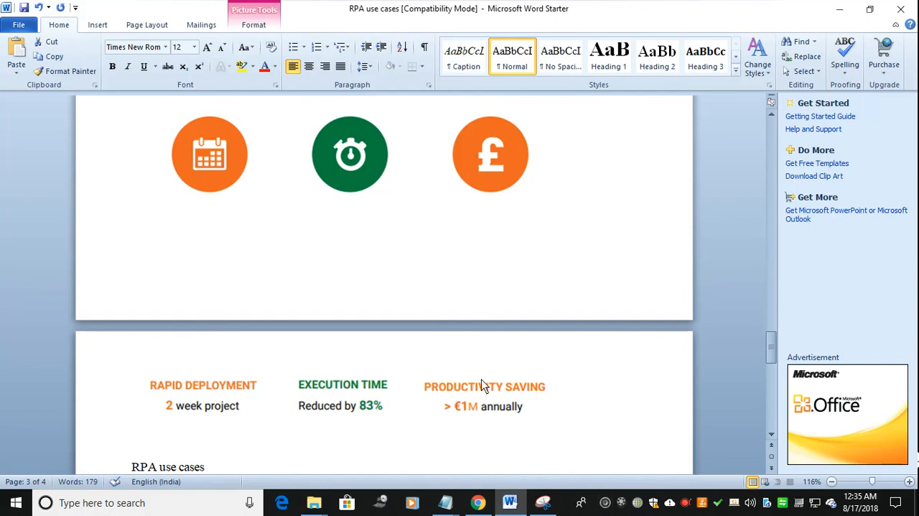
{"action": "mouse_move", "coordinate": [529, 383]}
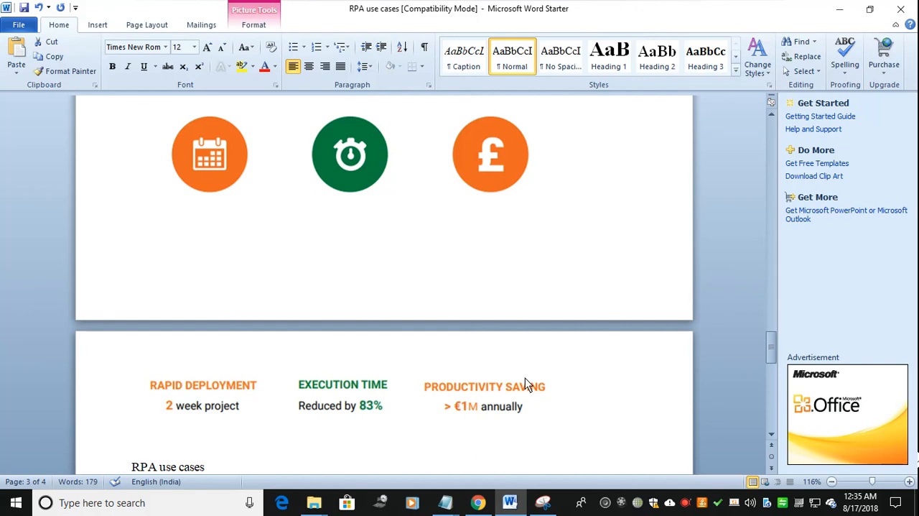
{"action": "mouse_move", "coordinate": [770, 141]}
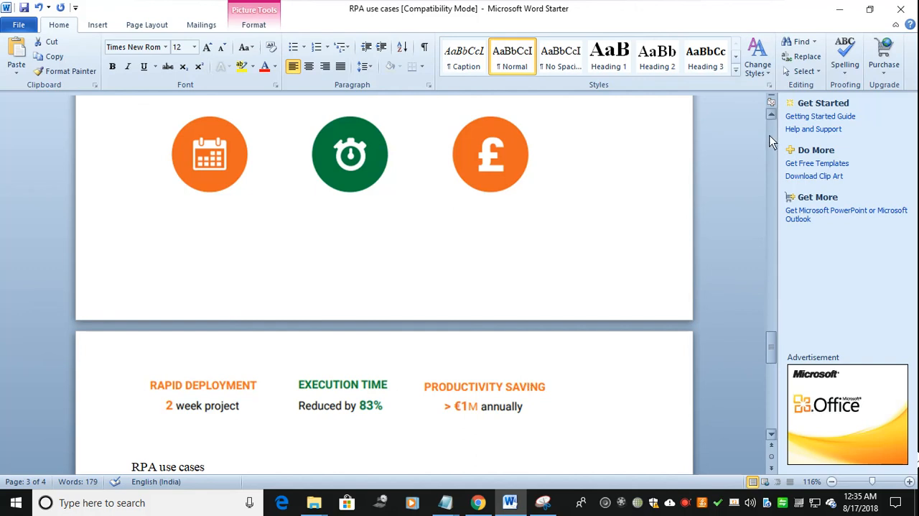
{"action": "mouse_move", "coordinate": [513, 470]}
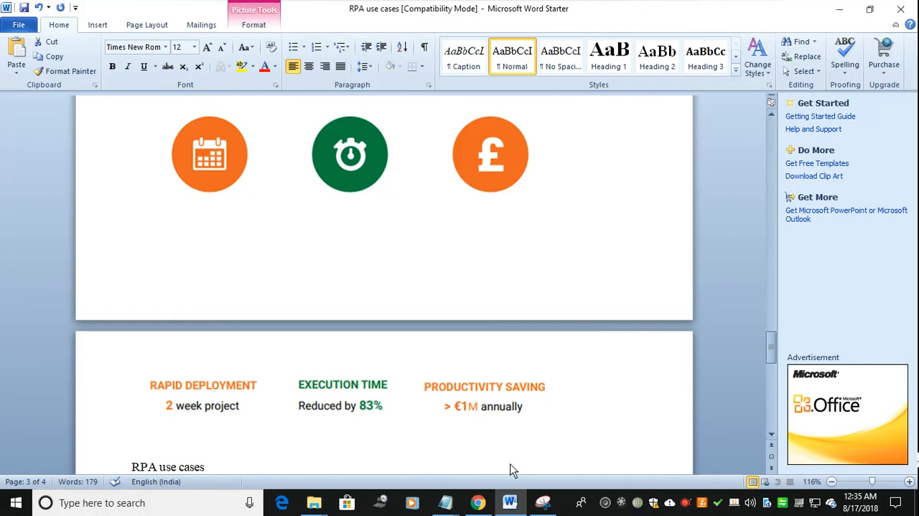
{"action": "mouse_move", "coordinate": [549, 463]}
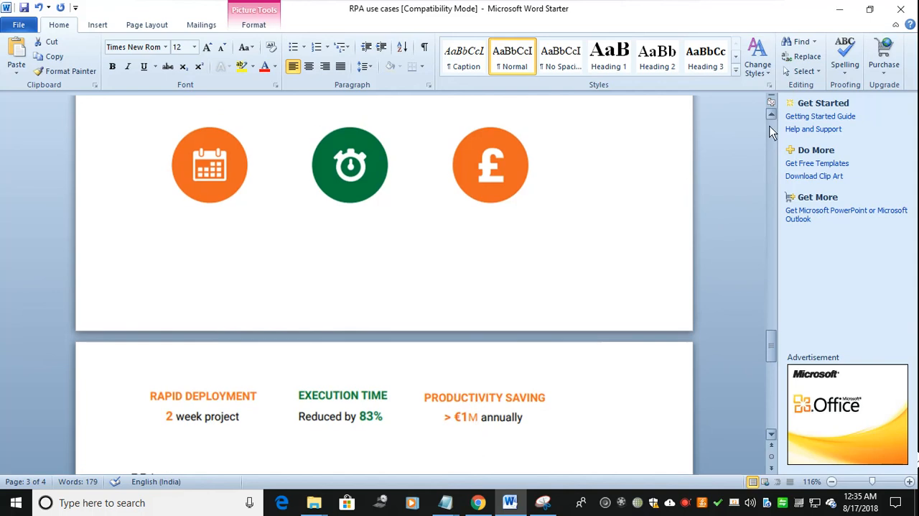
{"action": "mouse_move", "coordinate": [592, 425]}
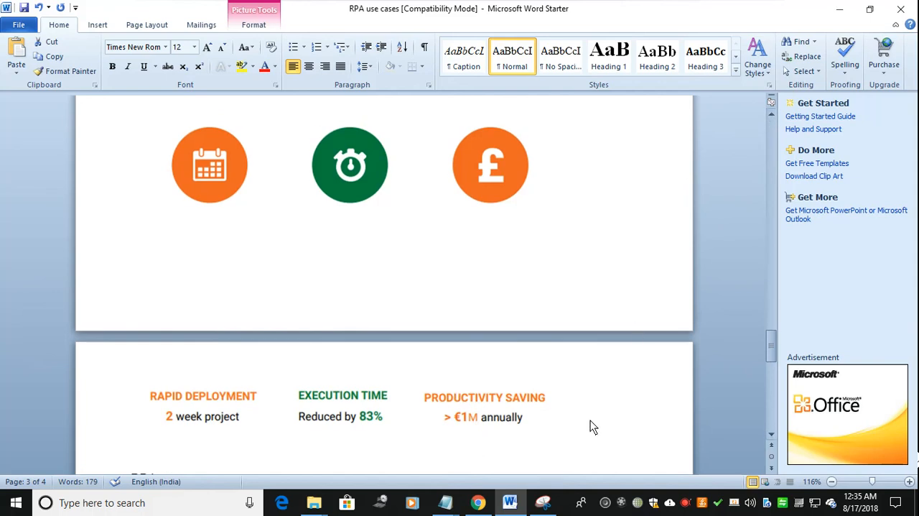